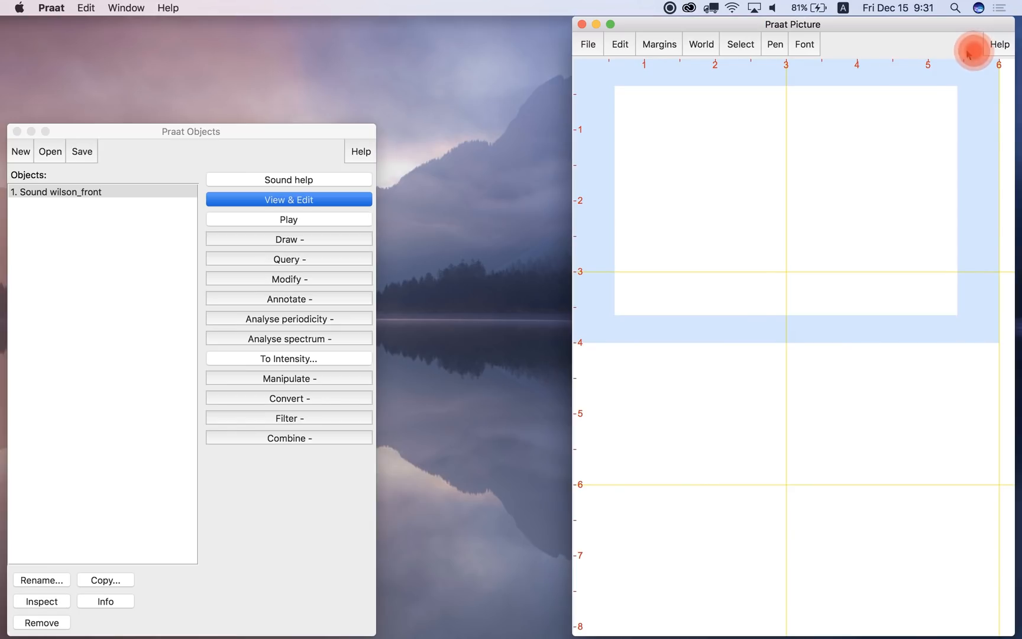
# Close the Picture window, view the wilson_front sound's waveform and spectrogram, then close the editor
pyautogui.click(585, 24)
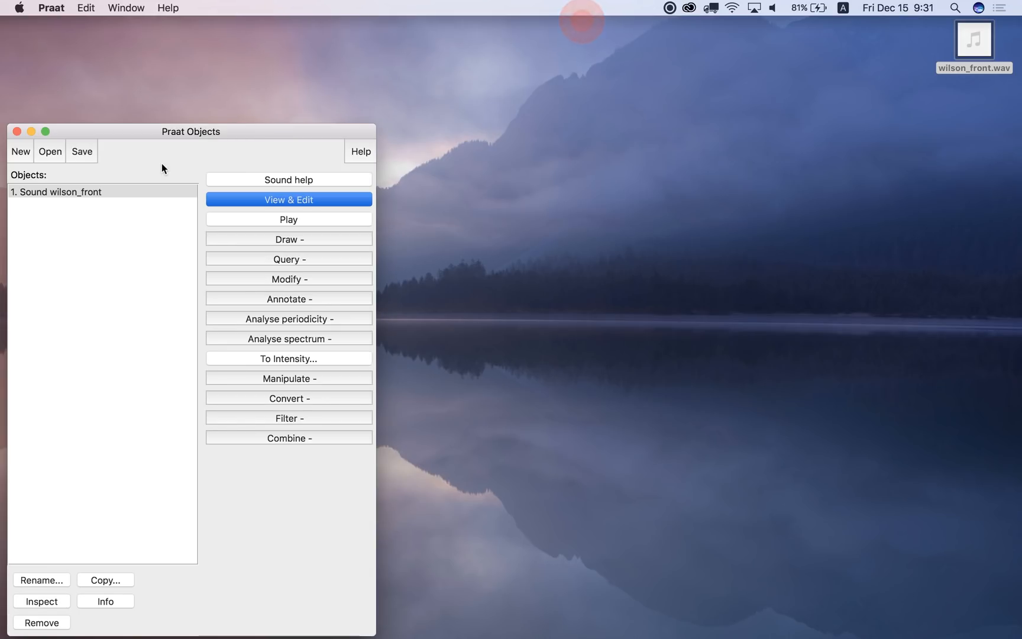
pyautogui.click(289, 198)
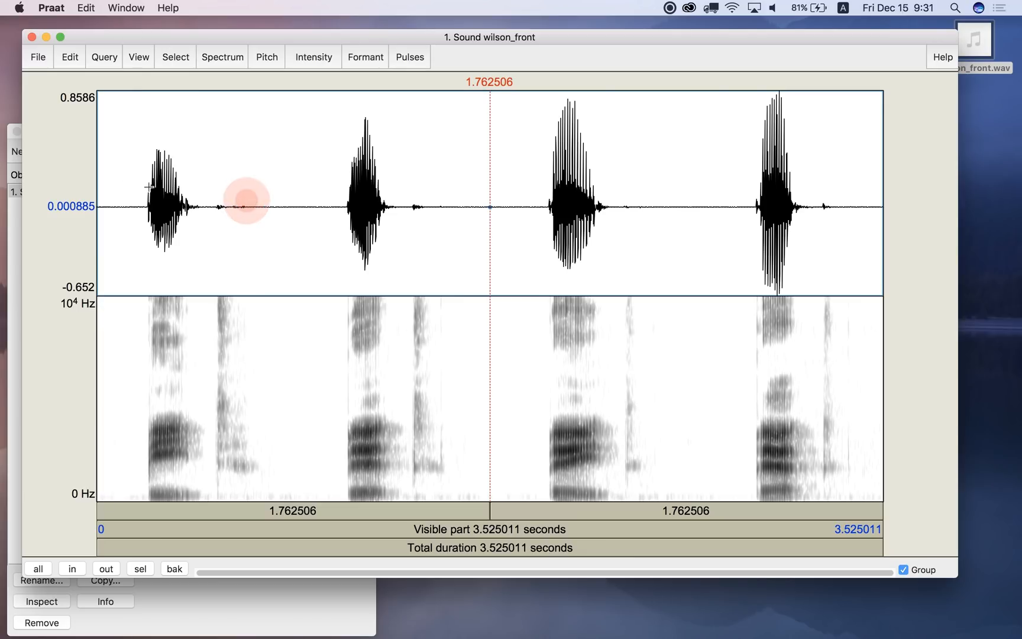
pyautogui.click(247, 205)
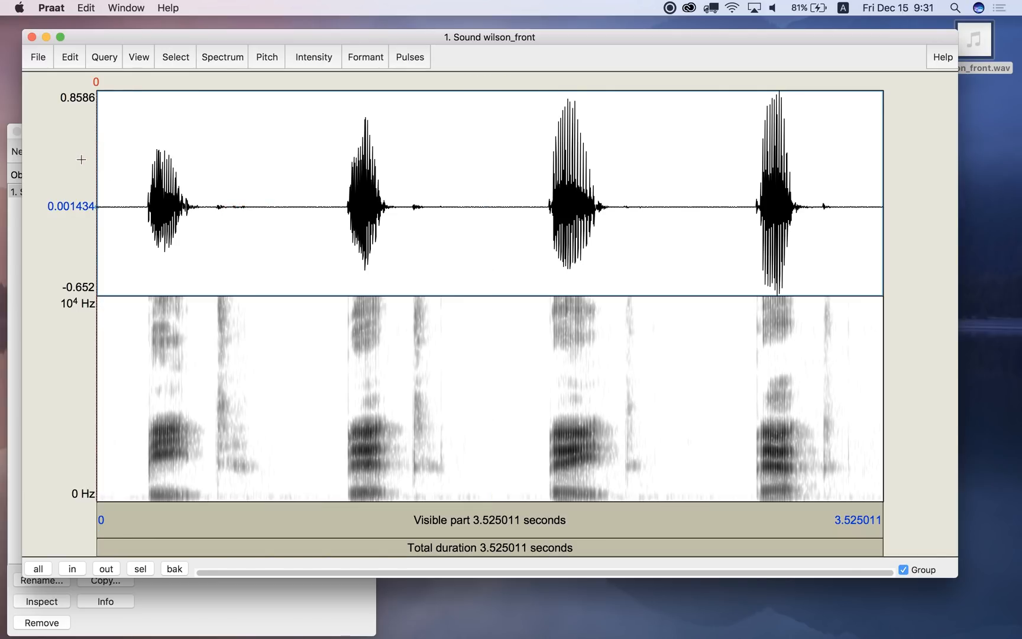
pyautogui.click(508, 207)
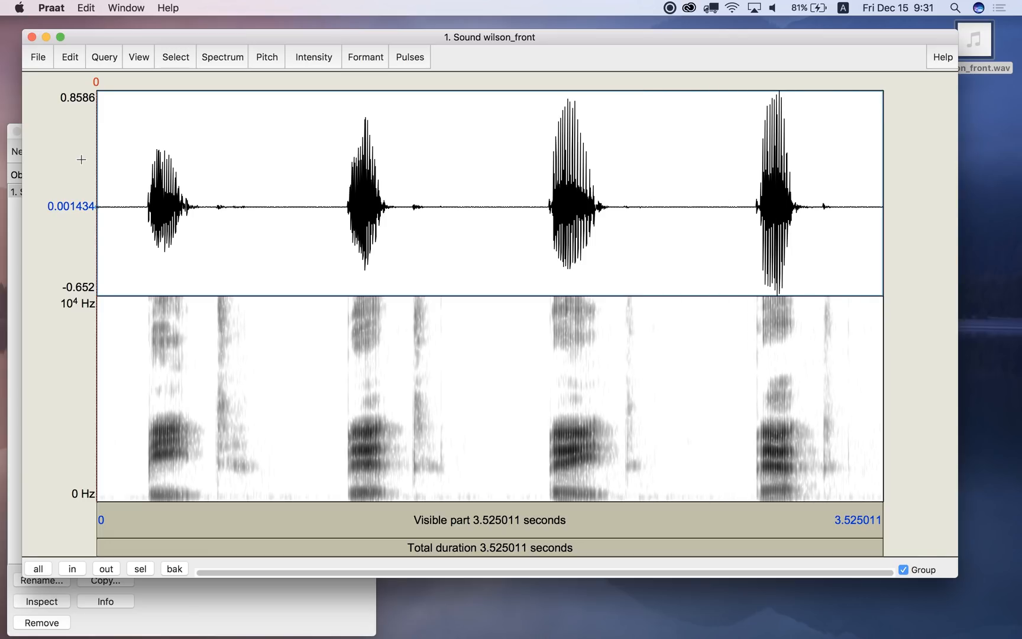
pyautogui.click(459, 205)
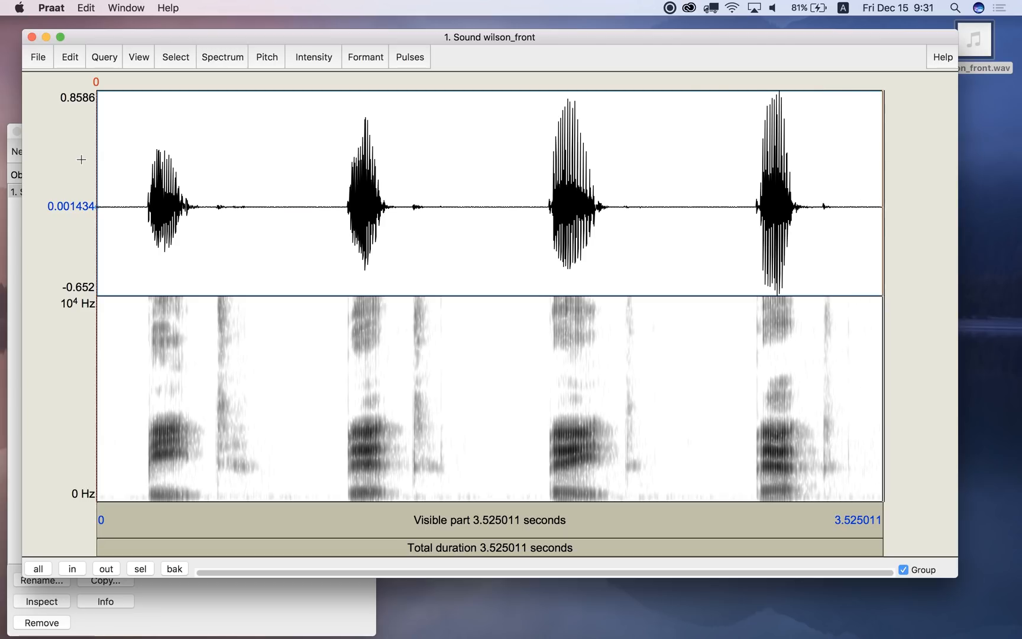
pyautogui.click(40, 36)
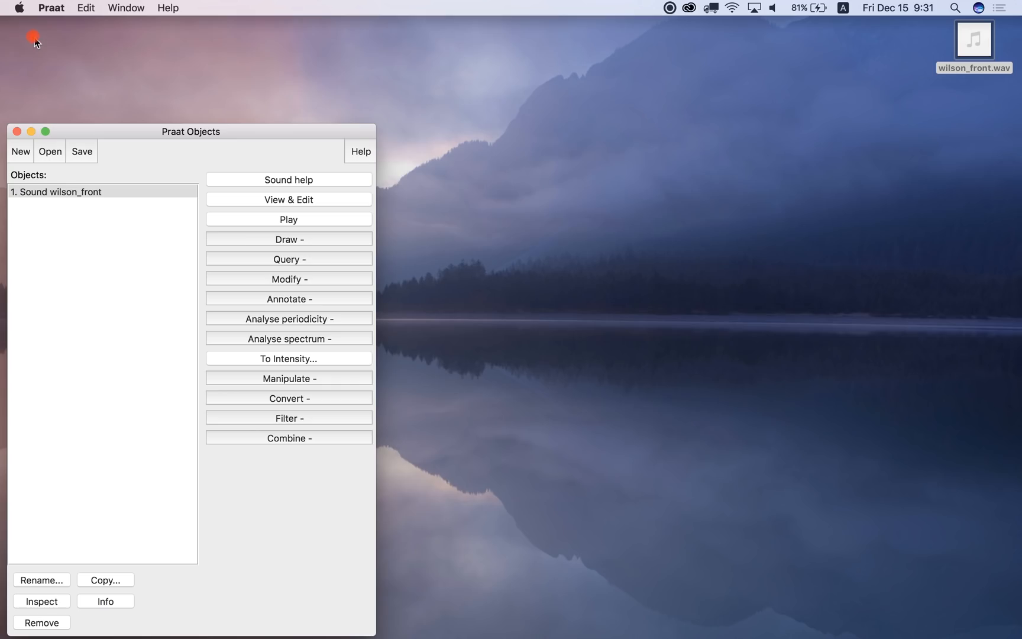
# Select Sound wilson_front and show its Annotate menu
pyautogui.click(81, 191)
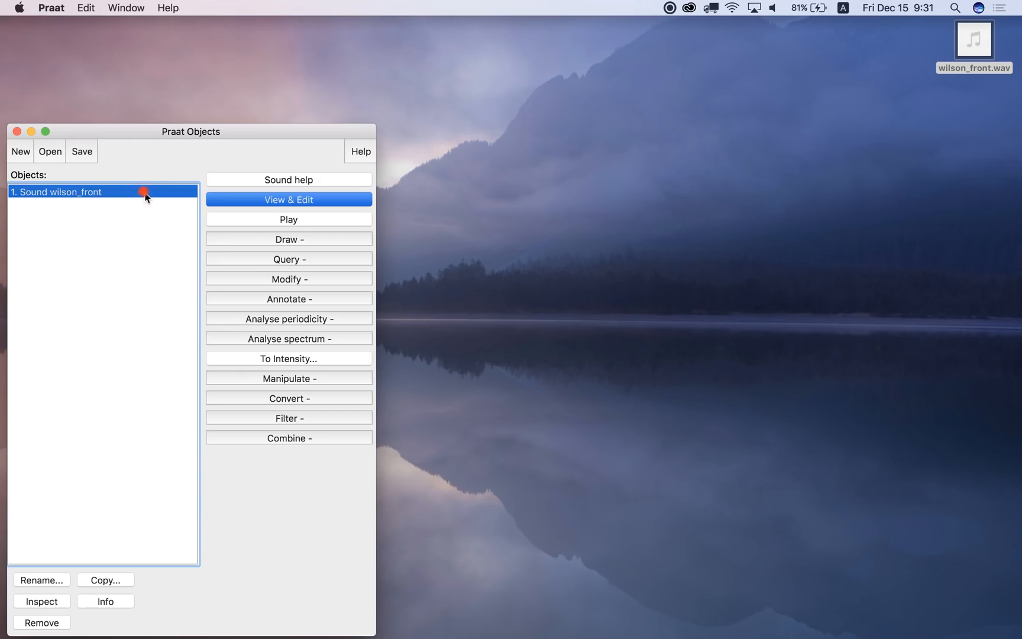
pyautogui.moveTo(309, 291)
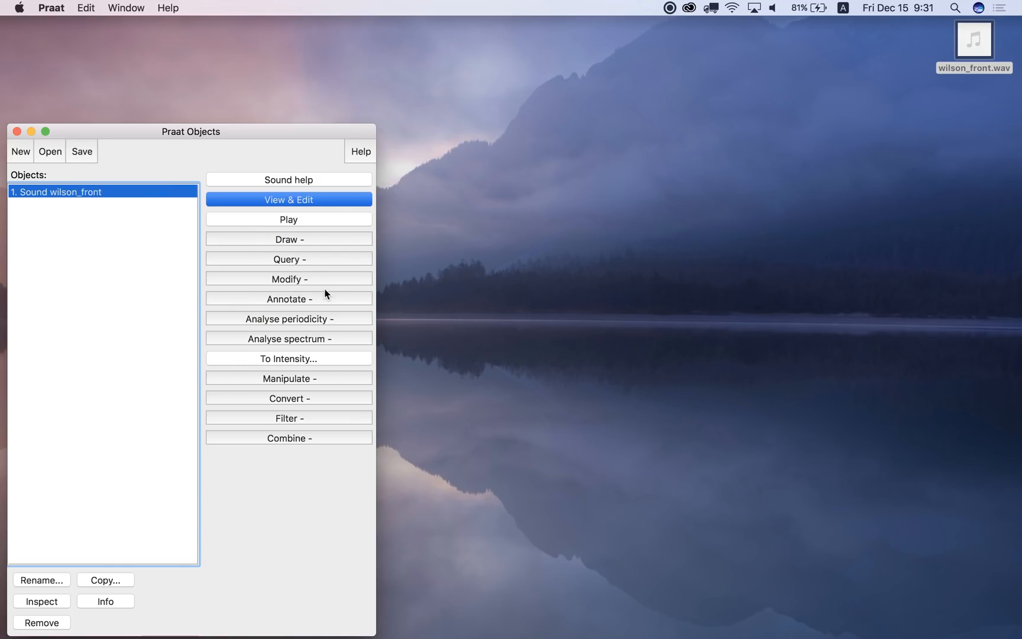
pyautogui.click(314, 299)
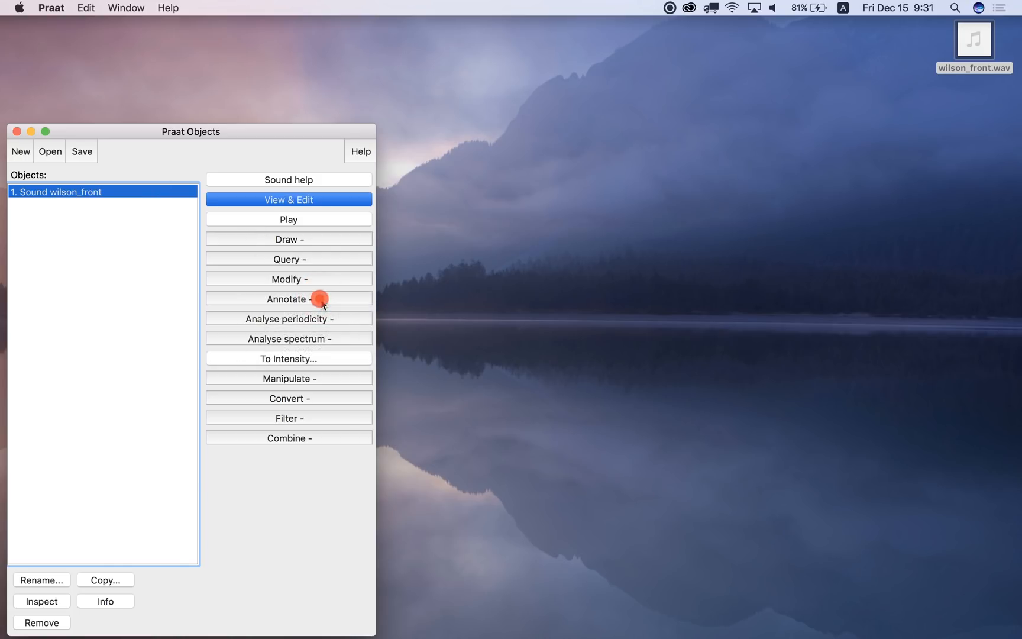
pyautogui.click(289, 298)
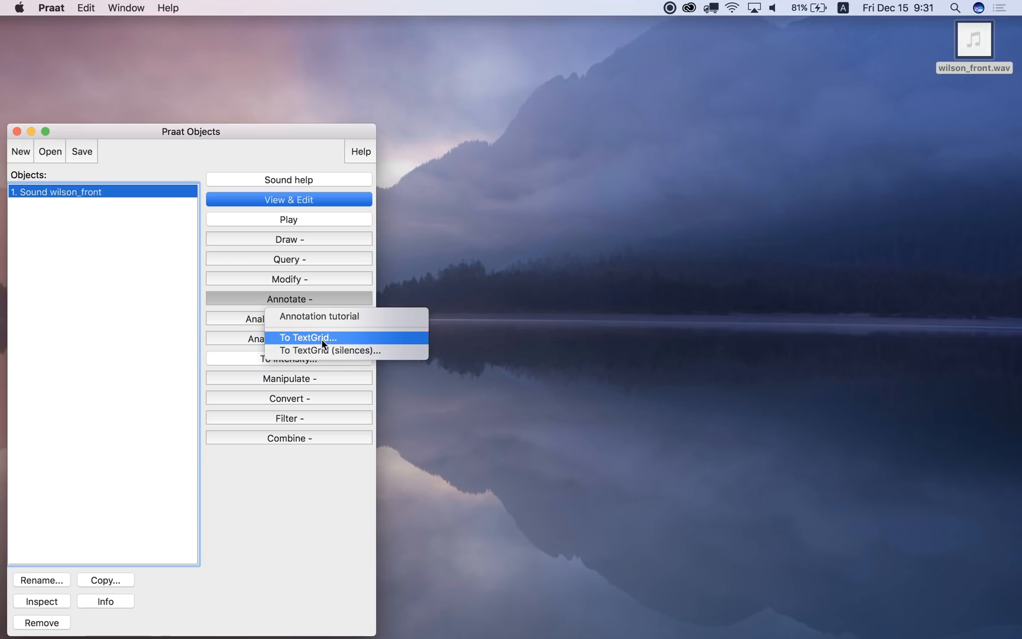
# Create TextGrid wilson_front with one interval tier 'vowels' and no point tiers
pyautogui.click(307, 337)
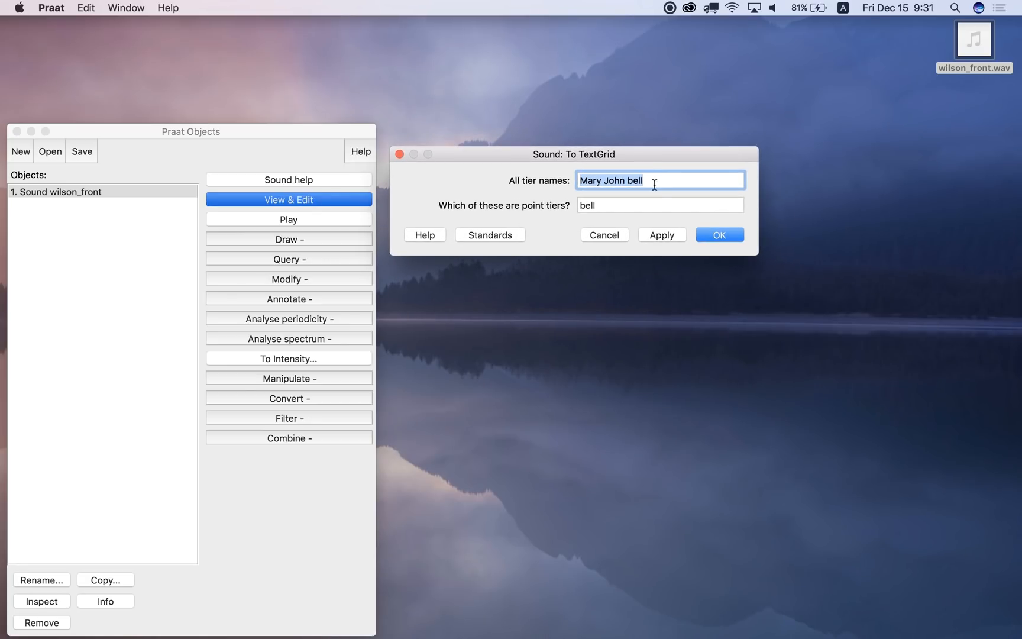
pyautogui.moveTo(657, 186)
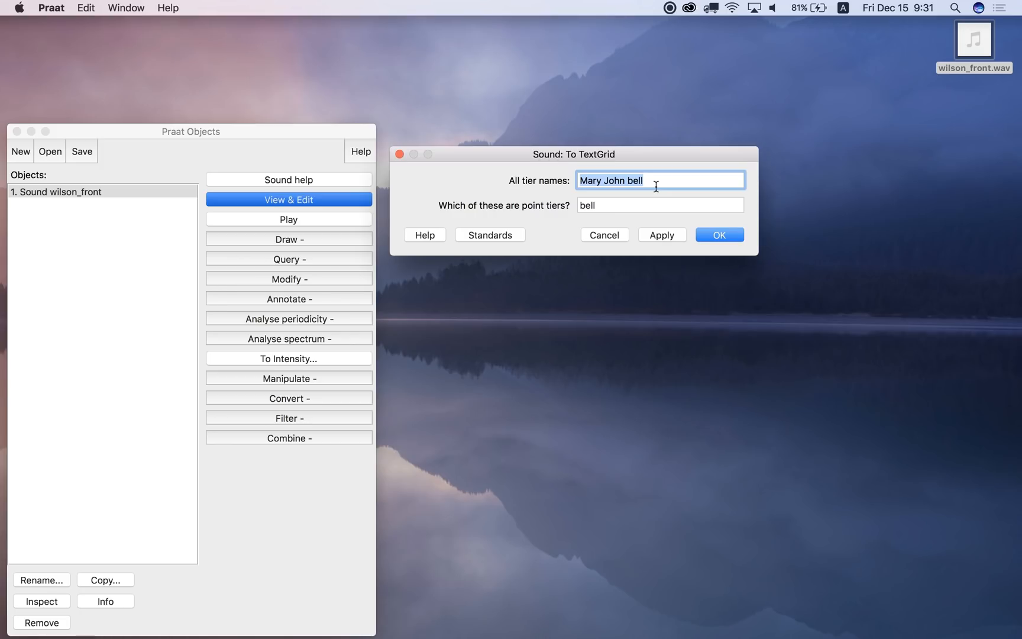
pyautogui.write('vowels')
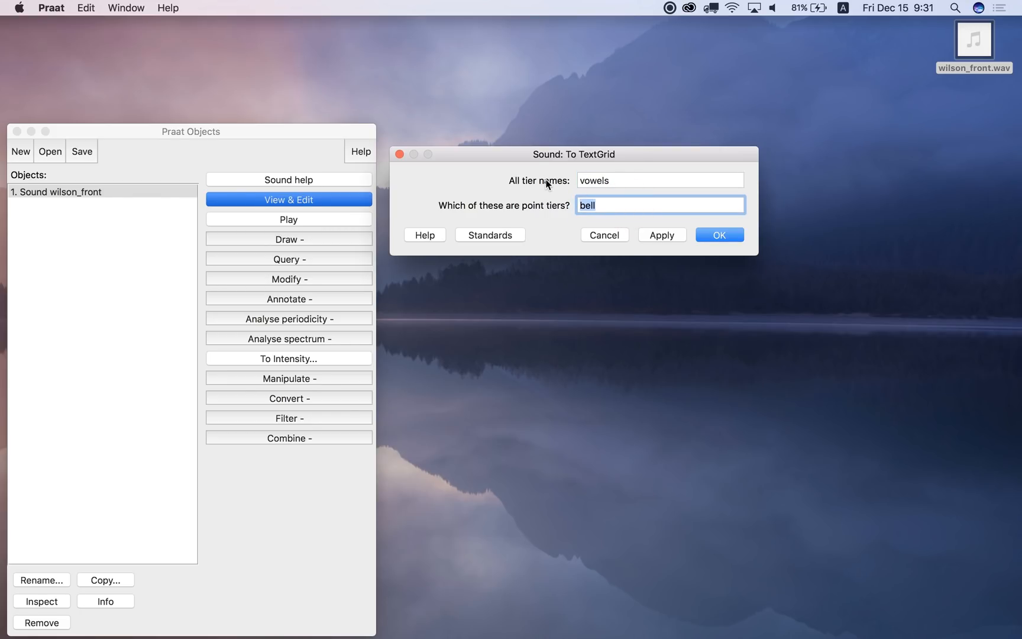
pyautogui.press('Delete')
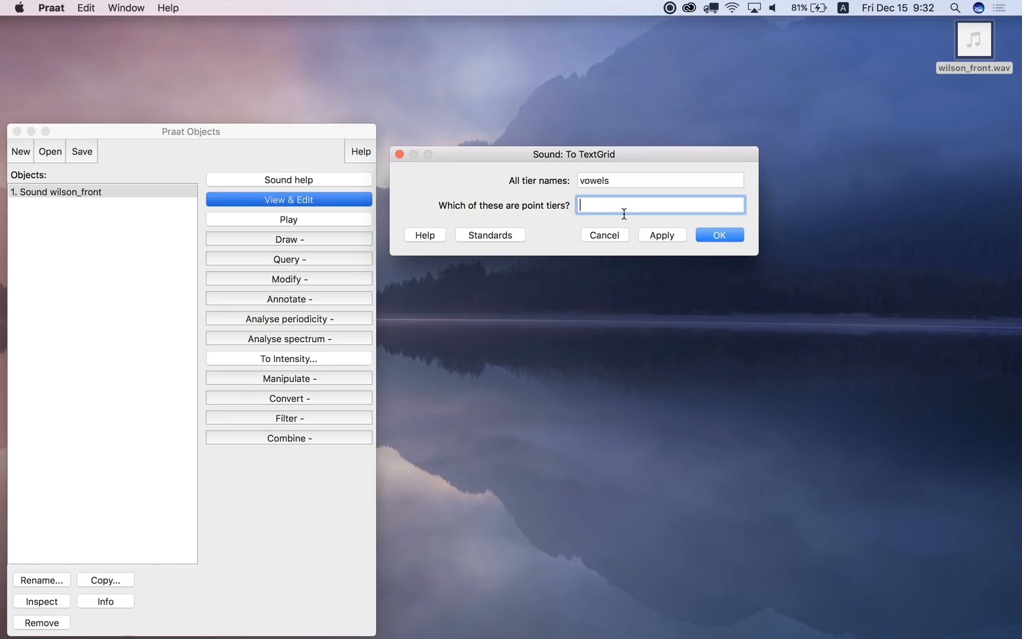
pyautogui.moveTo(603, 207)
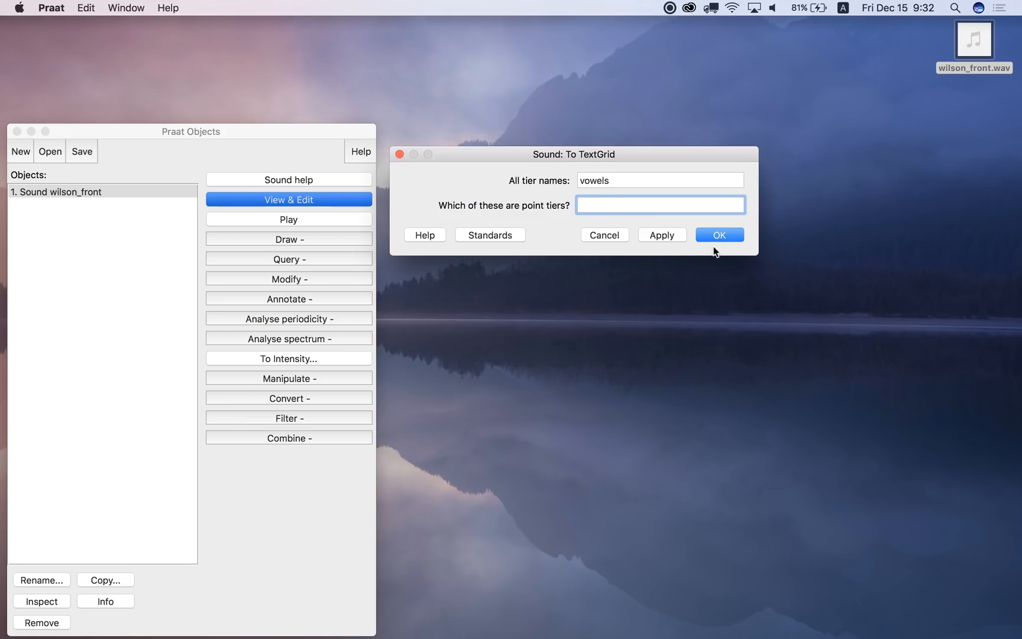
pyautogui.click(719, 236)
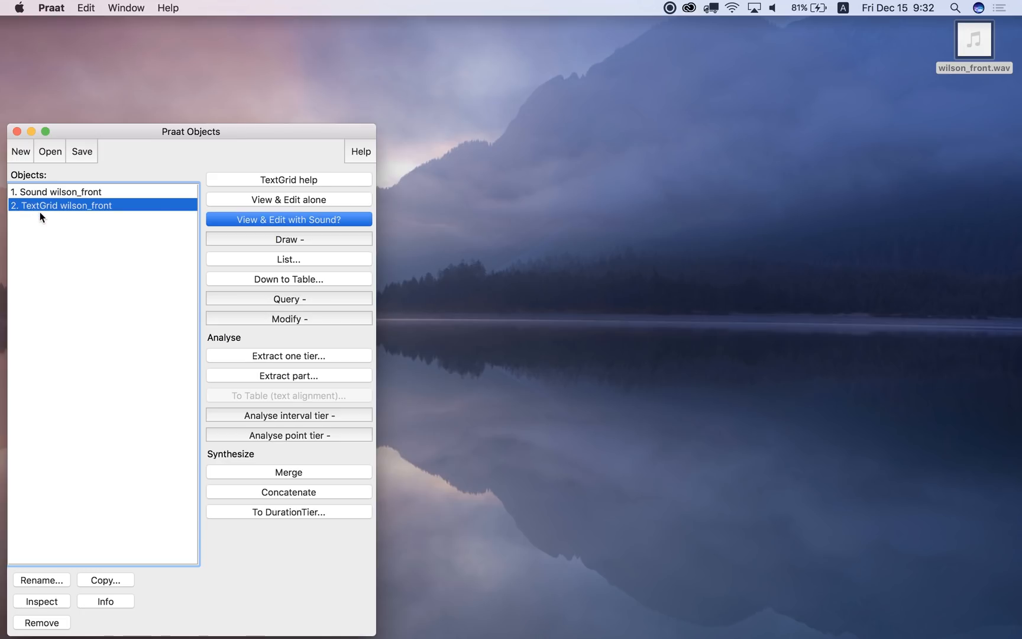
pyautogui.moveTo(74, 196)
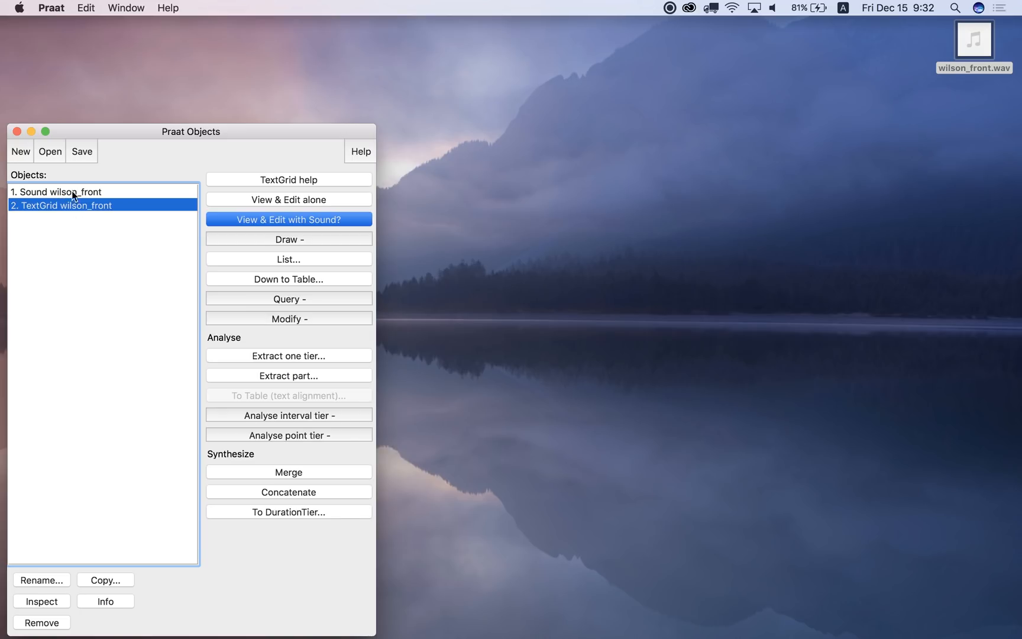
# Select the sound with the TextGrid and view them together in one editor
pyautogui.click(66, 191)
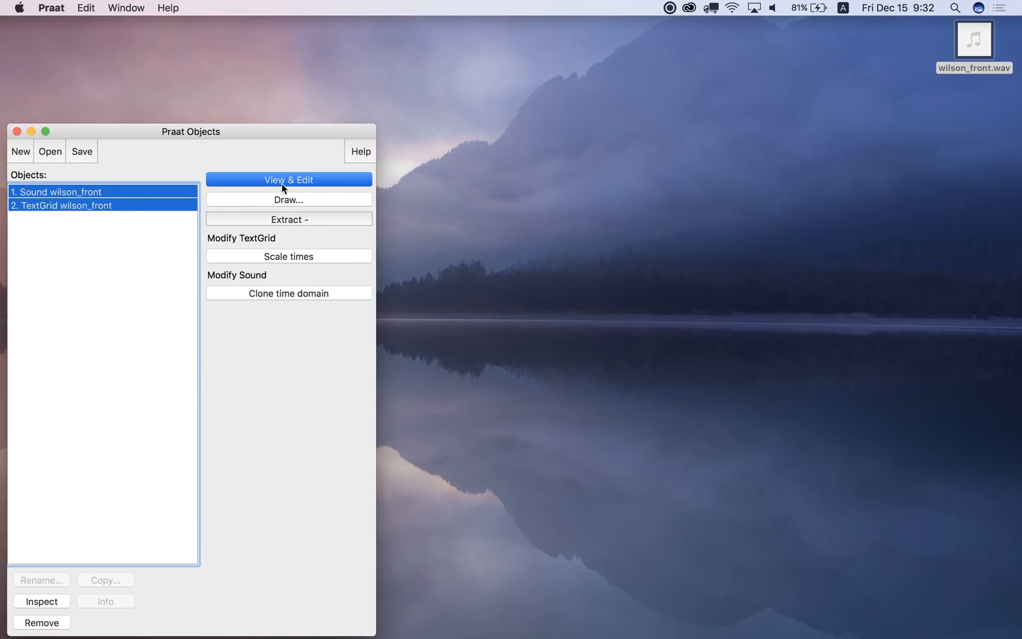
pyautogui.click(289, 180)
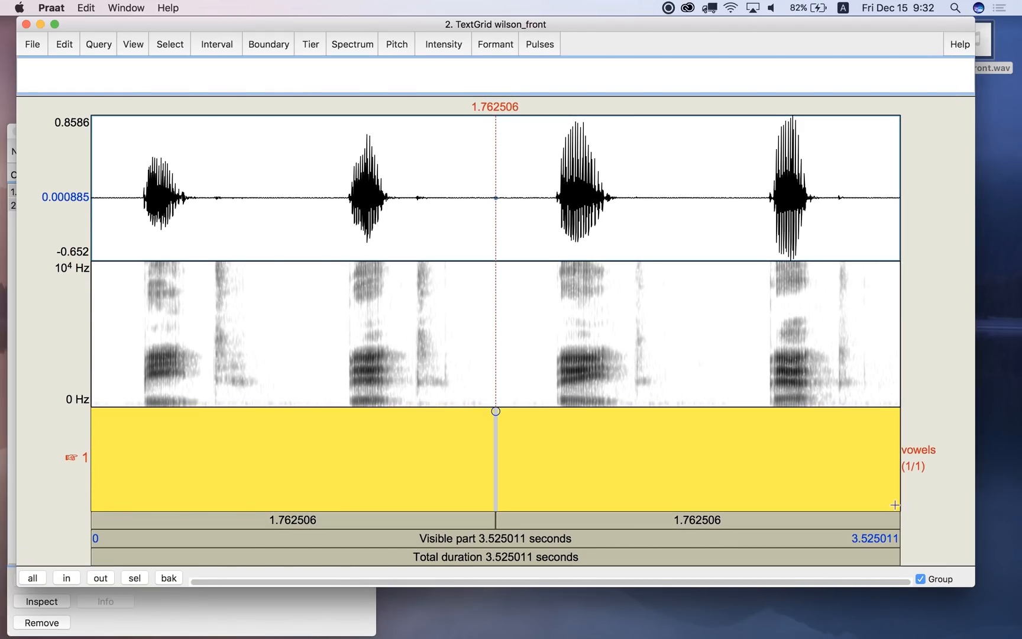
pyautogui.moveTo(586, 326)
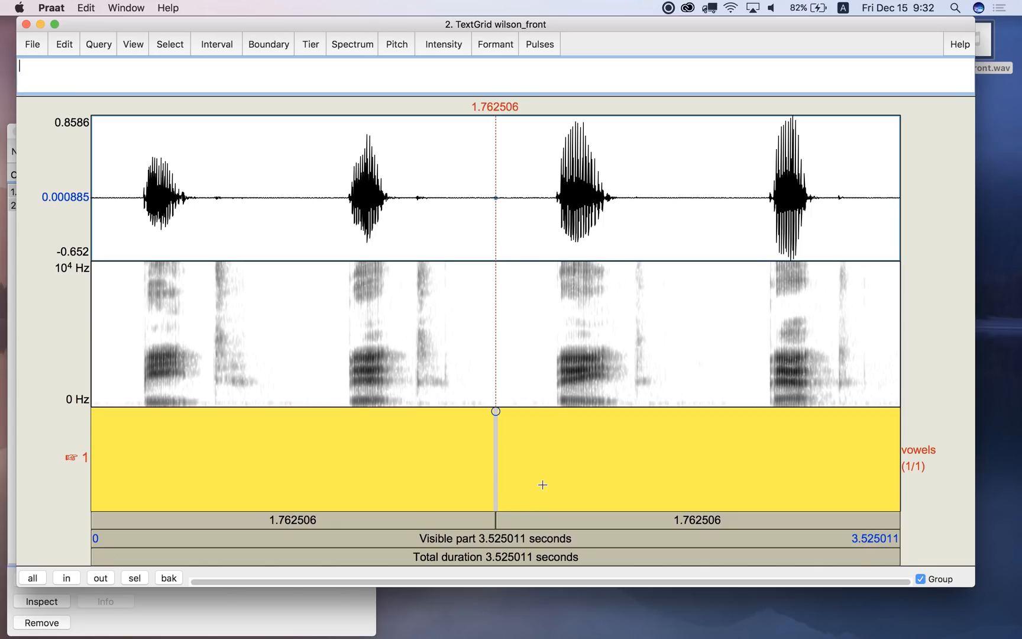
pyautogui.moveTo(424, 504)
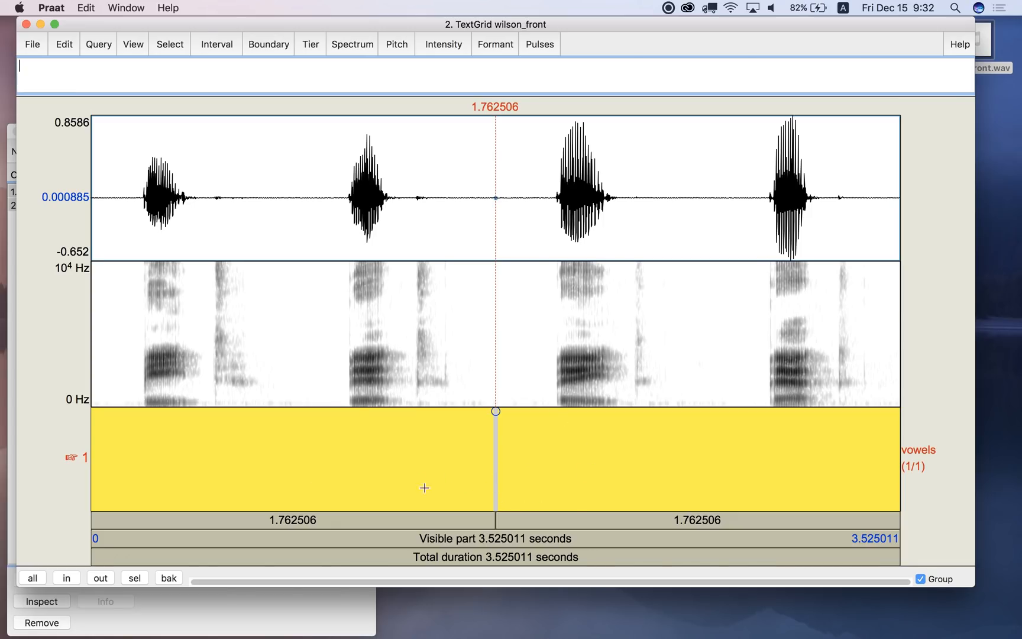
pyautogui.moveTo(92, 471)
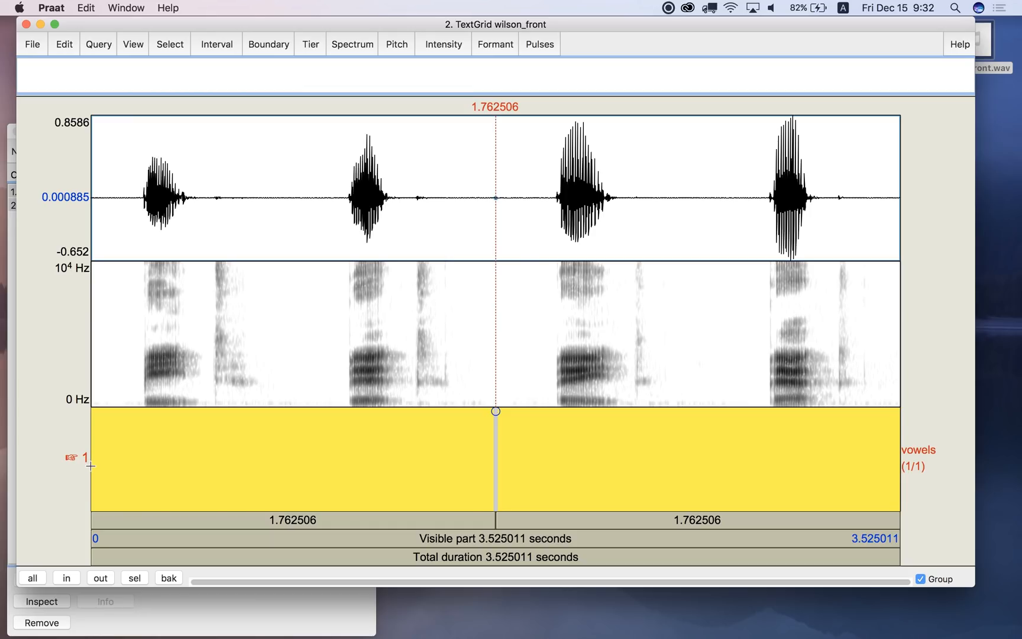
pyautogui.moveTo(933, 448)
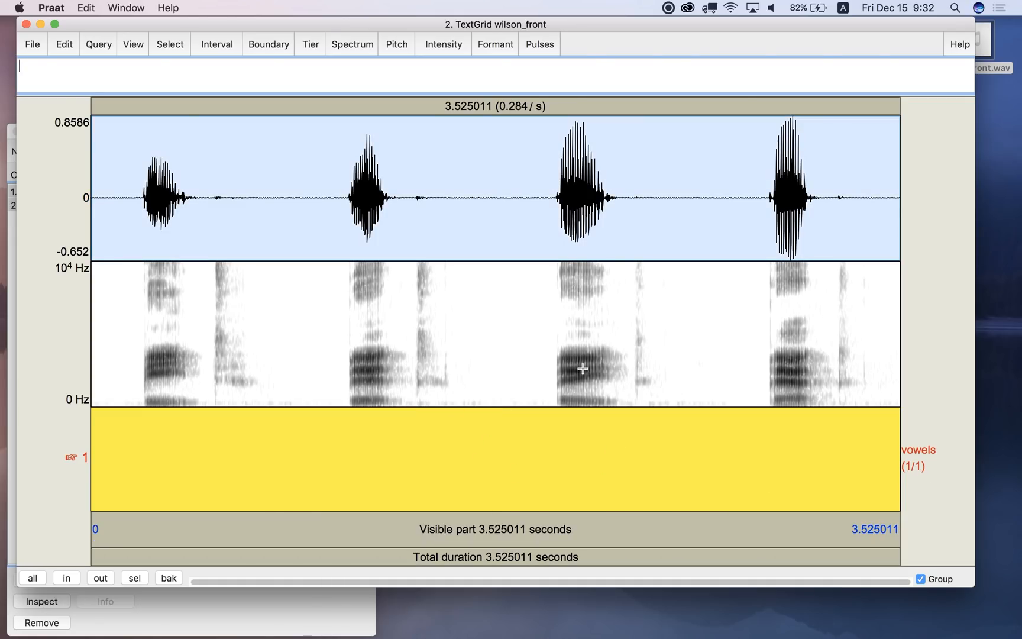
pyautogui.moveTo(683, 444)
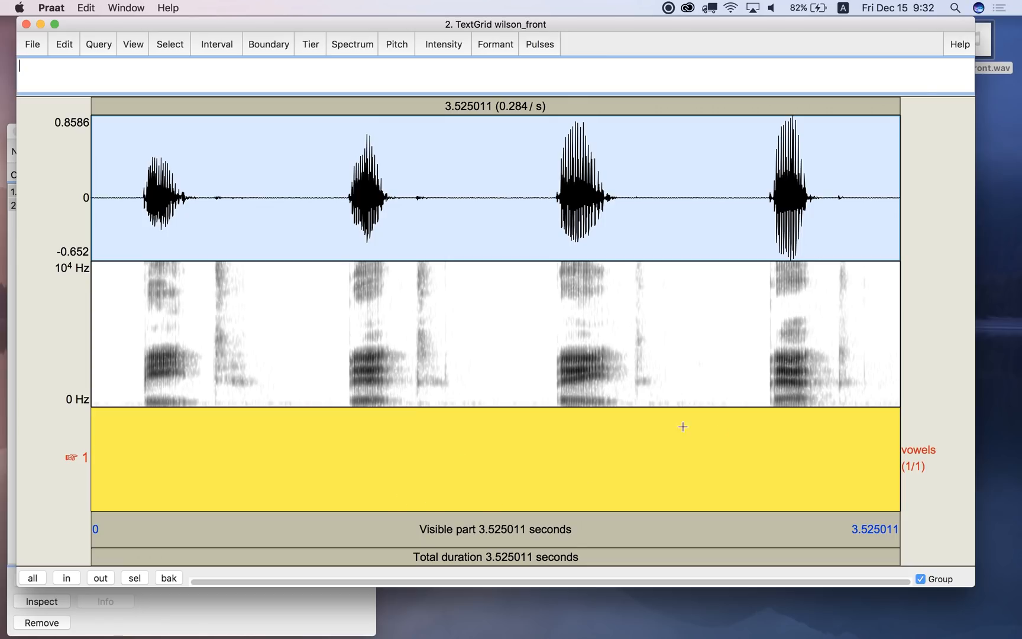
pyautogui.moveTo(817, 461)
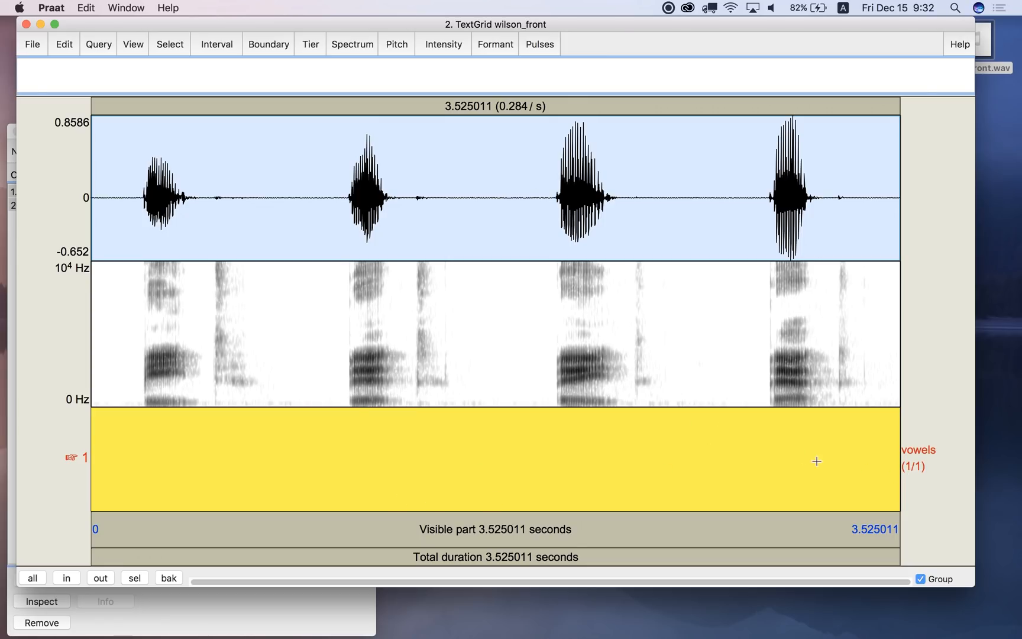
pyautogui.moveTo(927, 477)
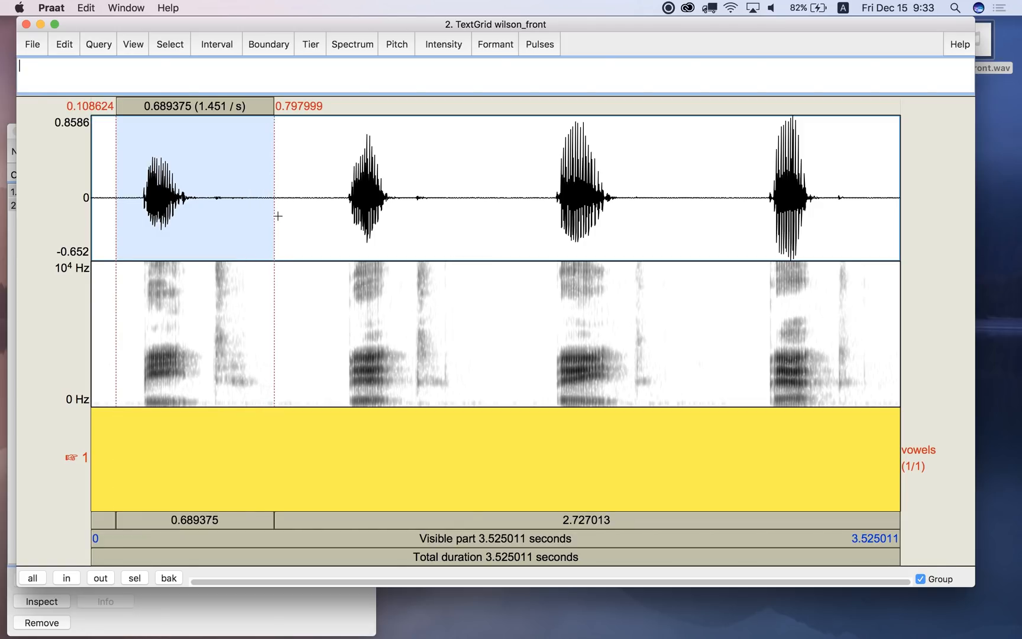
pyautogui.moveTo(407, 112)
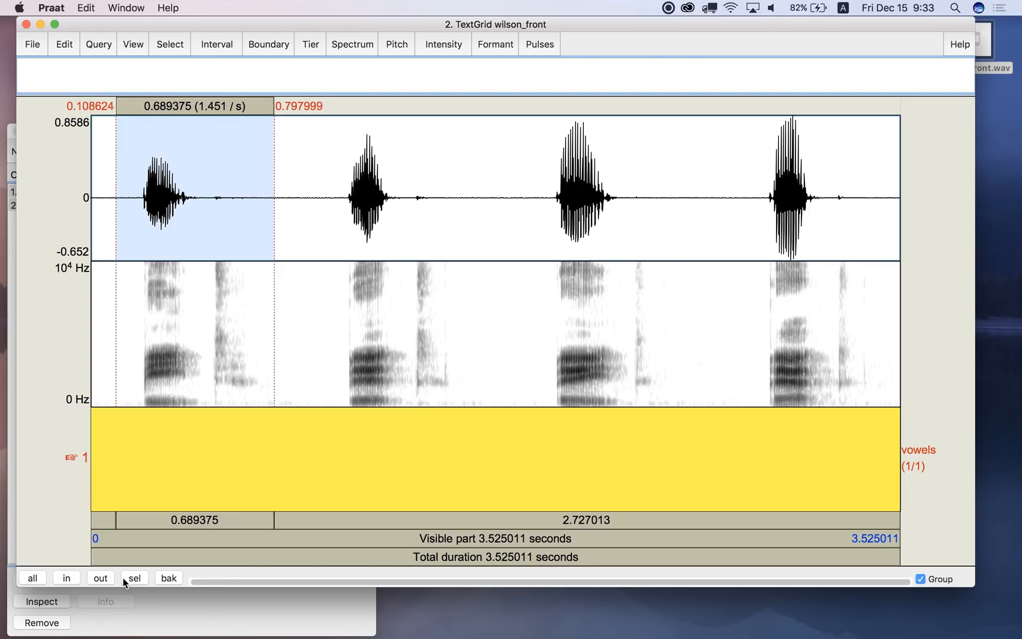
# Zoom to the first word and add boundaries at the vowel onset (0.244 s) and offset (0.461 s)
pyautogui.click(136, 579)
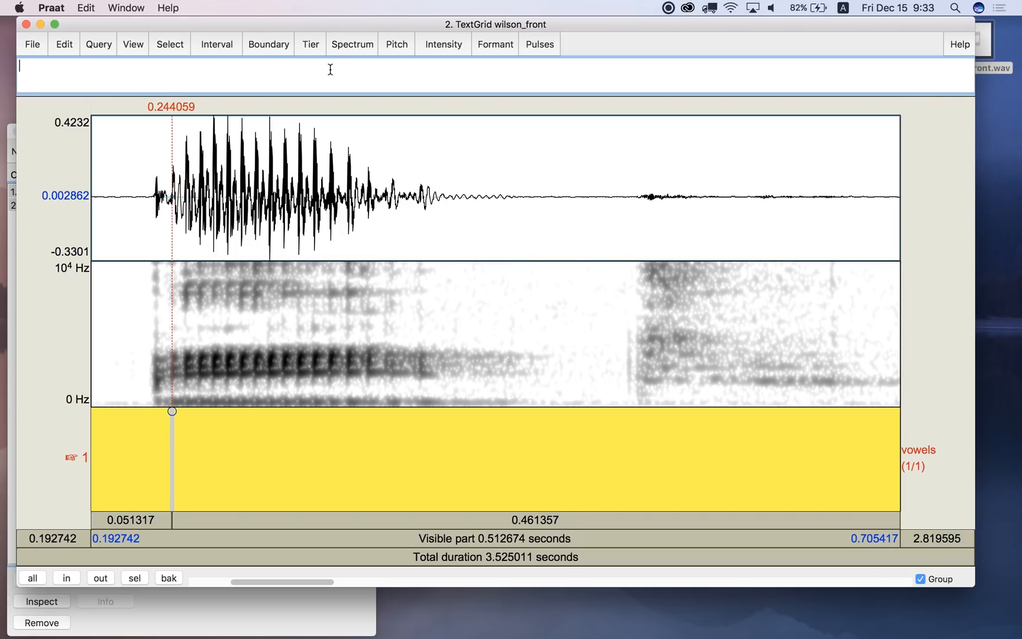
pyautogui.click(269, 43)
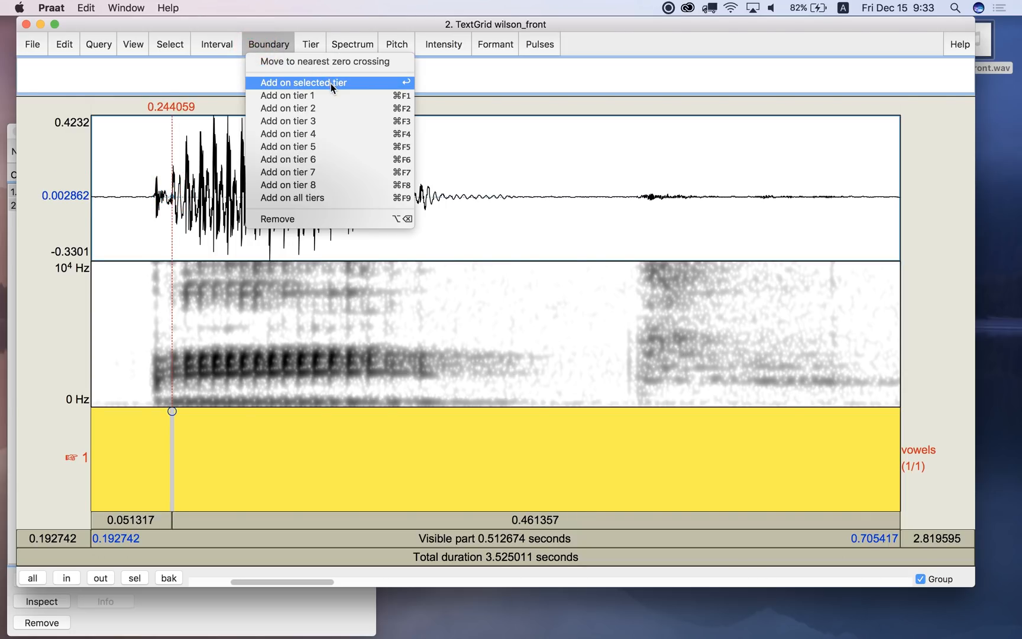
pyautogui.moveTo(357, 90)
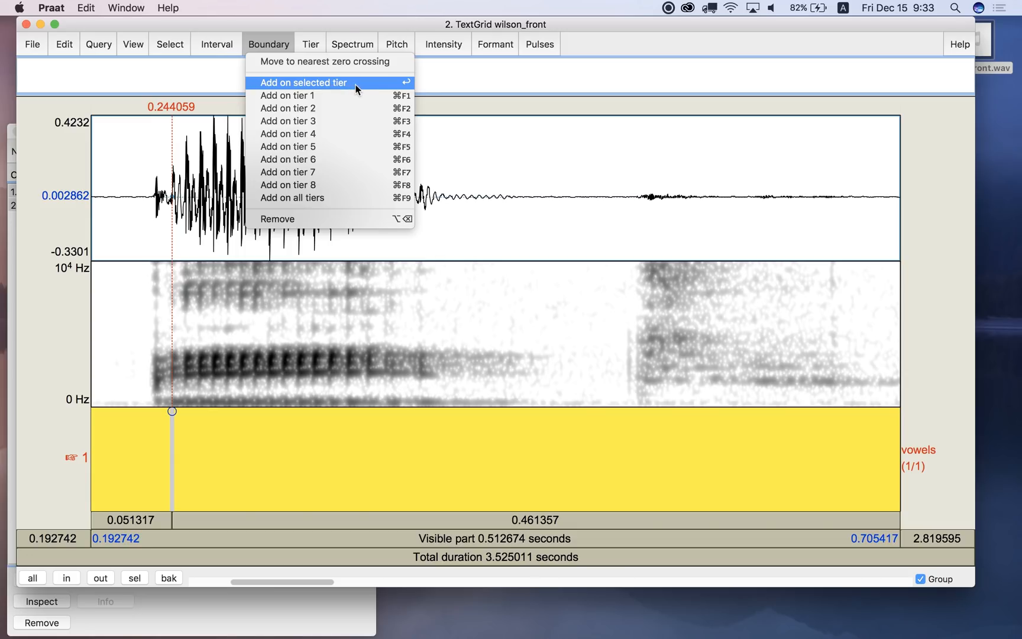
pyautogui.moveTo(407, 88)
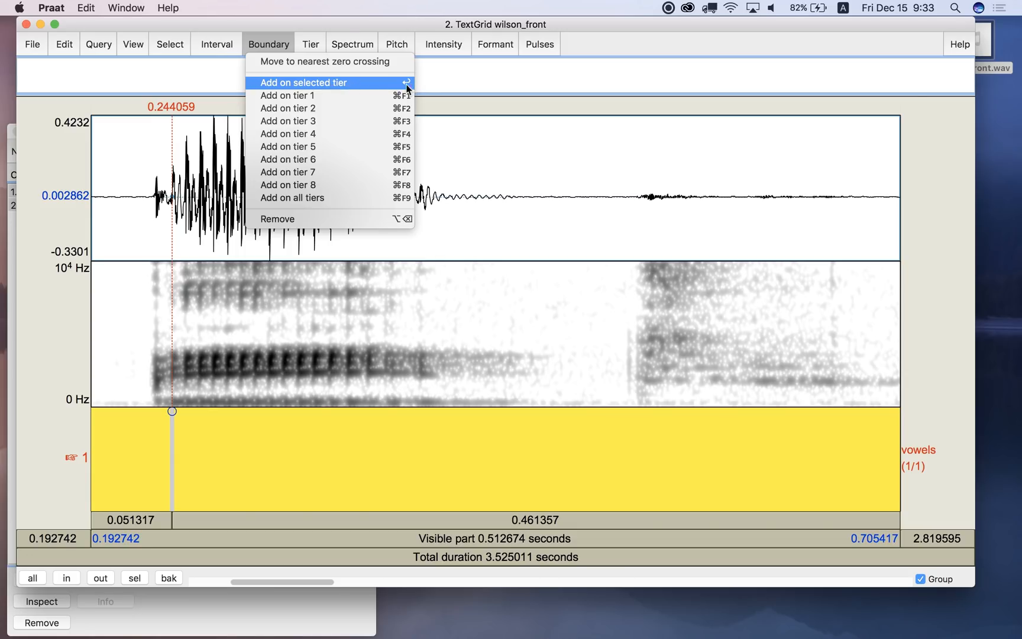
pyautogui.moveTo(329, 87)
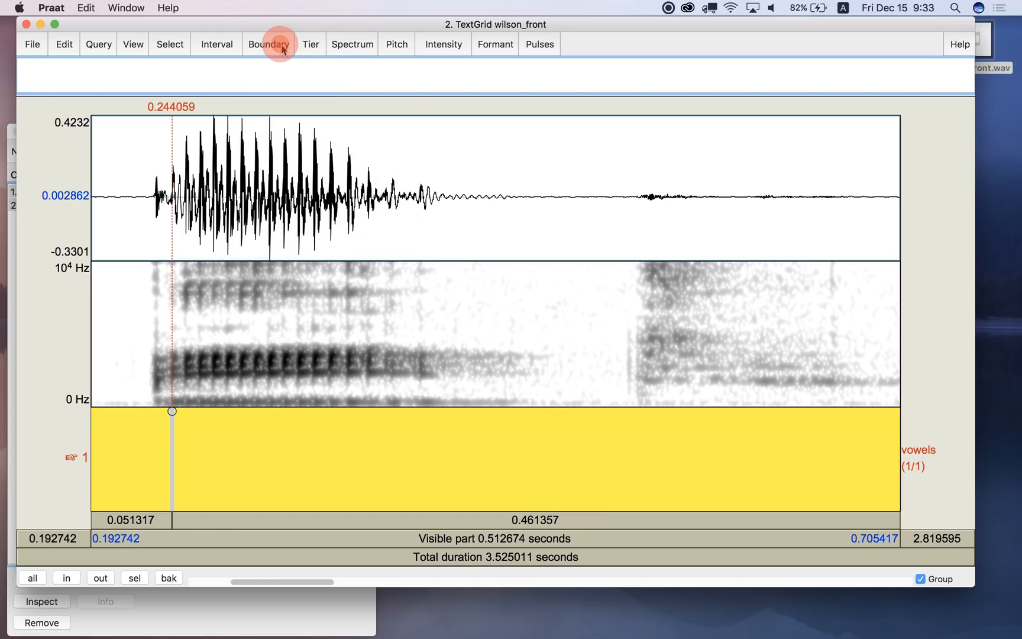
pyautogui.click(268, 44)
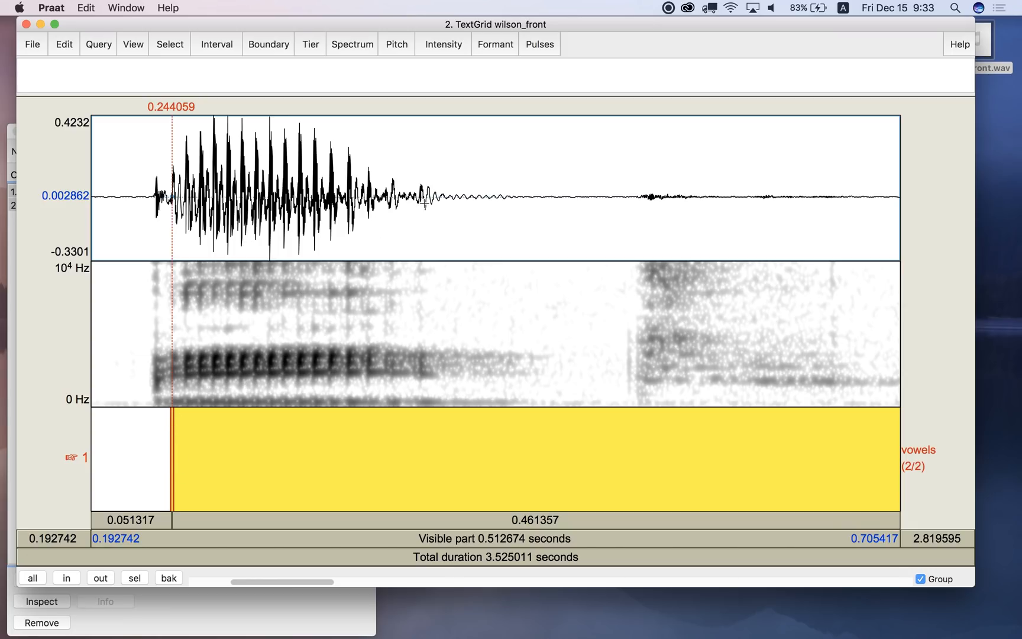
pyautogui.moveTo(446, 220)
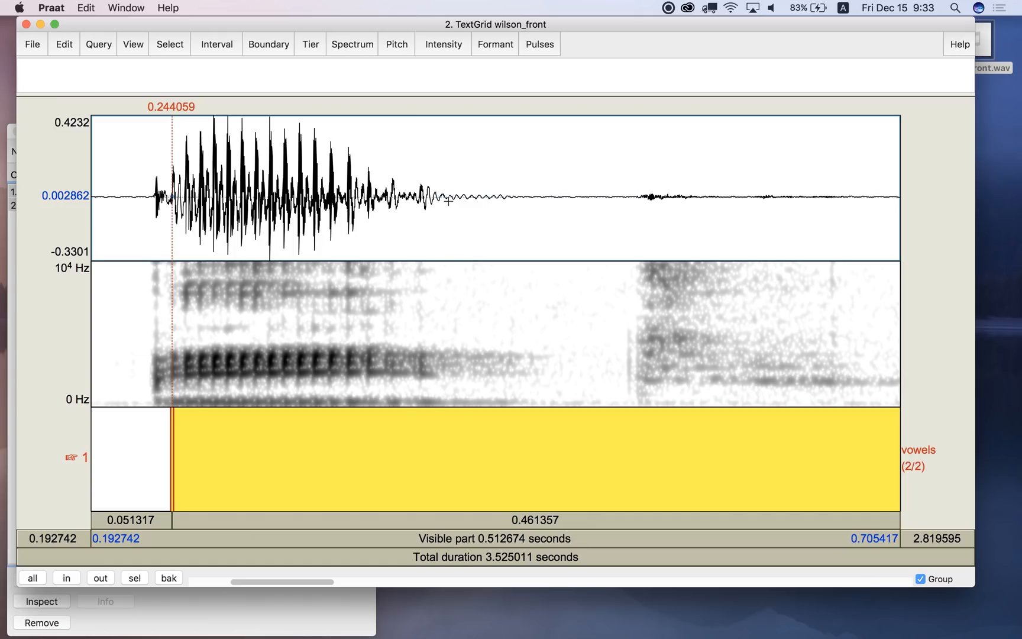
pyautogui.click(504, 202)
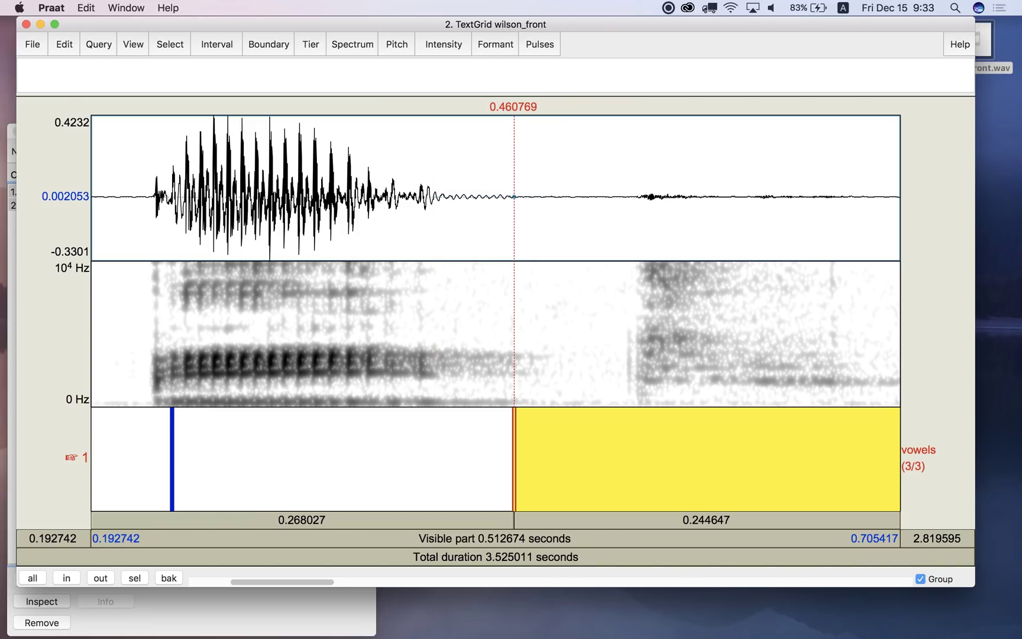
# Label the interval between the new boundaries 'beatV'
pyautogui.click(458, 460)
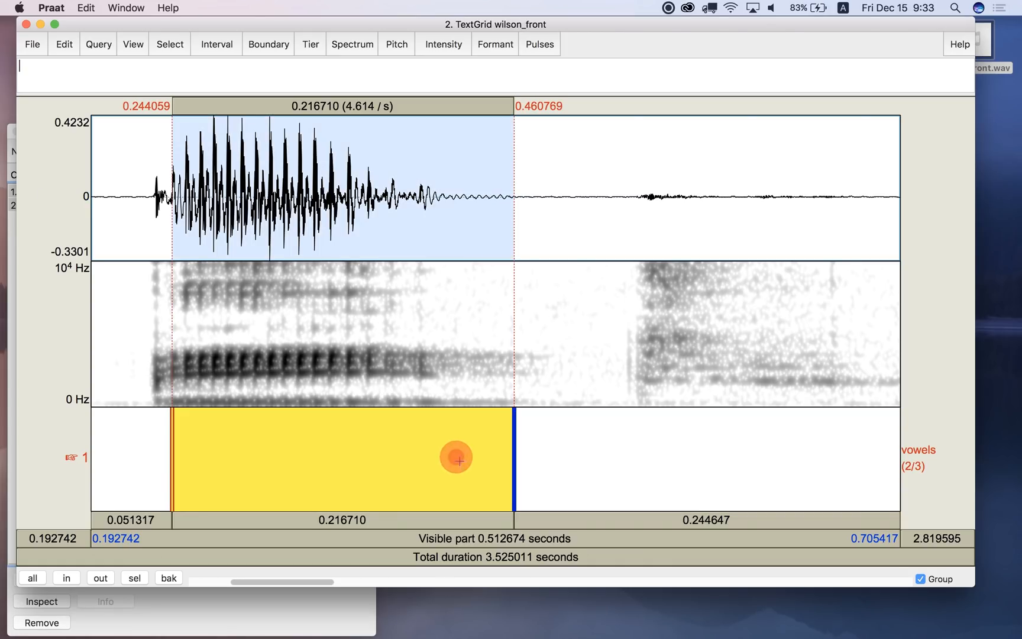
pyautogui.write('b')
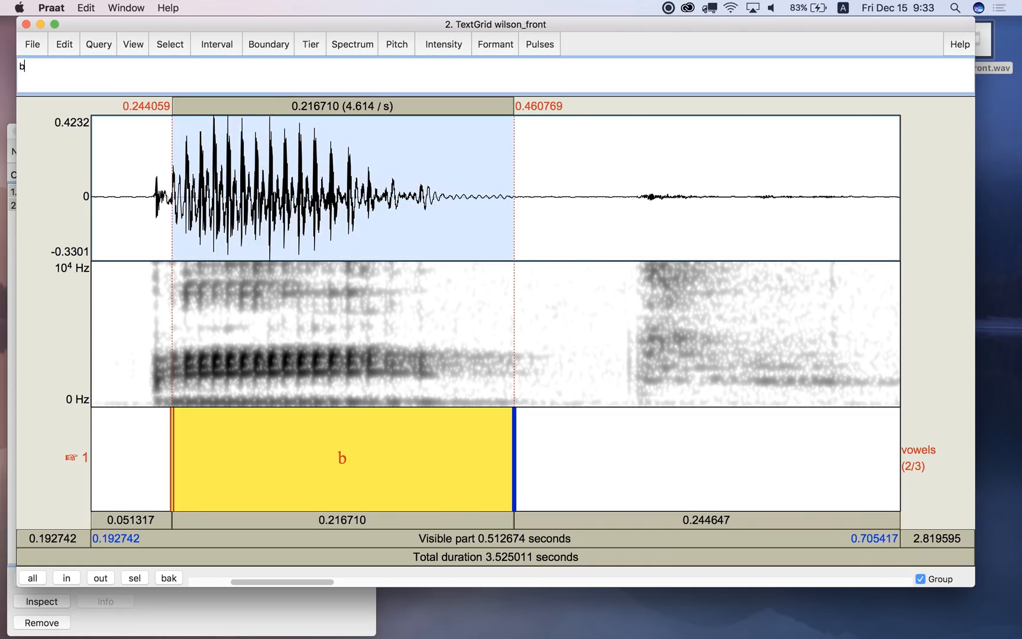
pyautogui.write('eatV')
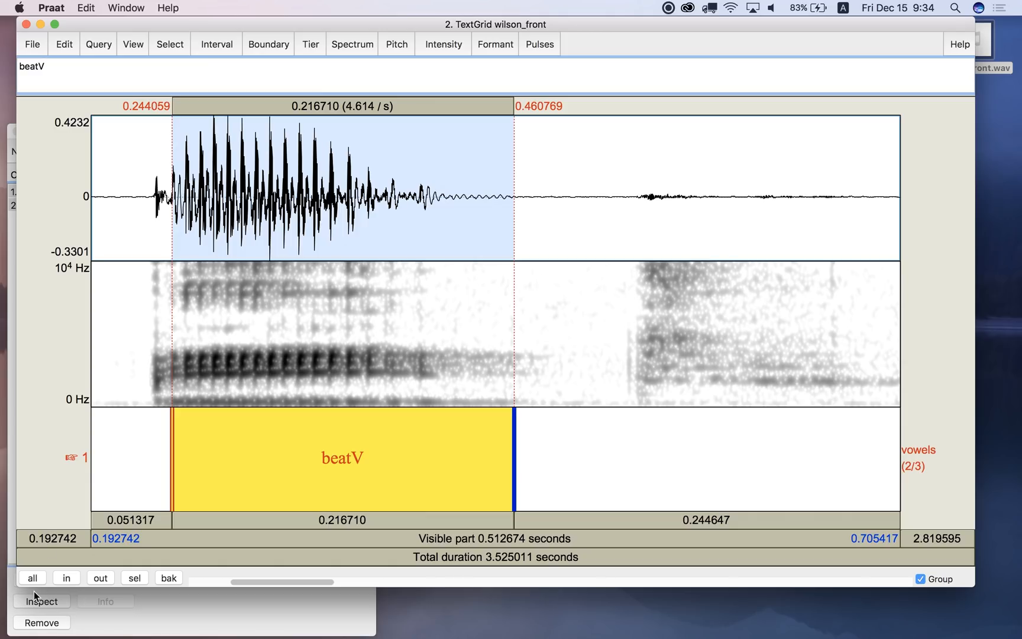
# Zoom to the second word, bound its vowel and label the interval 'bitV'
pyautogui.click(31, 579)
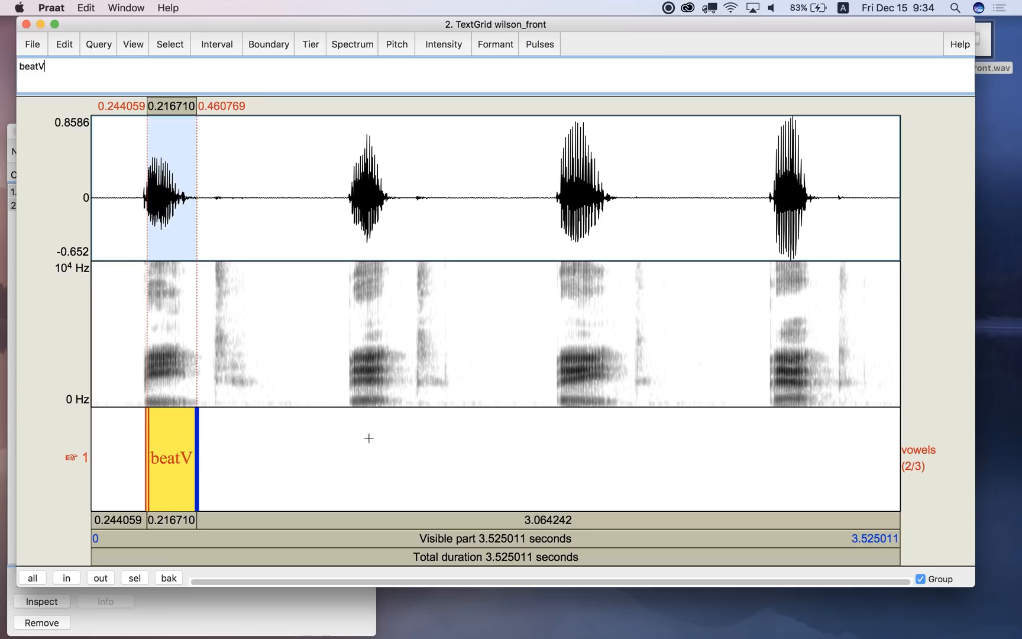
pyautogui.moveTo(918, 475)
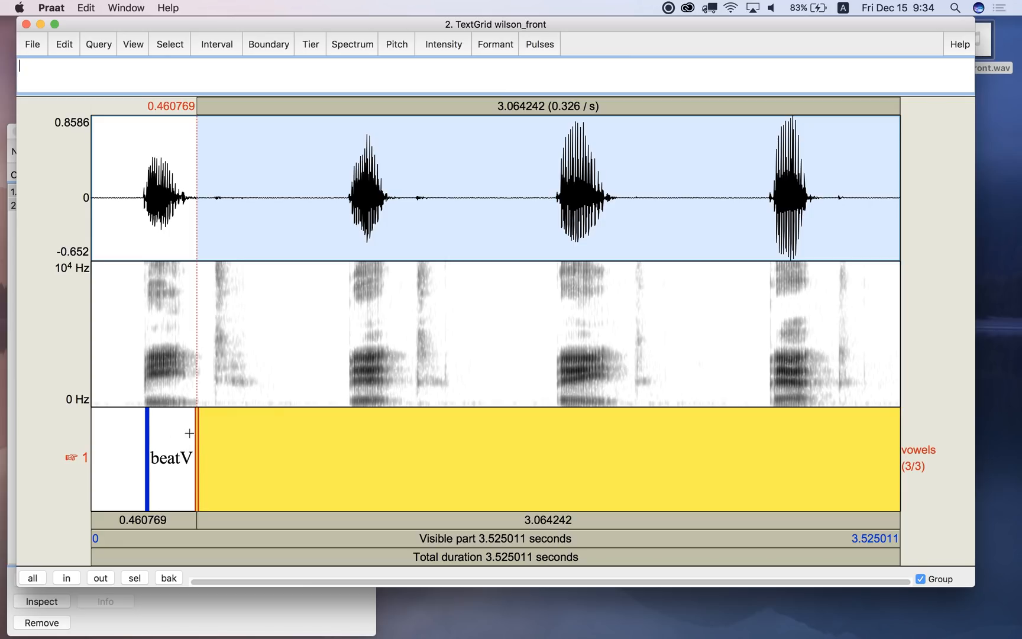
pyautogui.moveTo(326, 210)
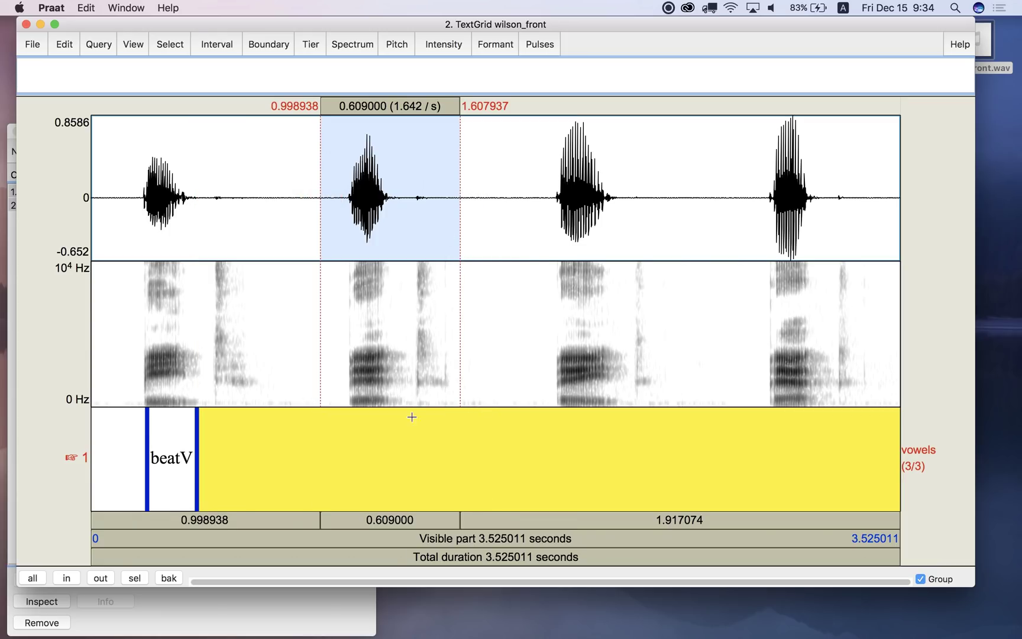
pyautogui.click(133, 579)
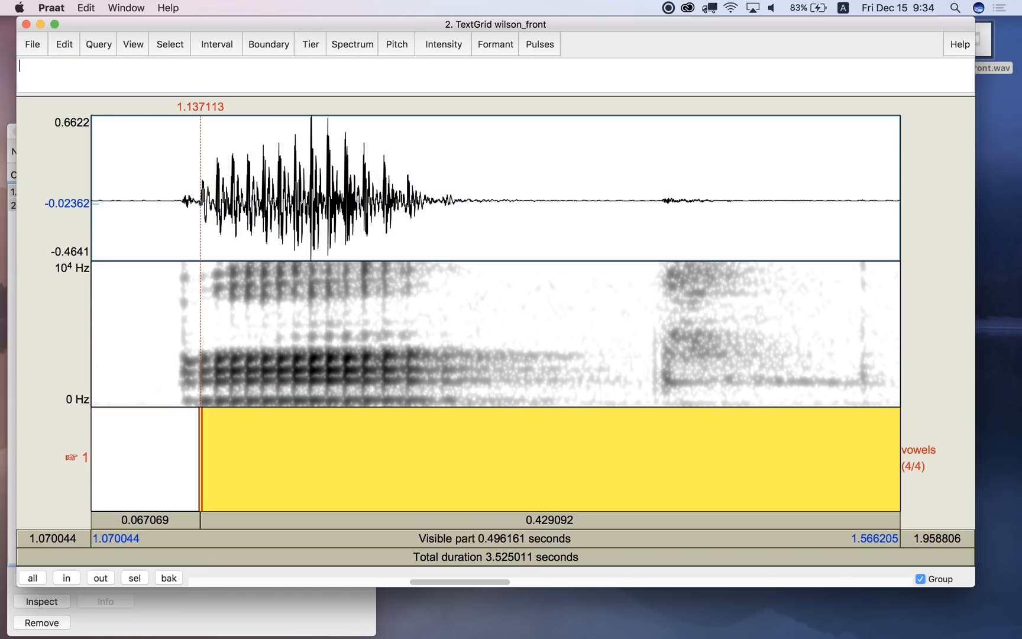
pyautogui.click(458, 209)
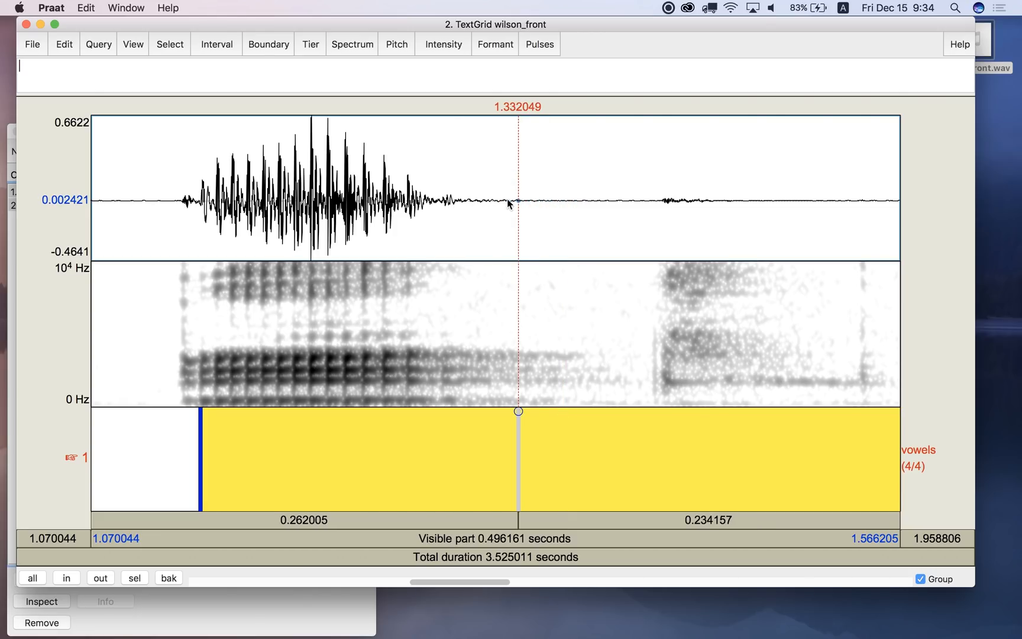
pyautogui.moveTo(454, 384)
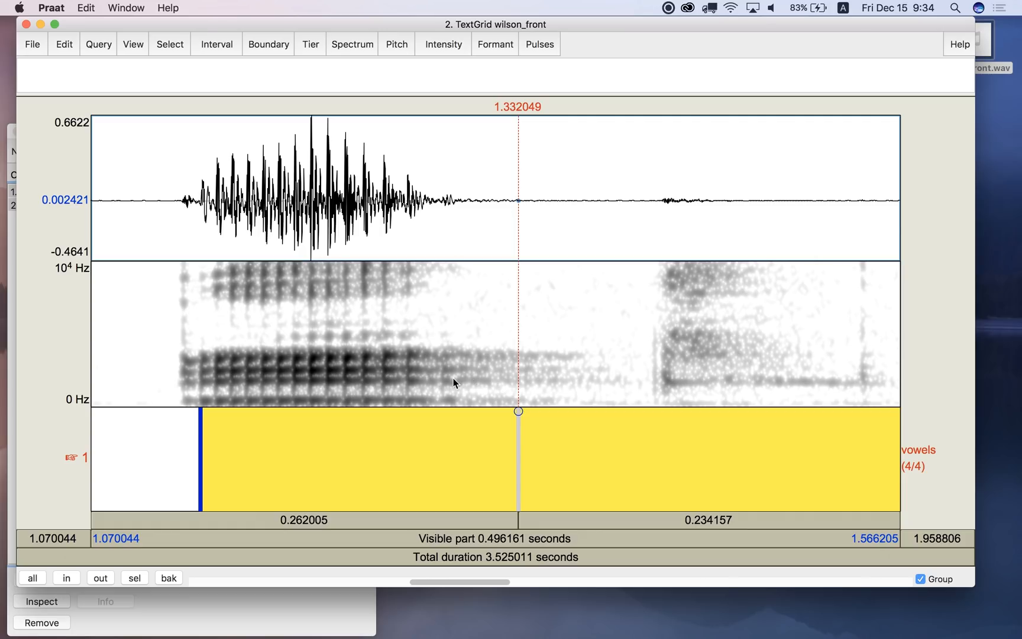
pyautogui.moveTo(501, 384)
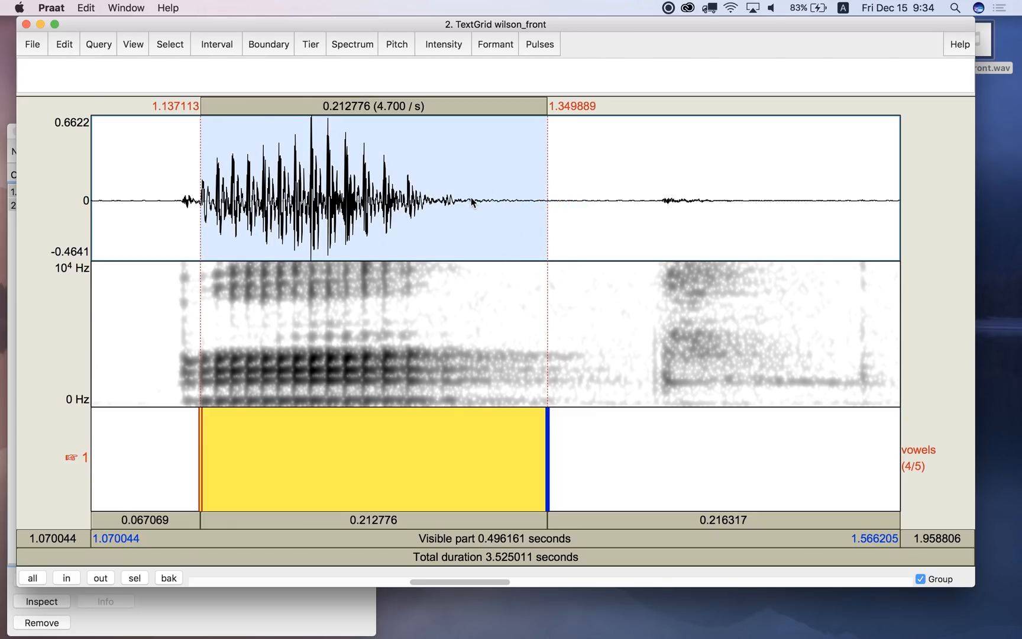
pyautogui.moveTo(405, 469)
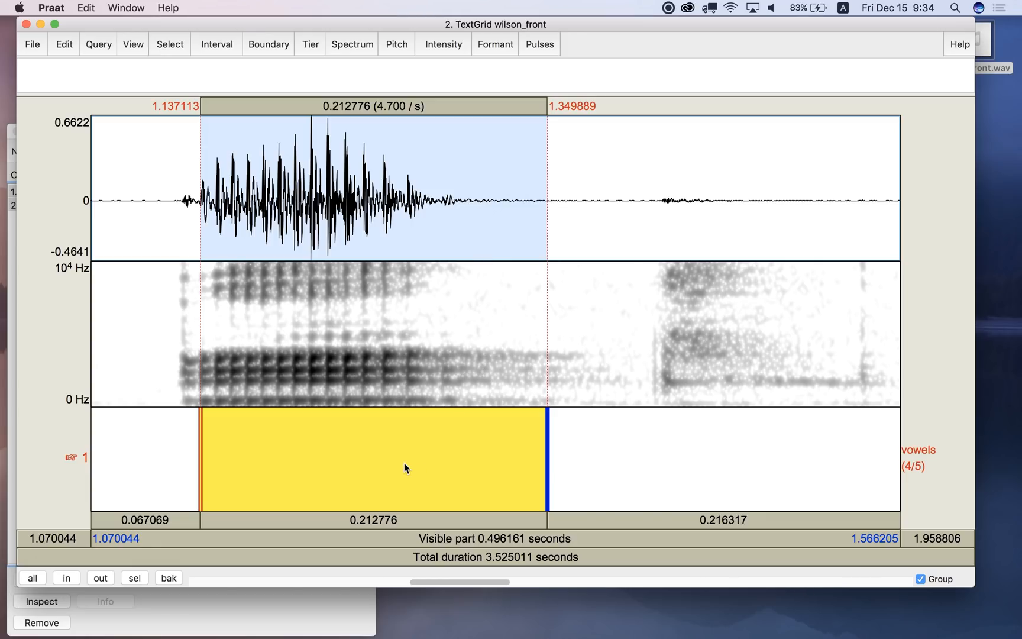
pyautogui.write('bi')
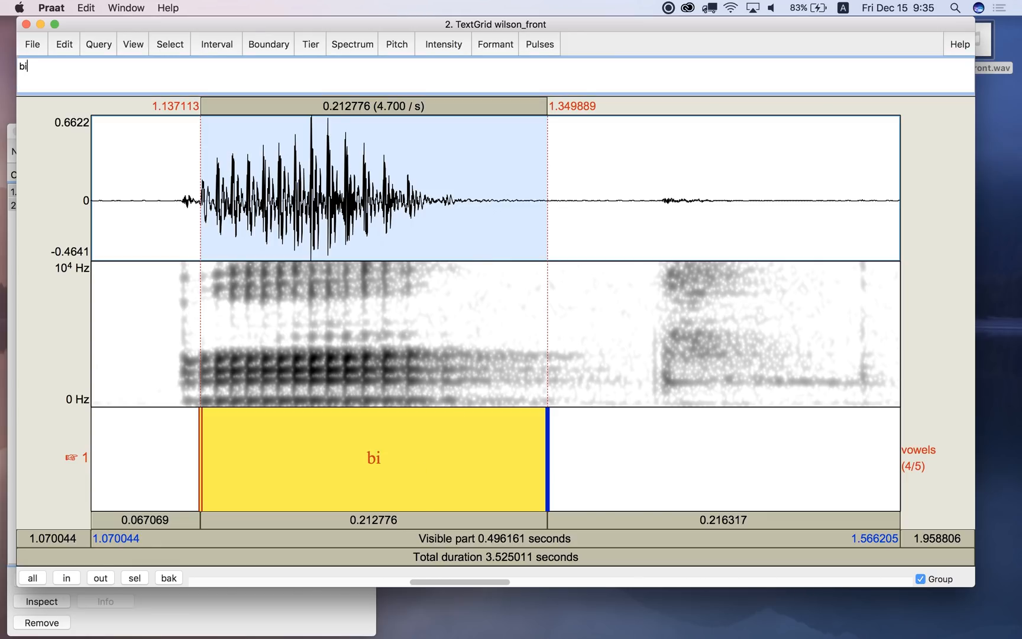
pyautogui.write('tV')
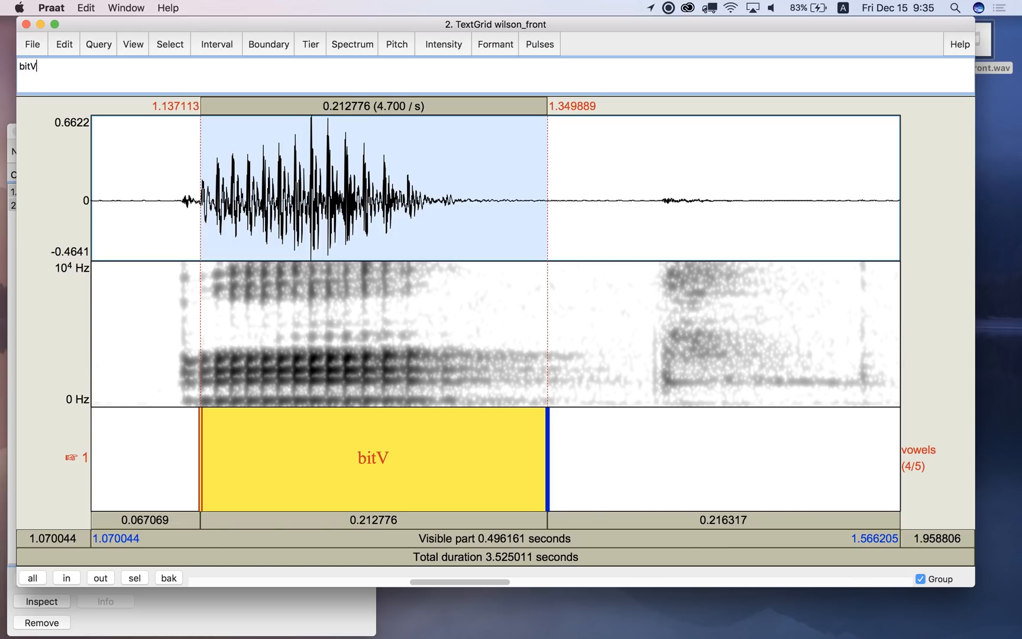
pyautogui.click(33, 579)
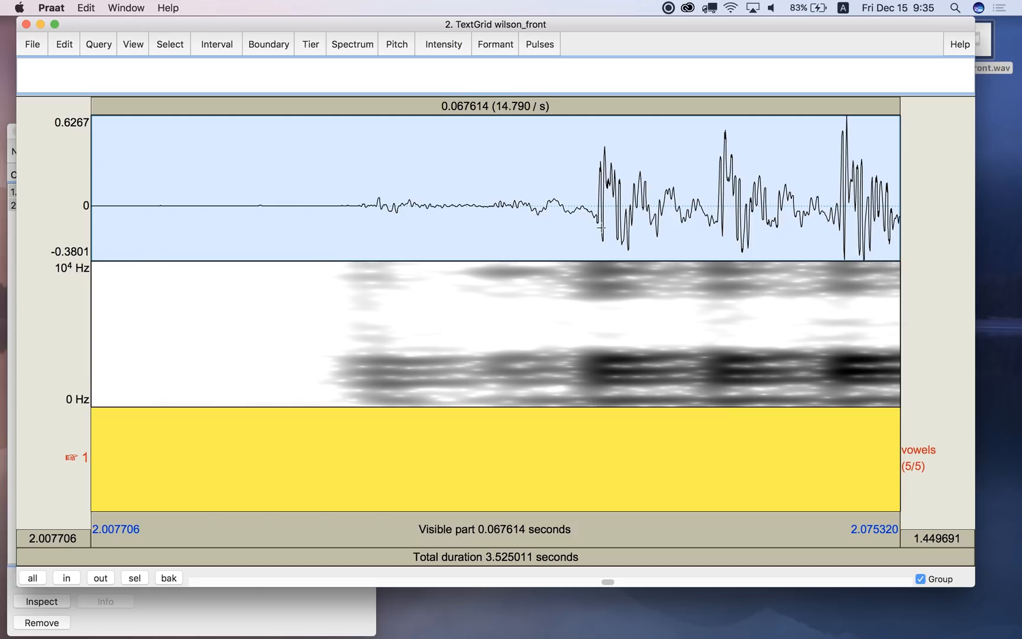
# Add boundaries at 2.050 s and 2.291 s and label the third vowel 'baitV'
pyautogui.click(596, 217)
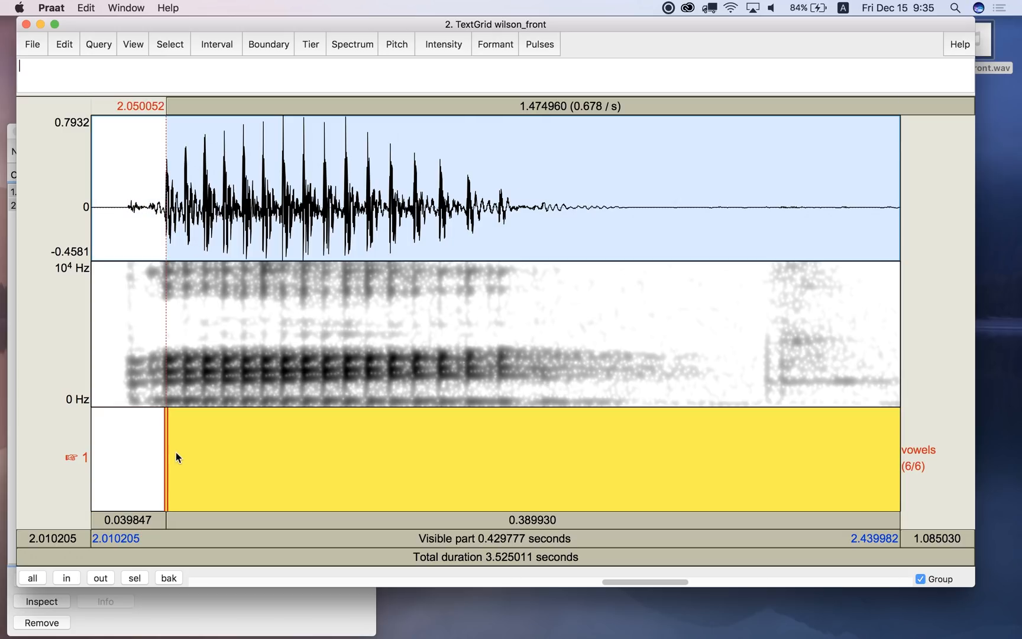
pyautogui.moveTo(612, 214)
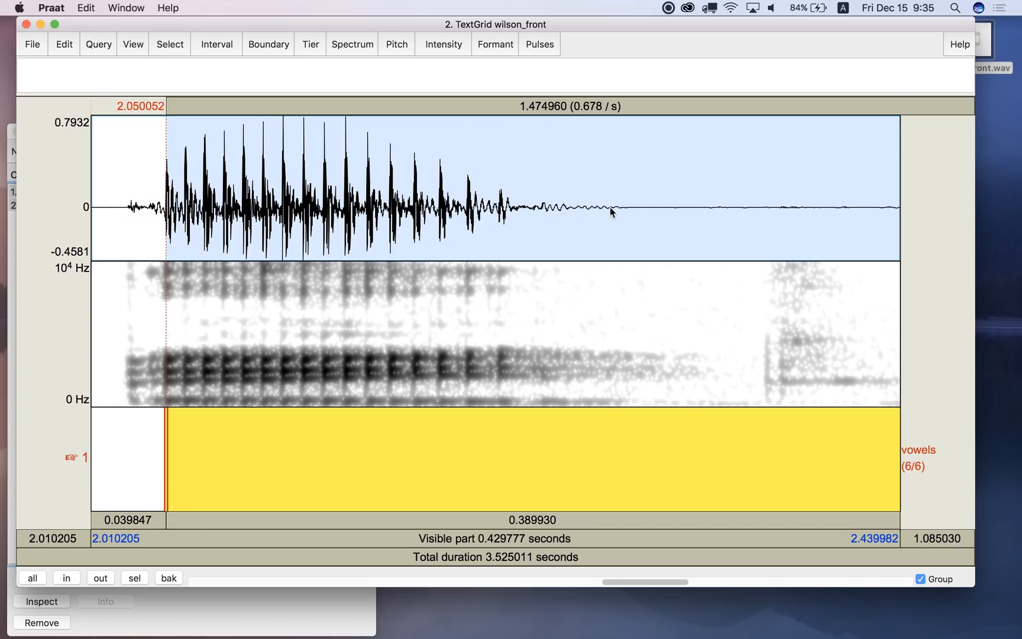
pyautogui.click(620, 210)
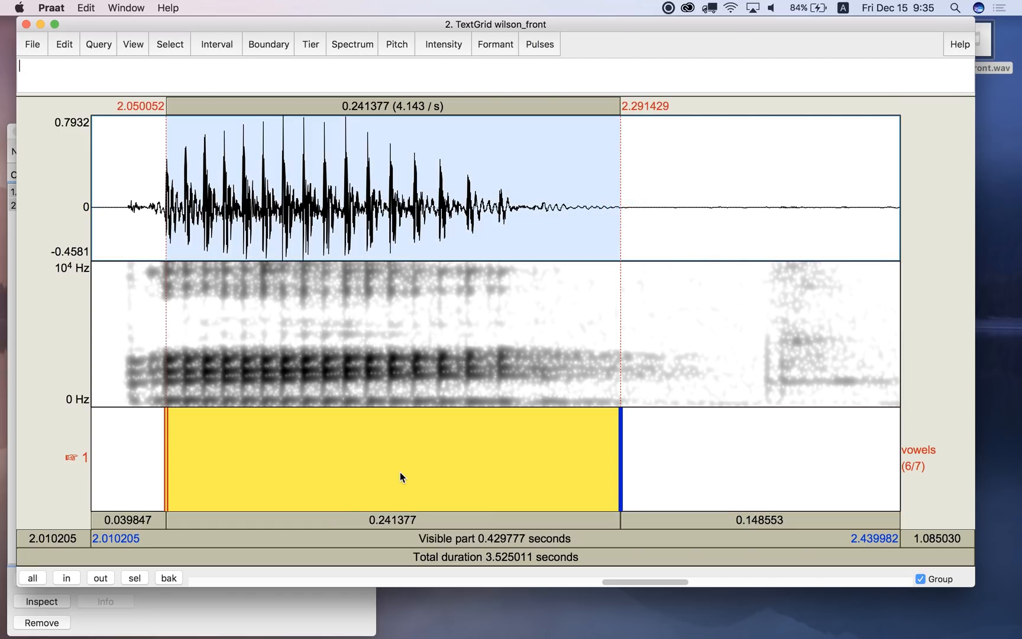
pyautogui.write('baitV')
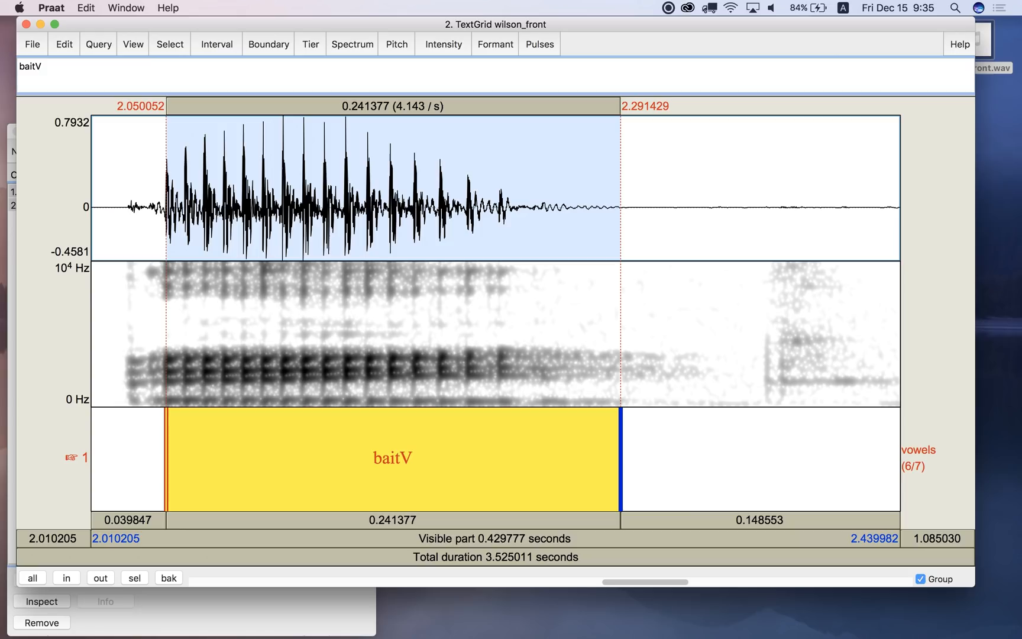
pyautogui.click(33, 579)
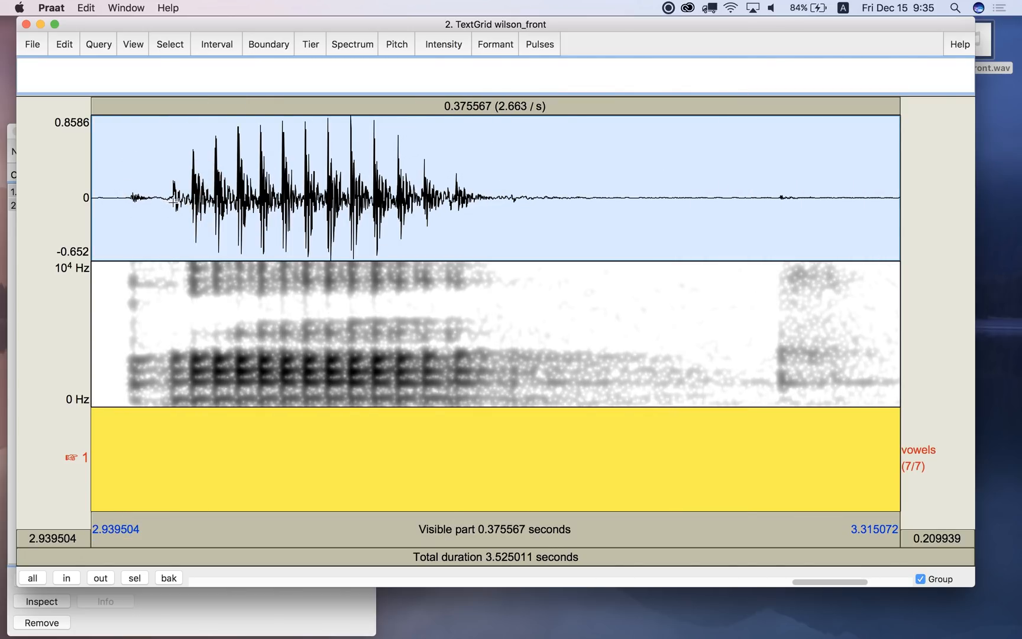
# Add boundaries at 2.978 s and 3.168 s and label the fourth vowel 'betV'
pyautogui.click(173, 199)
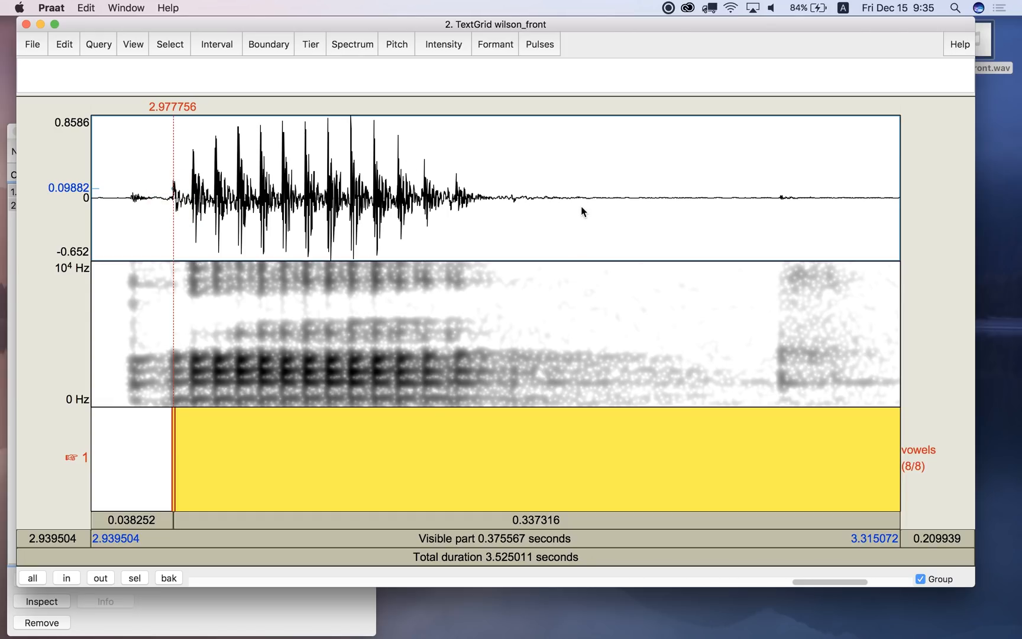
pyautogui.moveTo(572, 207)
pyautogui.write('bet')
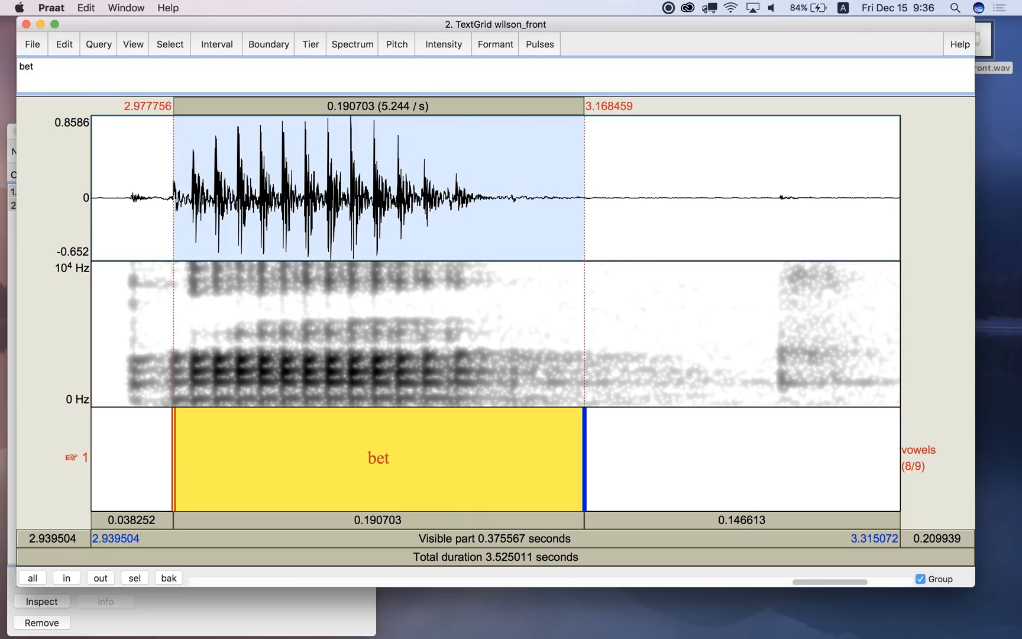
pyautogui.write('V')
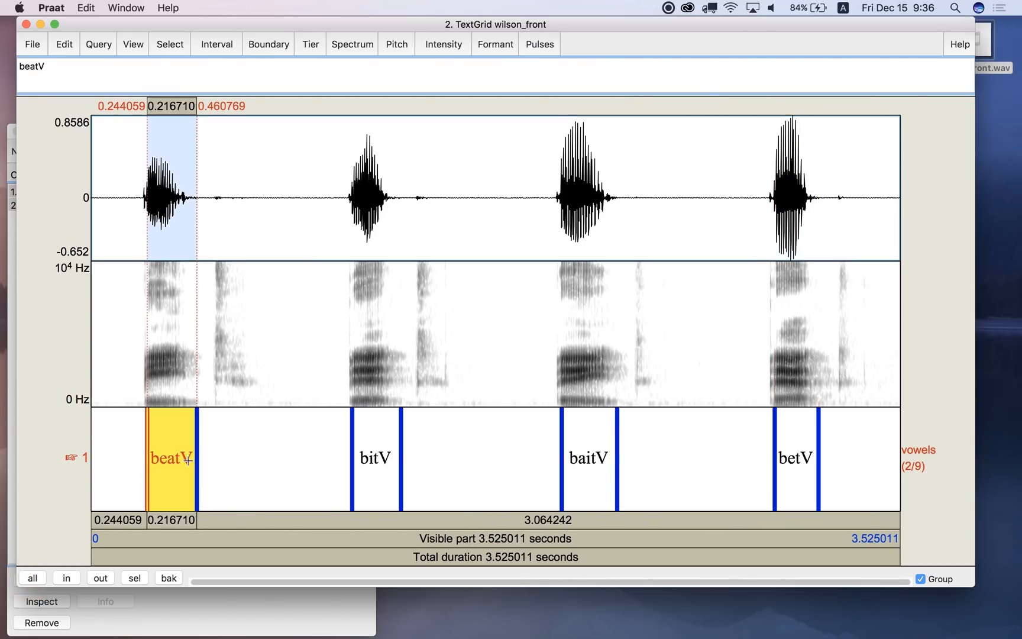
pyautogui.moveTo(922, 481)
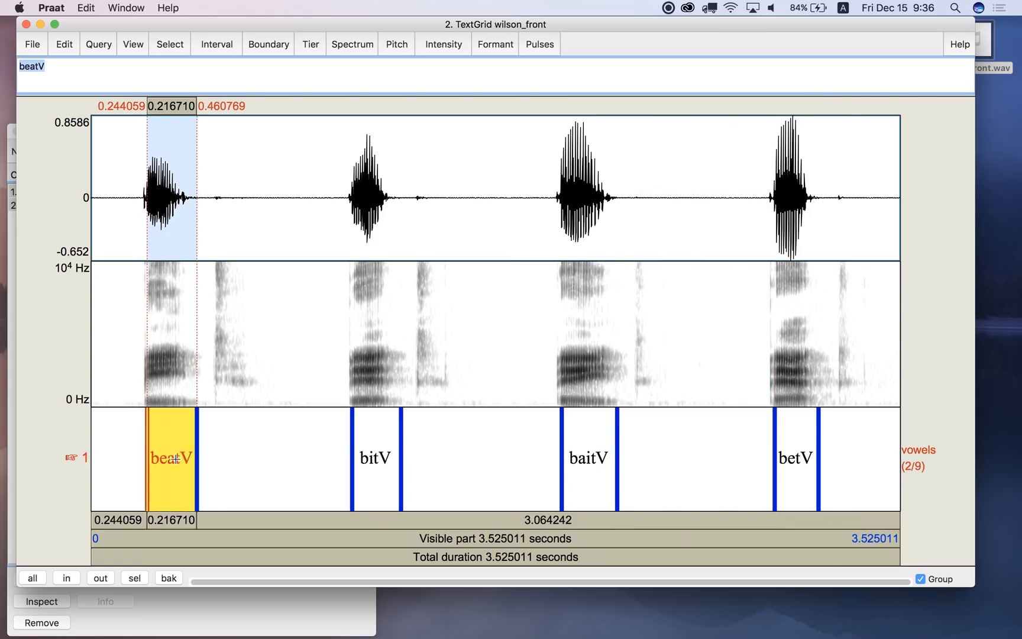
# Review the bitV and baitV intervals, then close the TextGrid editor
pyautogui.click(377, 467)
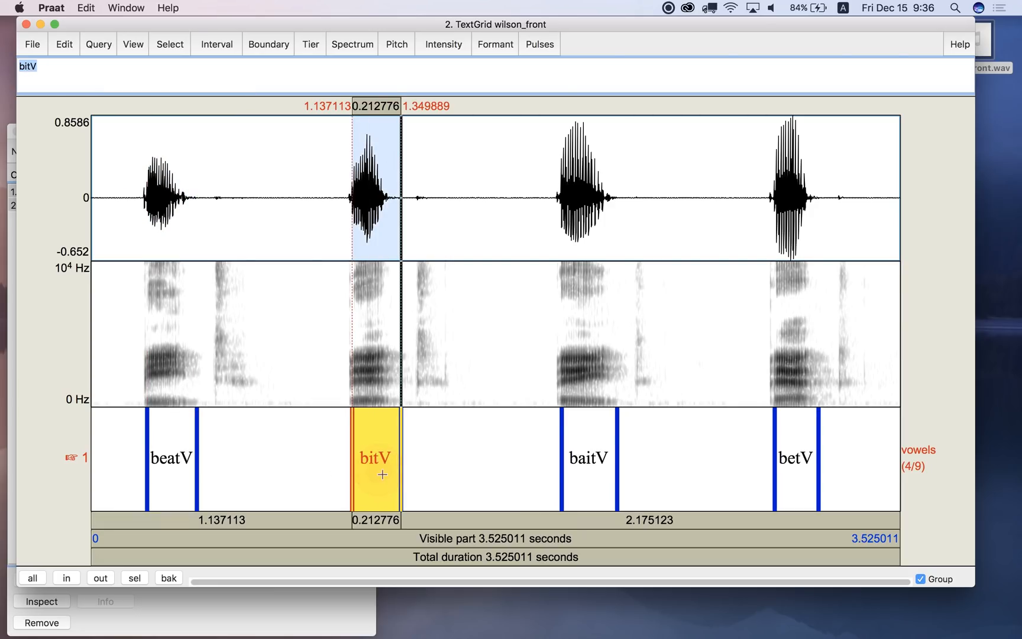
pyautogui.click(584, 457)
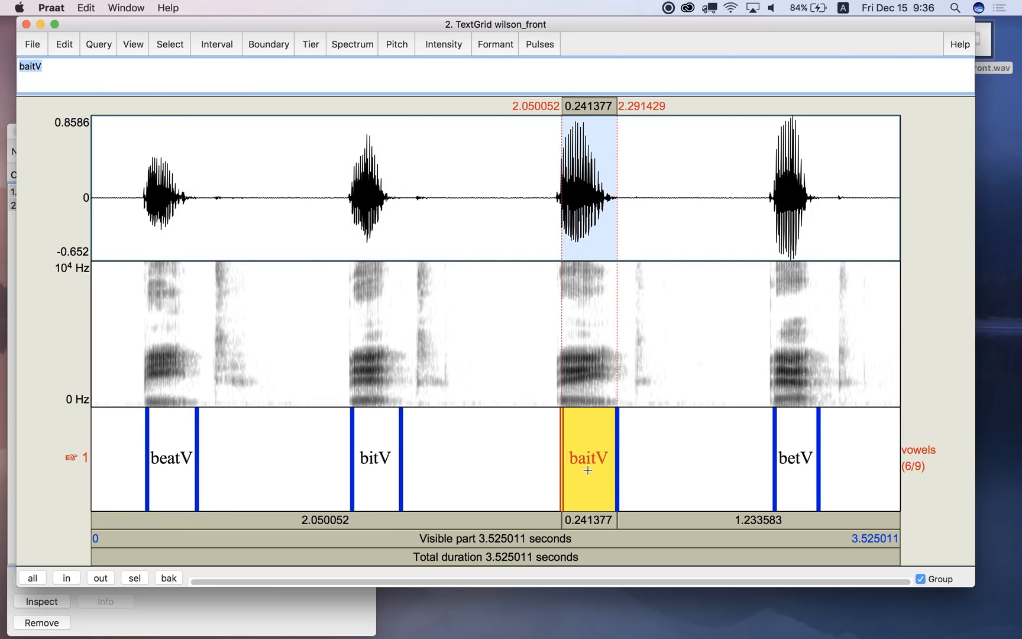
pyautogui.click(795, 457)
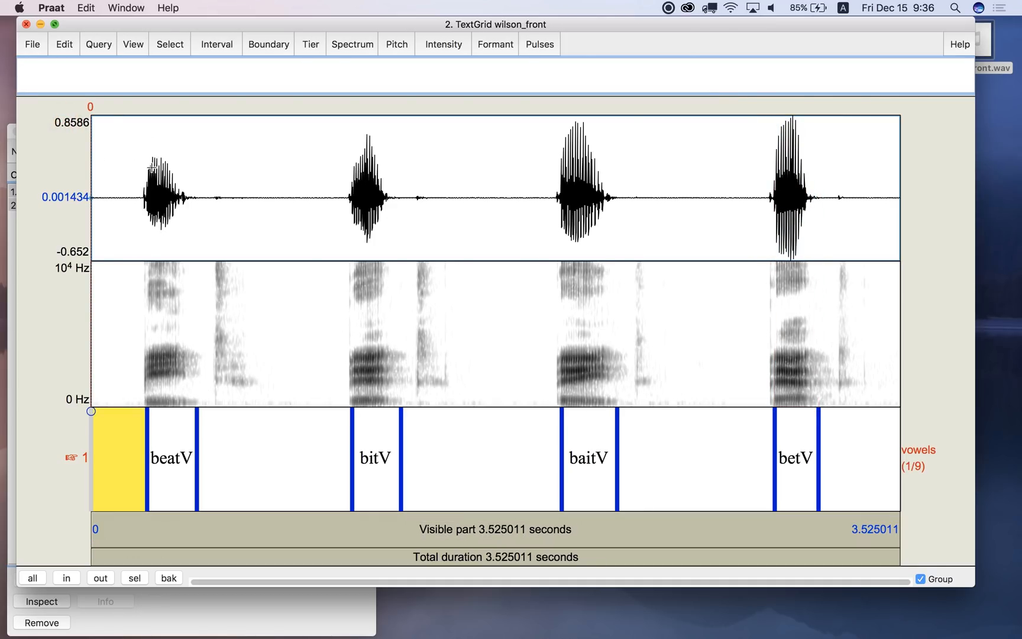
pyautogui.click(26, 25)
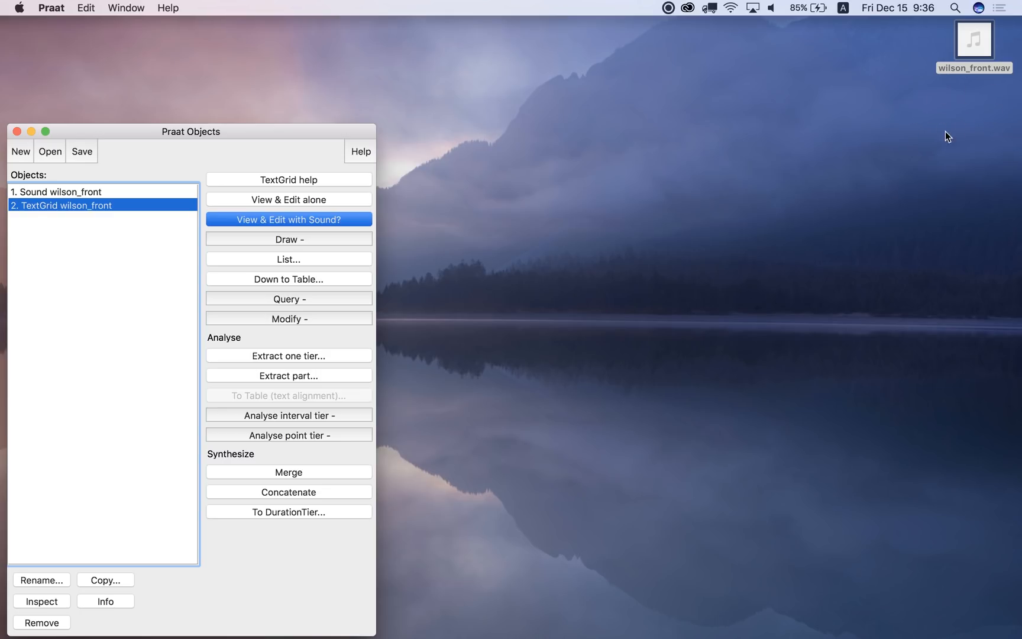
# Save wilson_front.TextGrid as a text file on the Desktop beside the sound
pyautogui.click(82, 151)
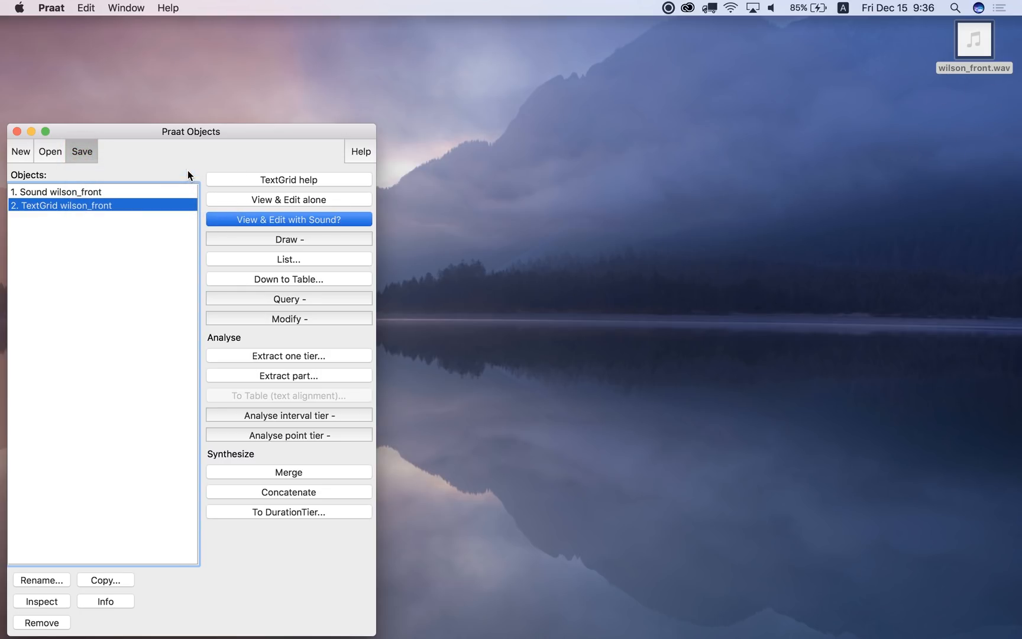
pyautogui.click(80, 151)
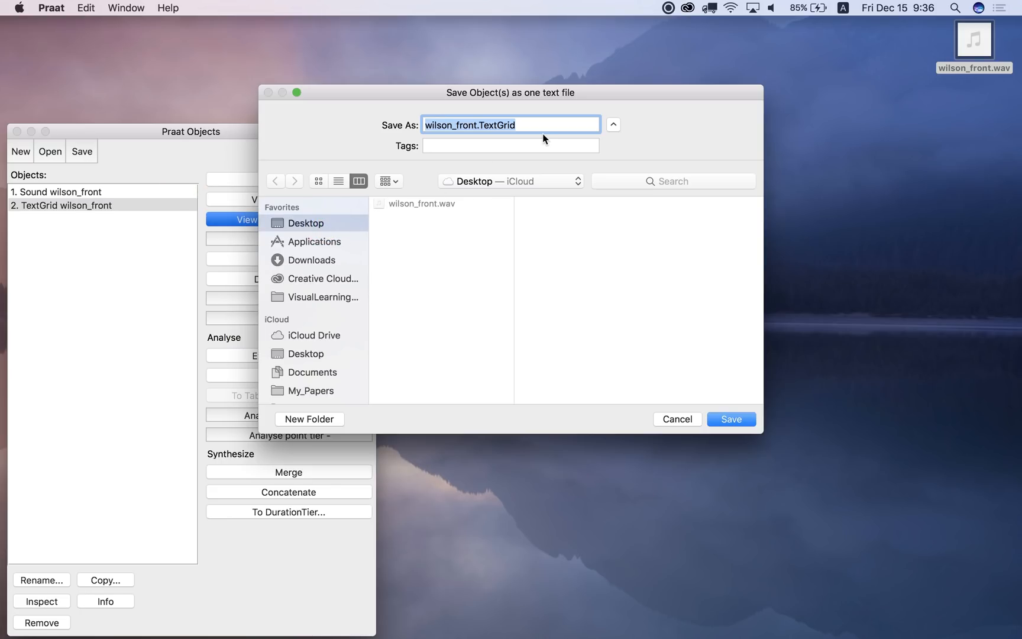
pyautogui.moveTo(453, 131)
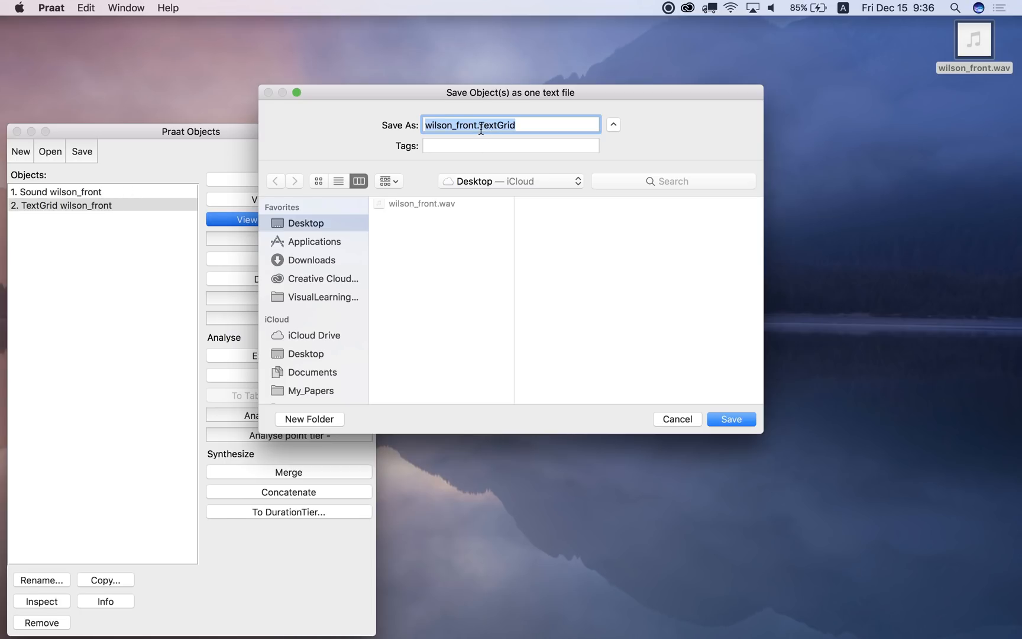
pyautogui.moveTo(636, 277)
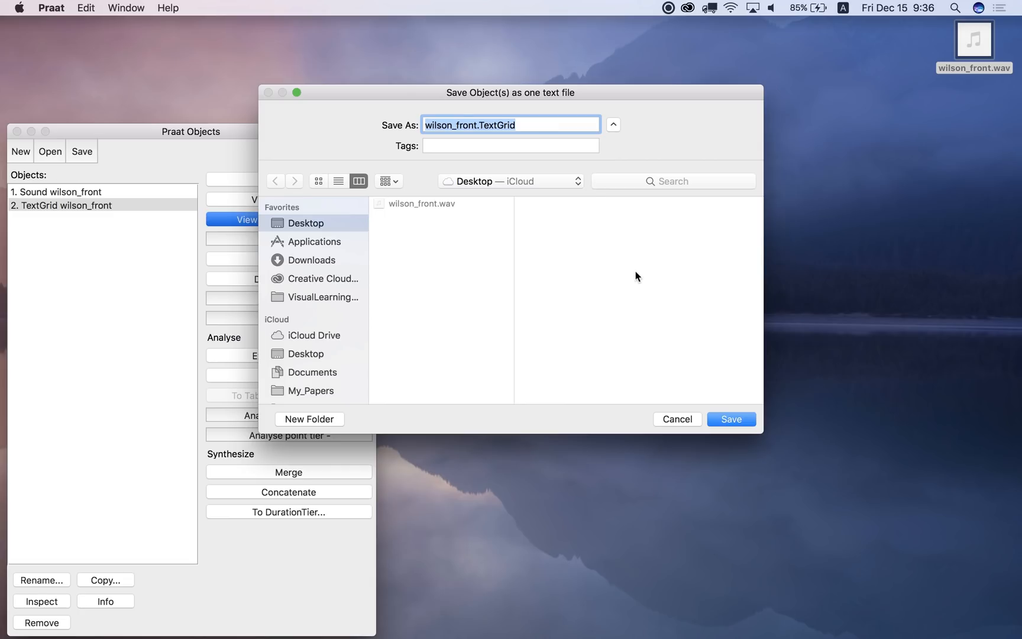
pyautogui.click(731, 419)
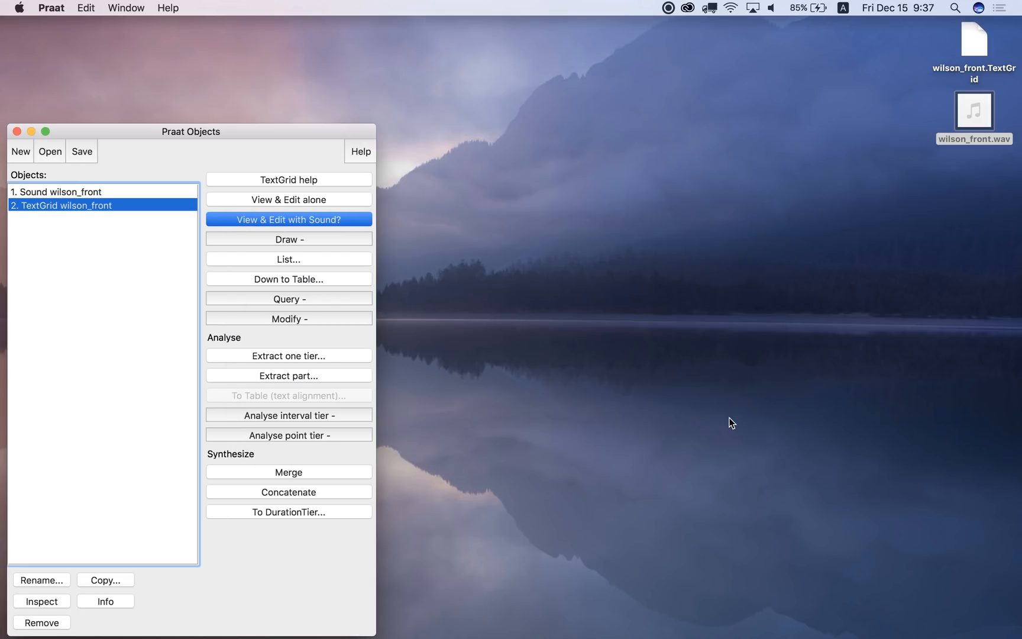
pyautogui.moveTo(980, 37)
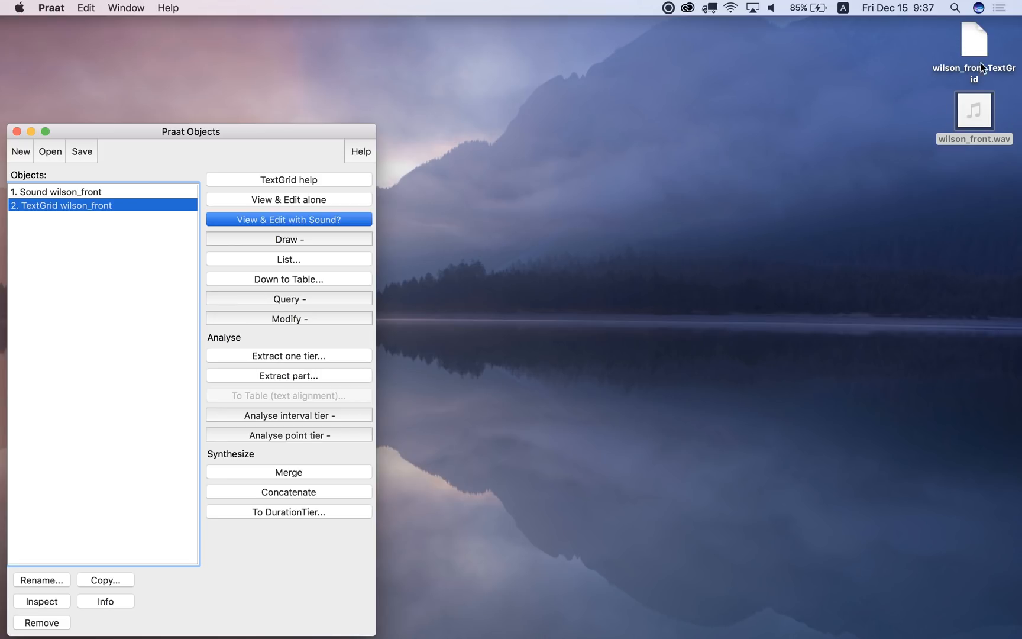
pyautogui.moveTo(983, 113)
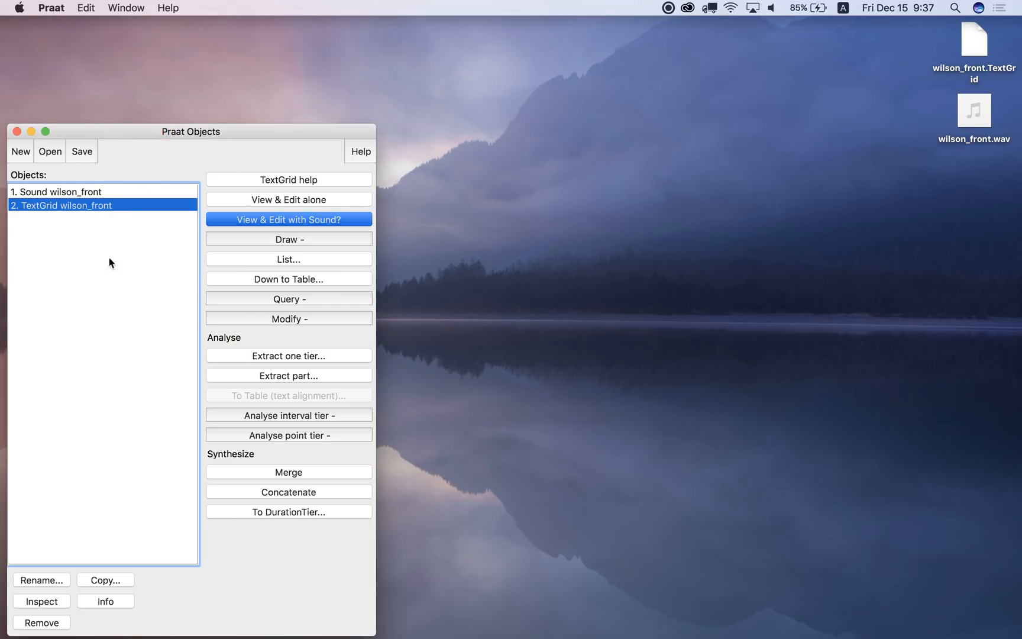
pyautogui.moveTo(998, 78)
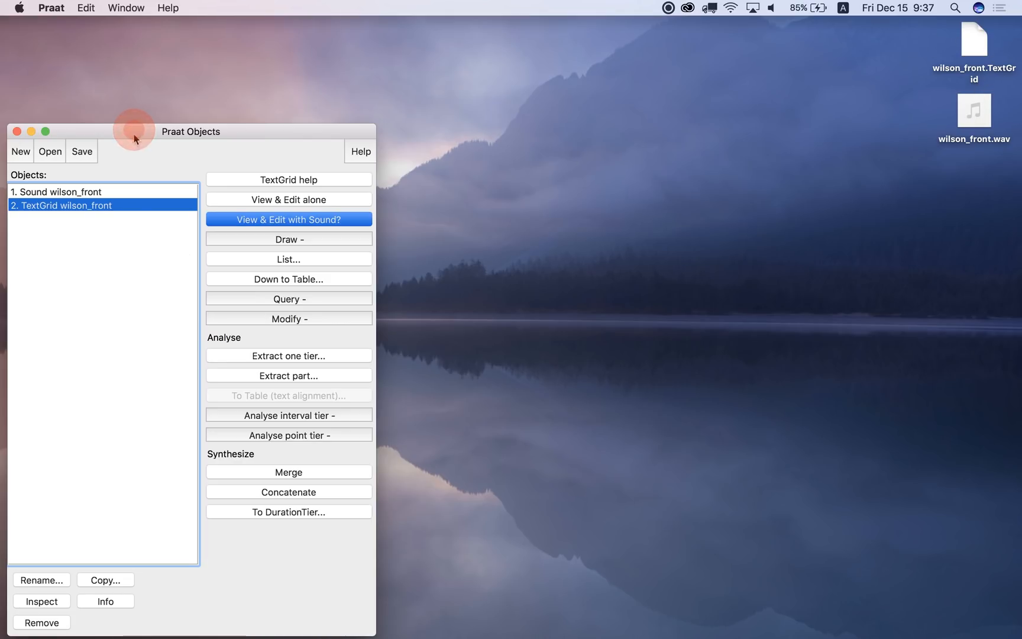
pyautogui.moveTo(99, 196)
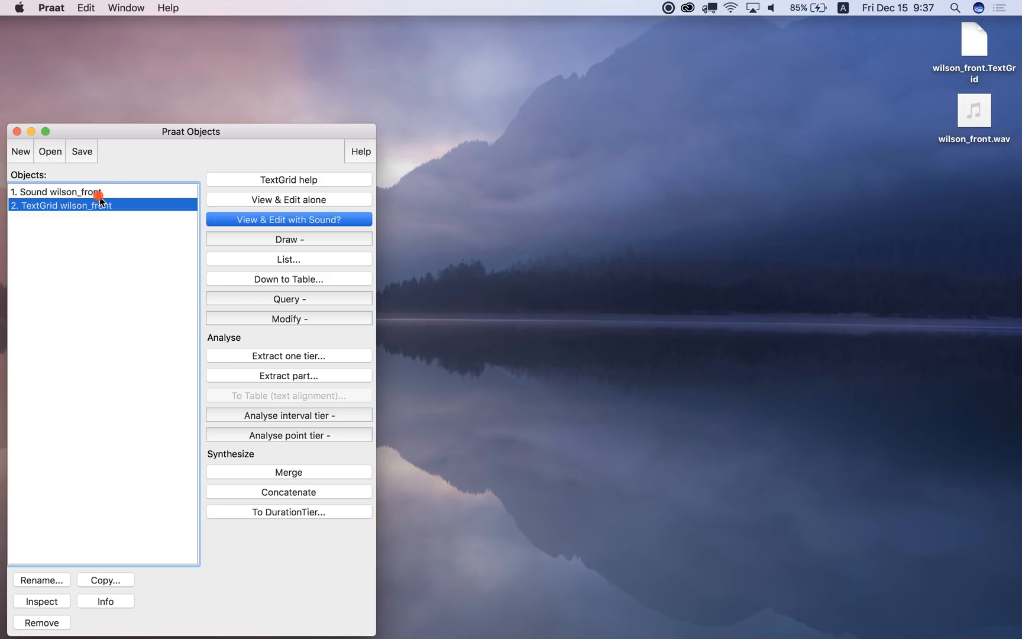
pyautogui.moveTo(164, 255)
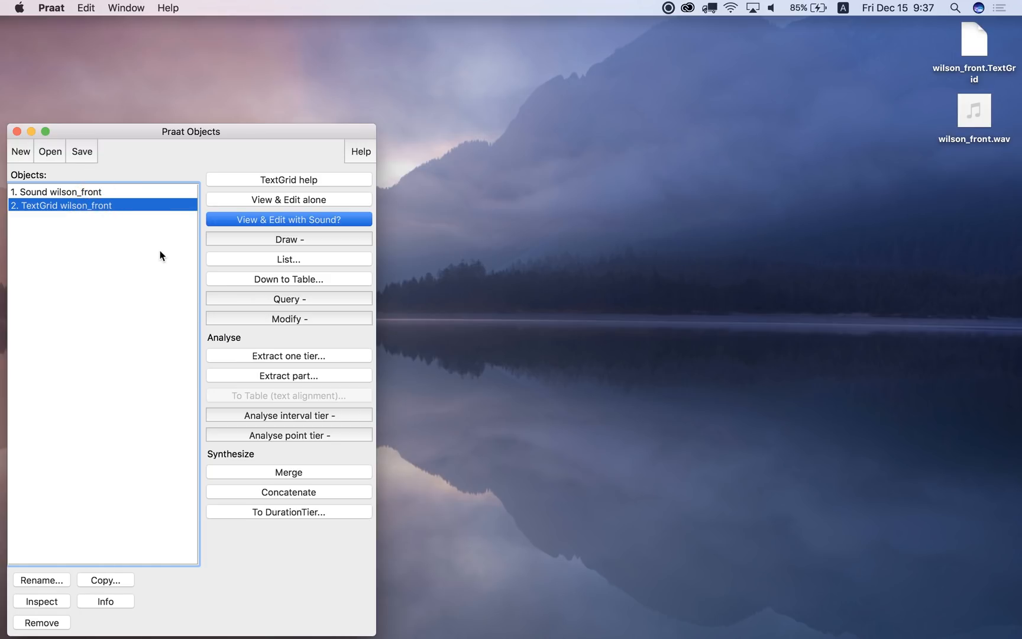
# Create a new empty Praat script and bring the Objects window back to the front
pyautogui.click(54, 9)
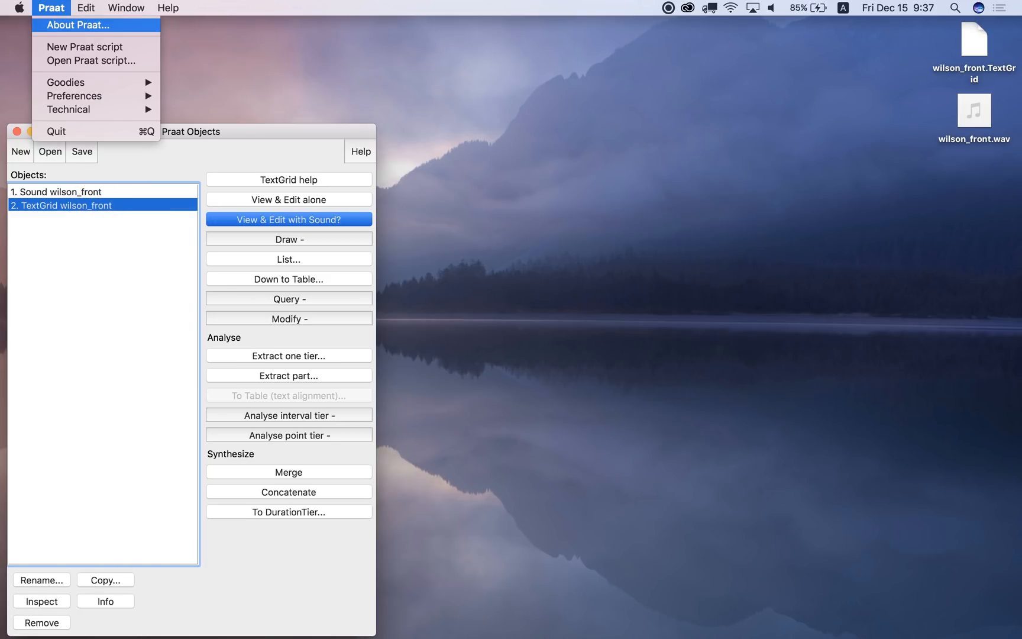
pyautogui.click(83, 47)
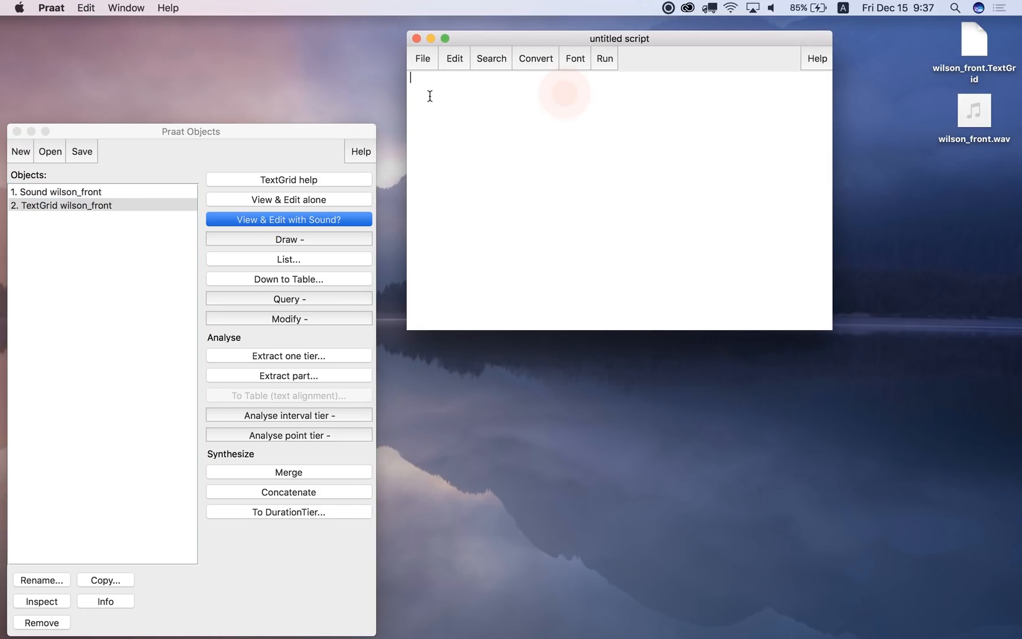
pyautogui.click(192, 131)
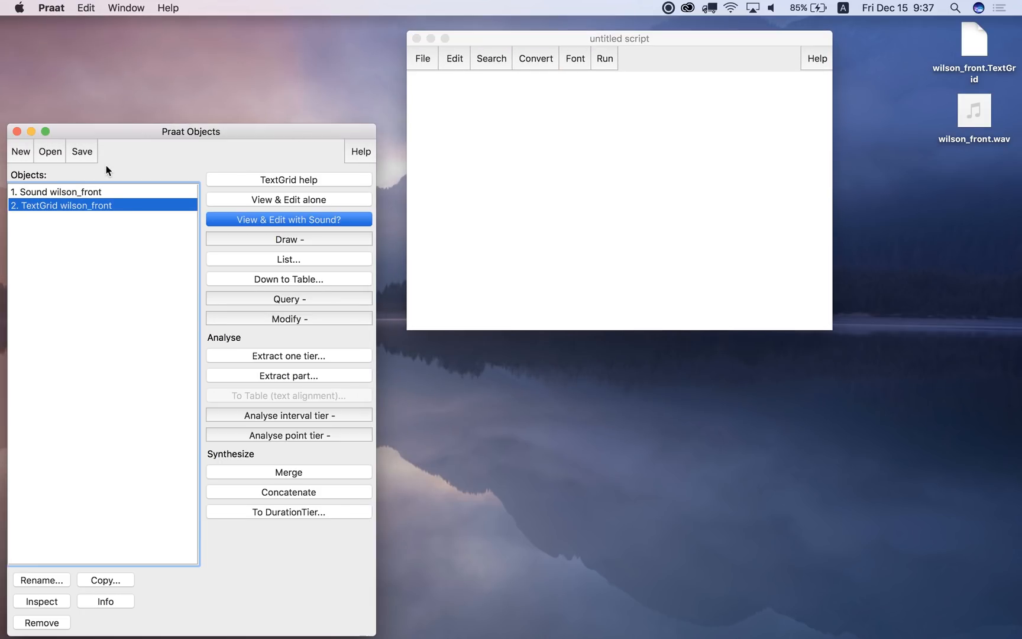
pyautogui.moveTo(97, 213)
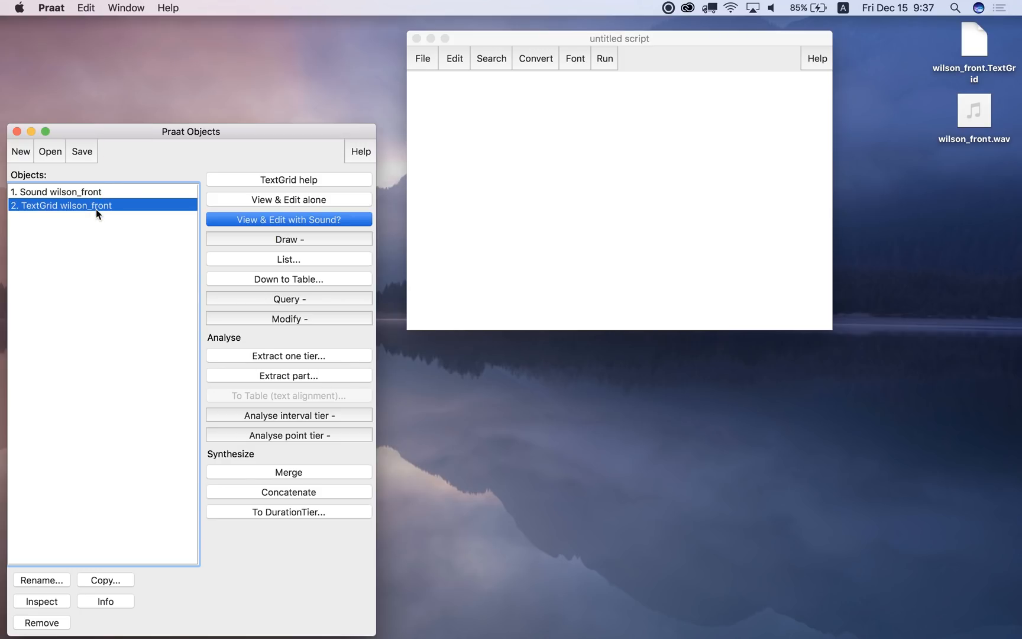
pyautogui.moveTo(252, 223)
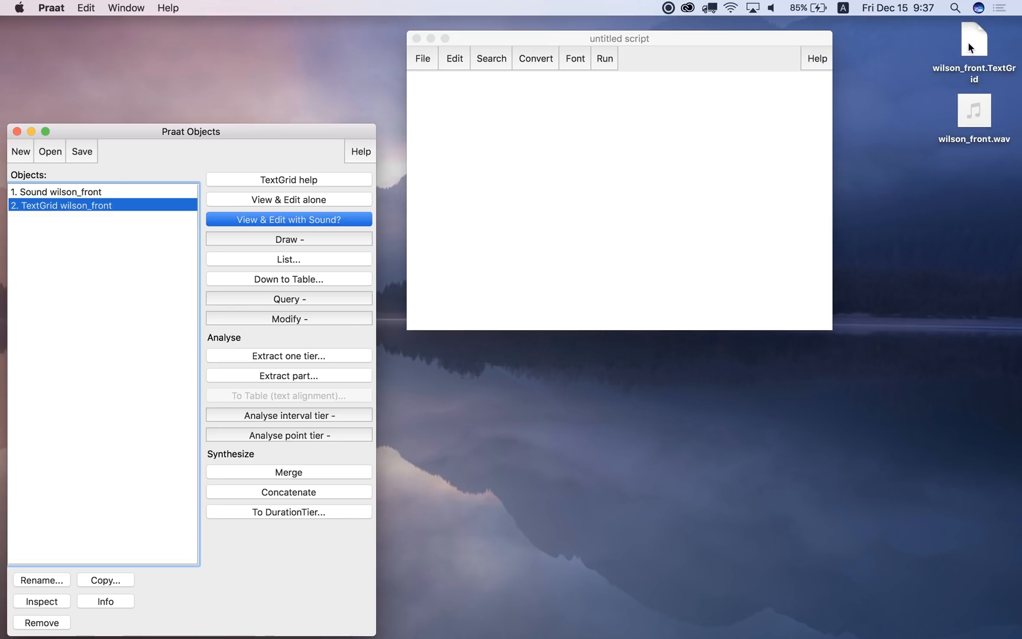
# Open wilson_front.TextGrid from the Desktop with TextEdit via Open With > Other
pyautogui.rightClick(977, 38)
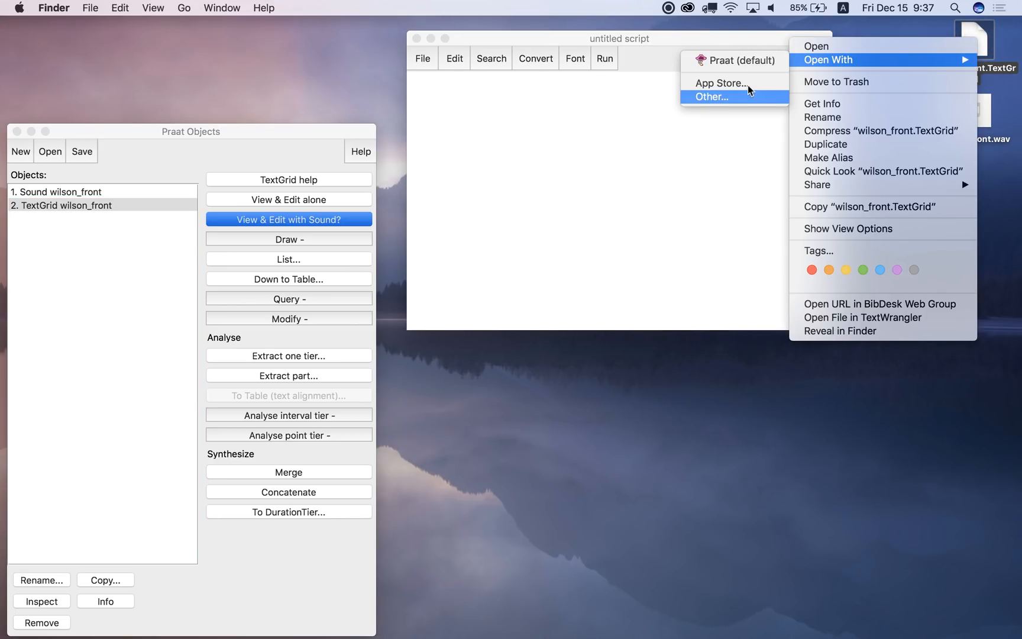
pyautogui.click(713, 97)
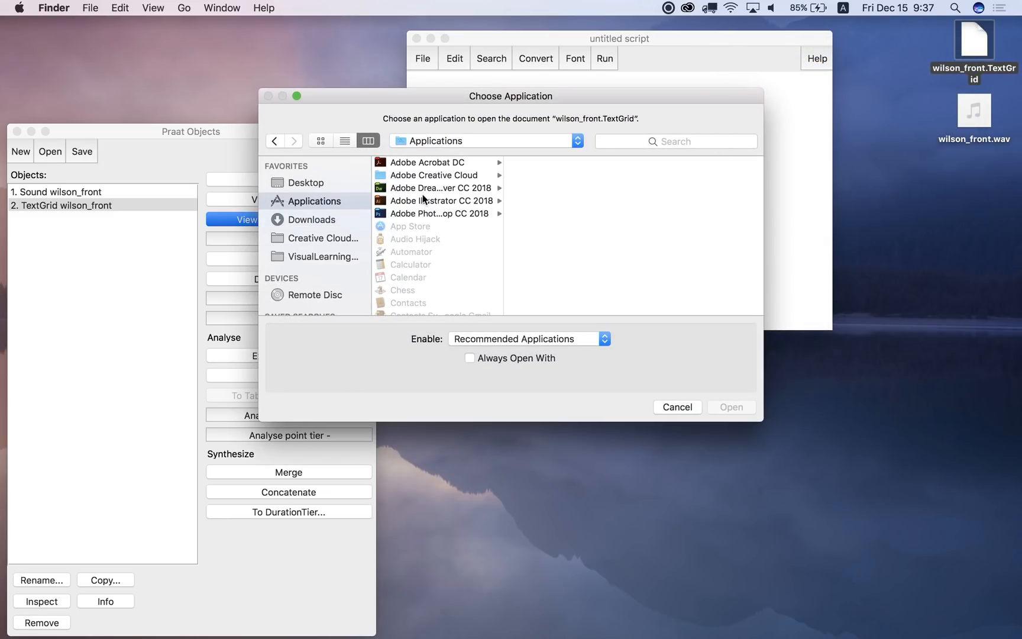
pyautogui.scroll(-3)
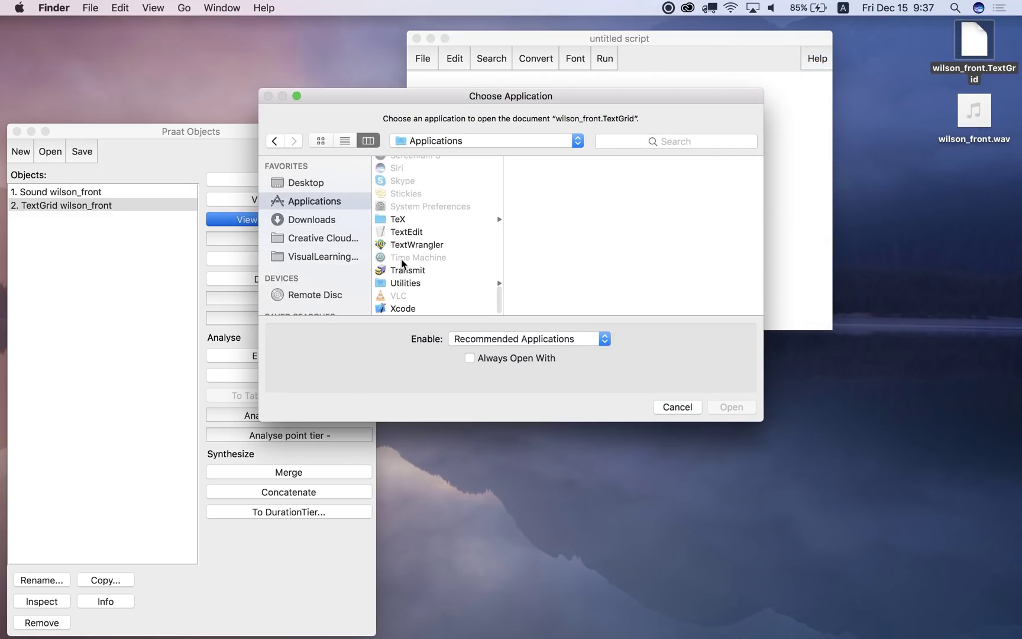
pyautogui.click(407, 232)
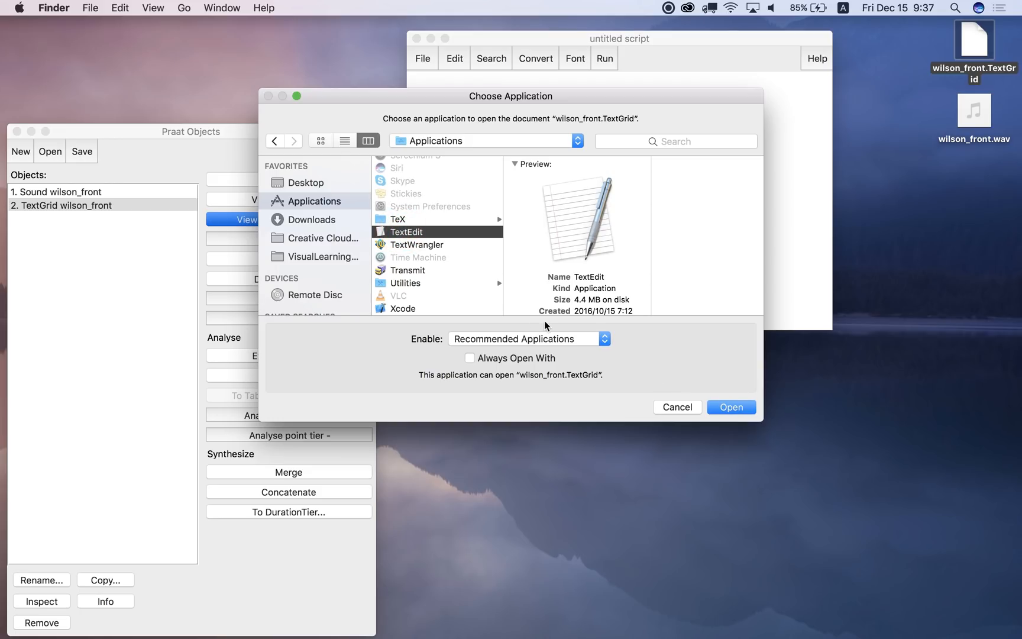
pyautogui.click(731, 407)
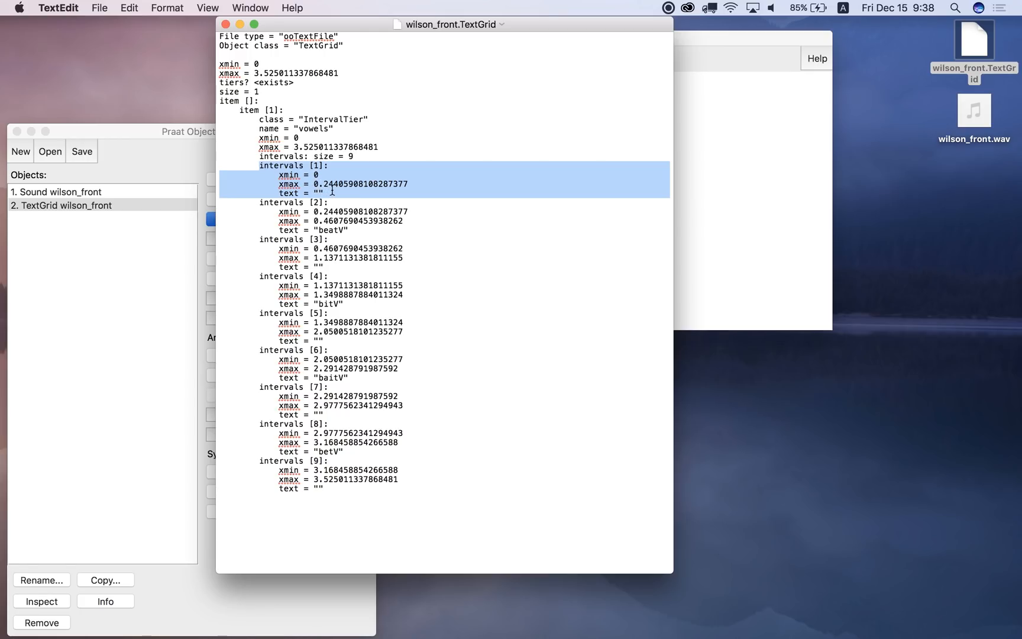
pyautogui.moveTo(313, 212)
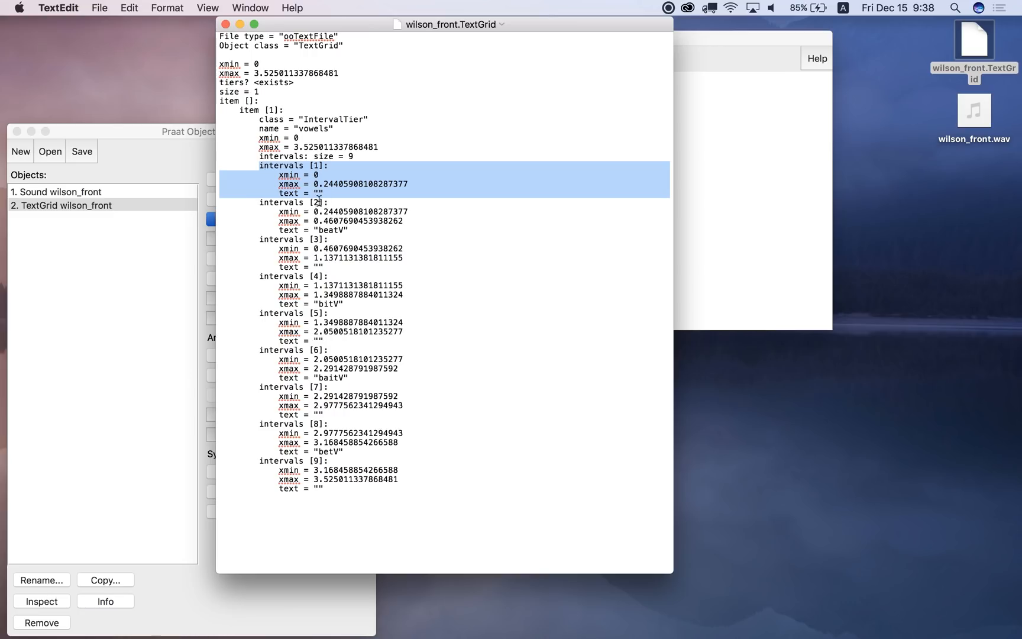
pyautogui.click(263, 206)
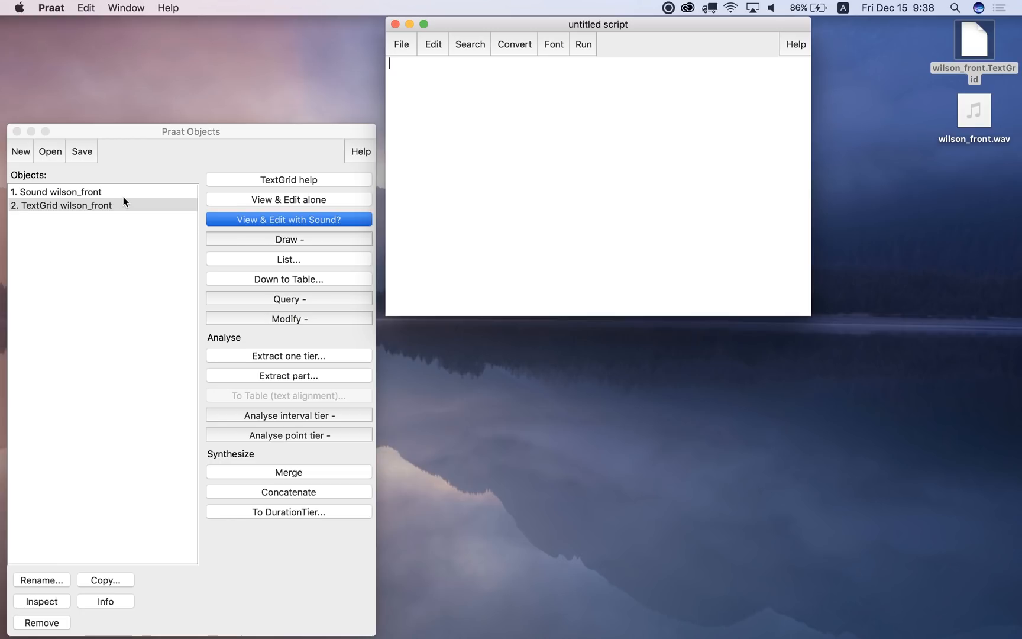
pyautogui.click(65, 206)
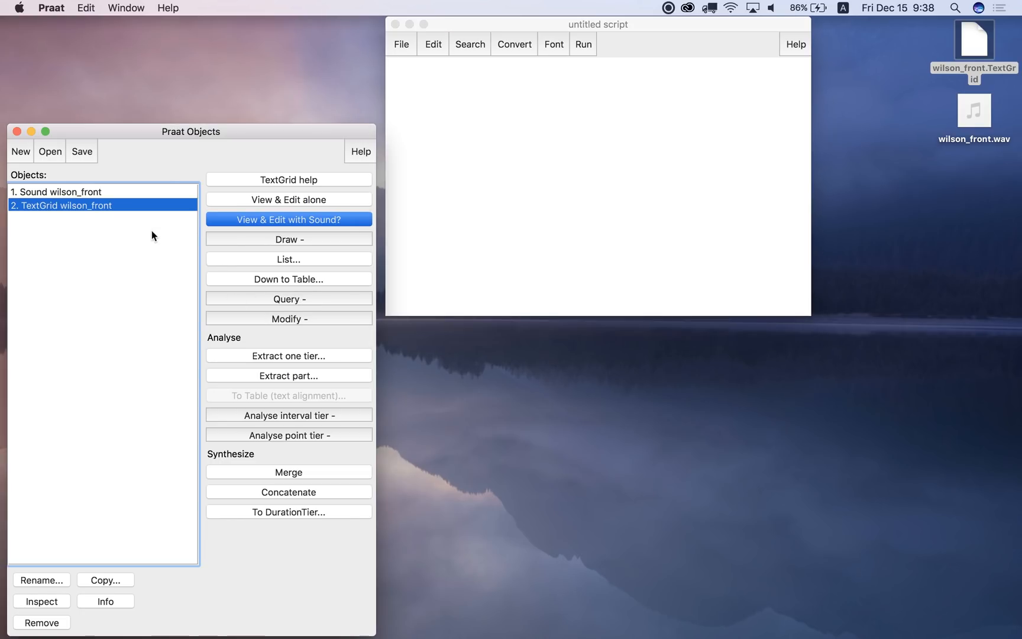
pyautogui.click(74, 206)
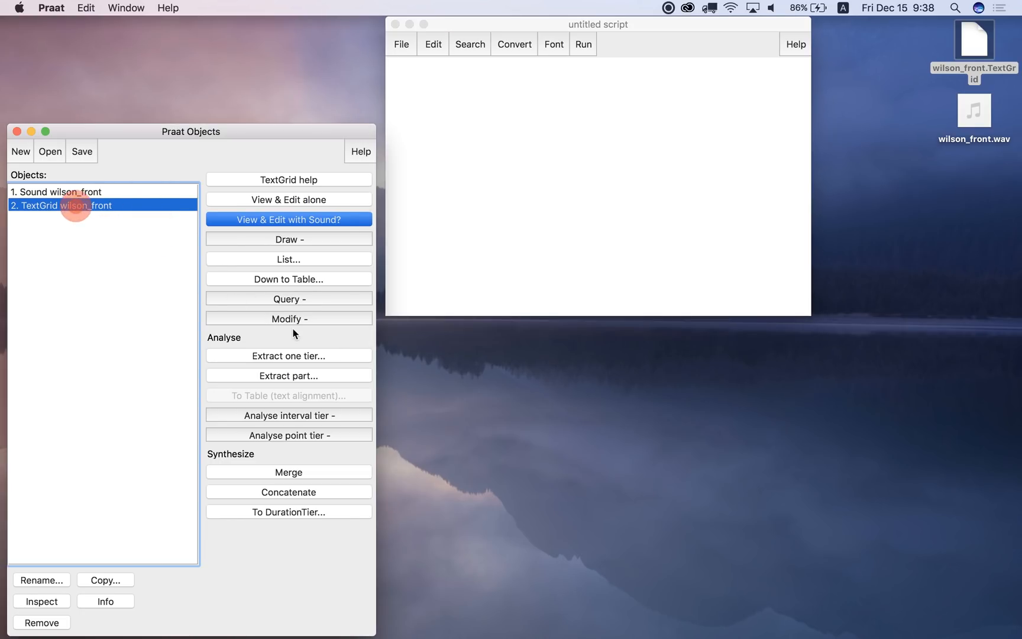
pyautogui.click(289, 299)
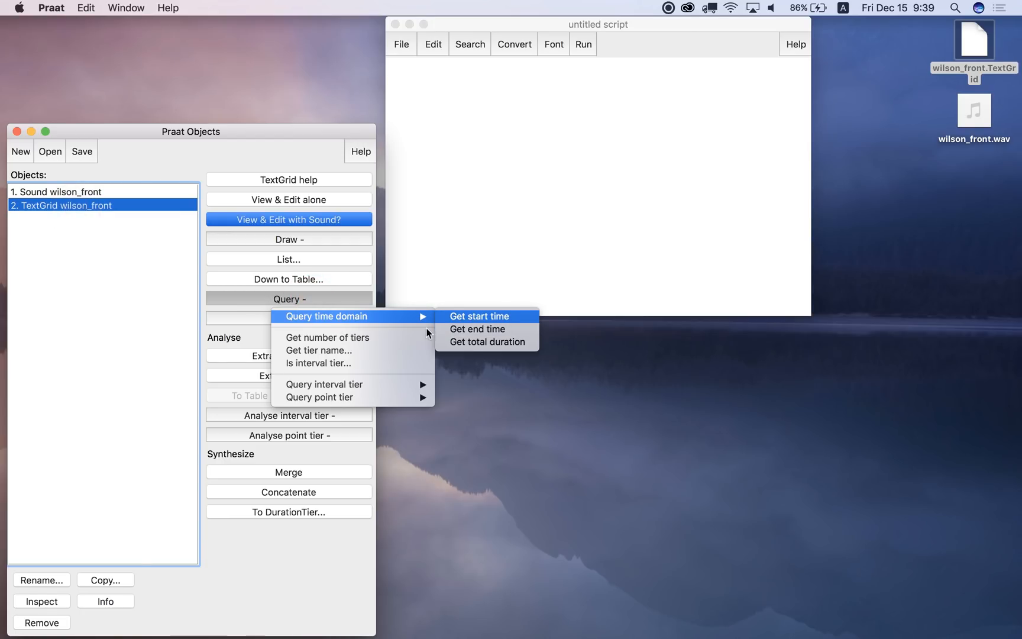
pyautogui.moveTo(487, 343)
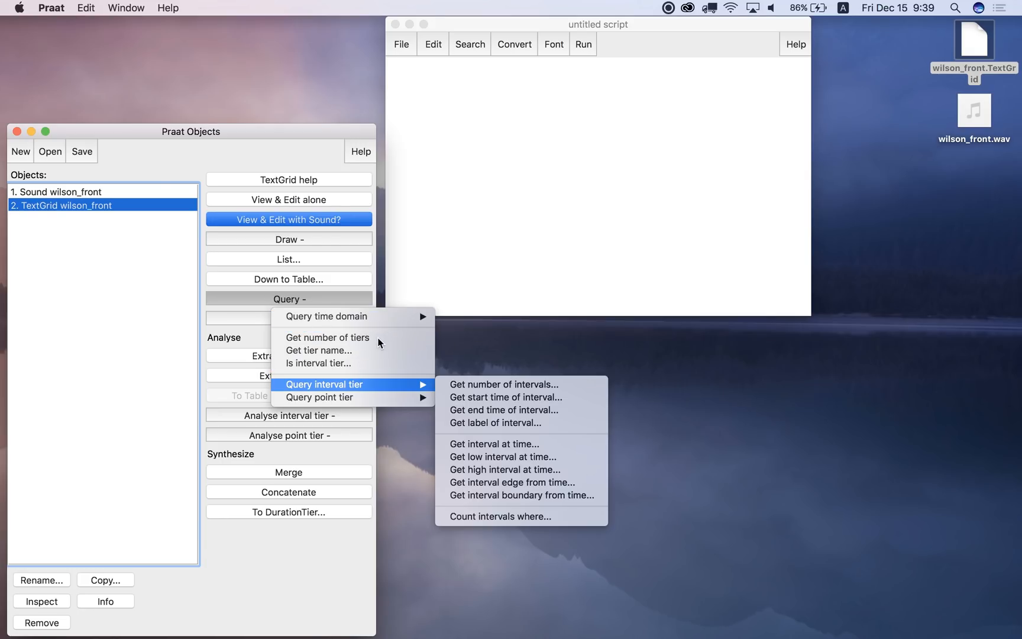
pyautogui.moveTo(505, 383)
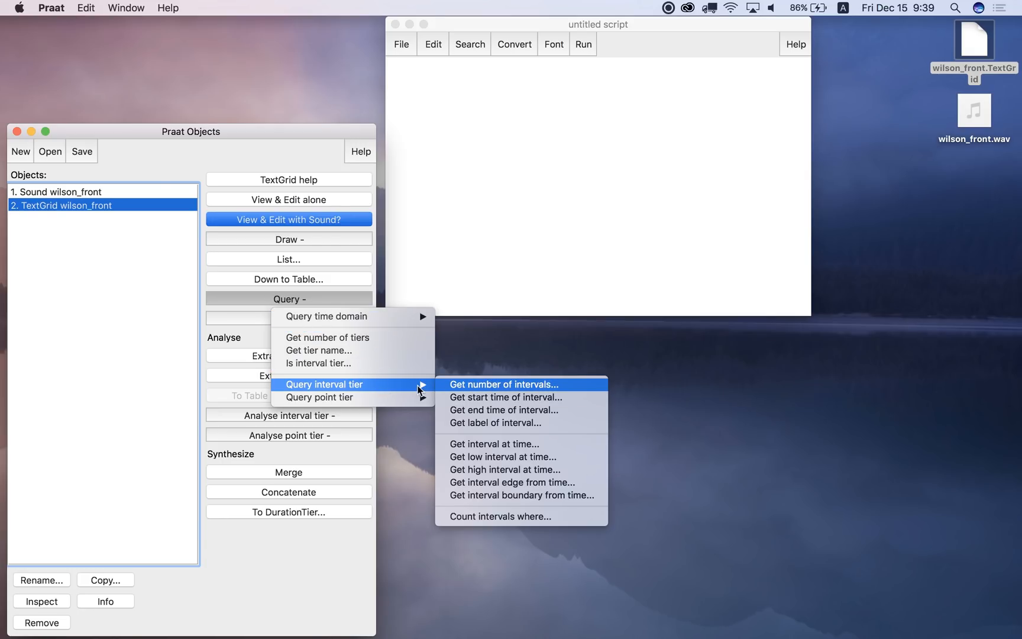
pyautogui.click(504, 383)
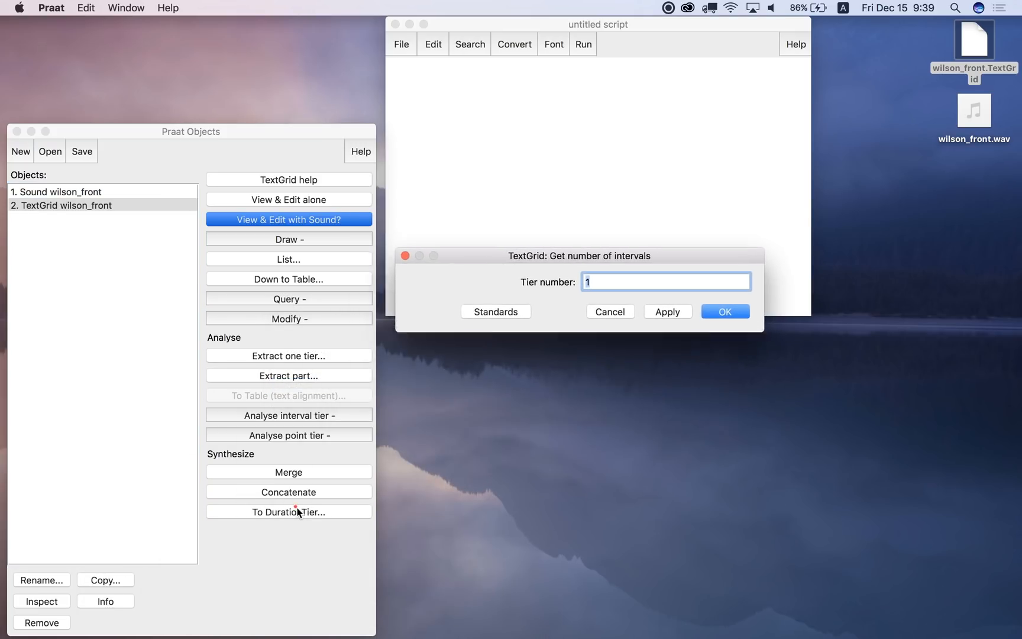
pyautogui.click(725, 312)
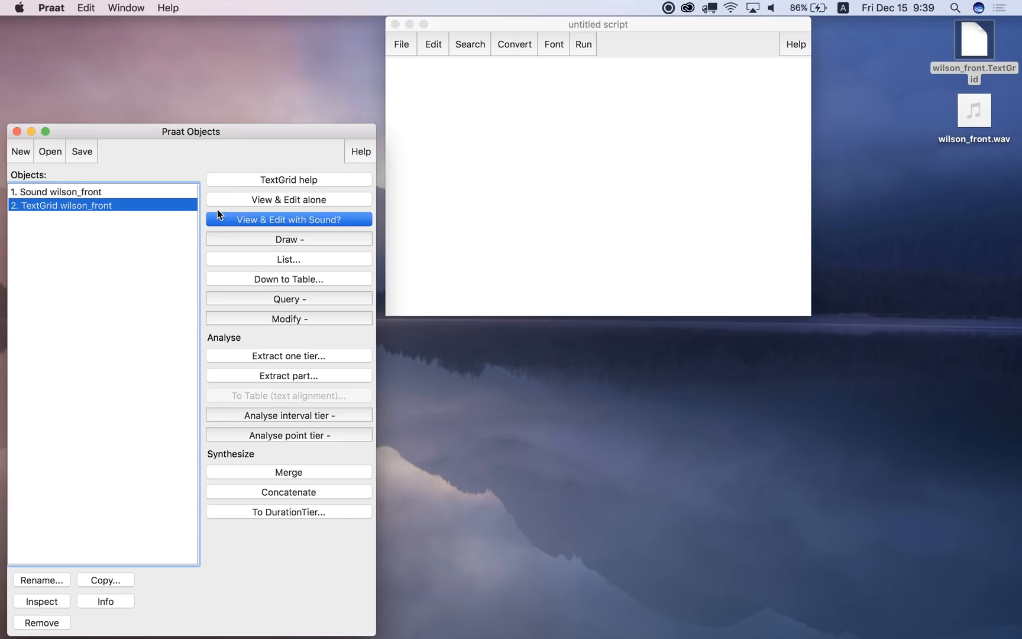
# Query the TextGrid for the label of tier 1, interval 6
pyautogui.click(288, 298)
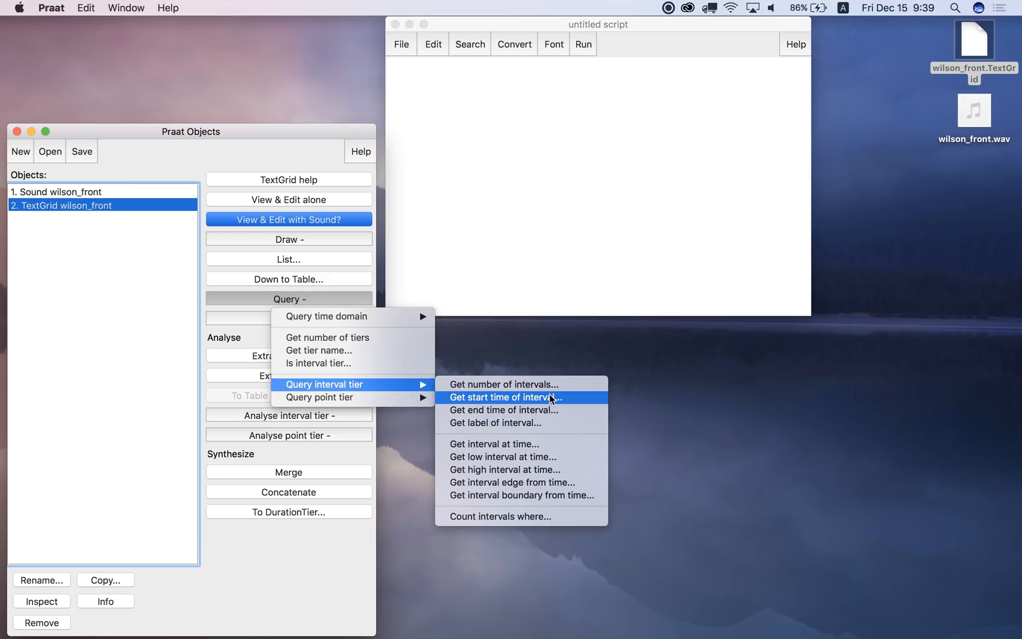
pyautogui.moveTo(571, 403)
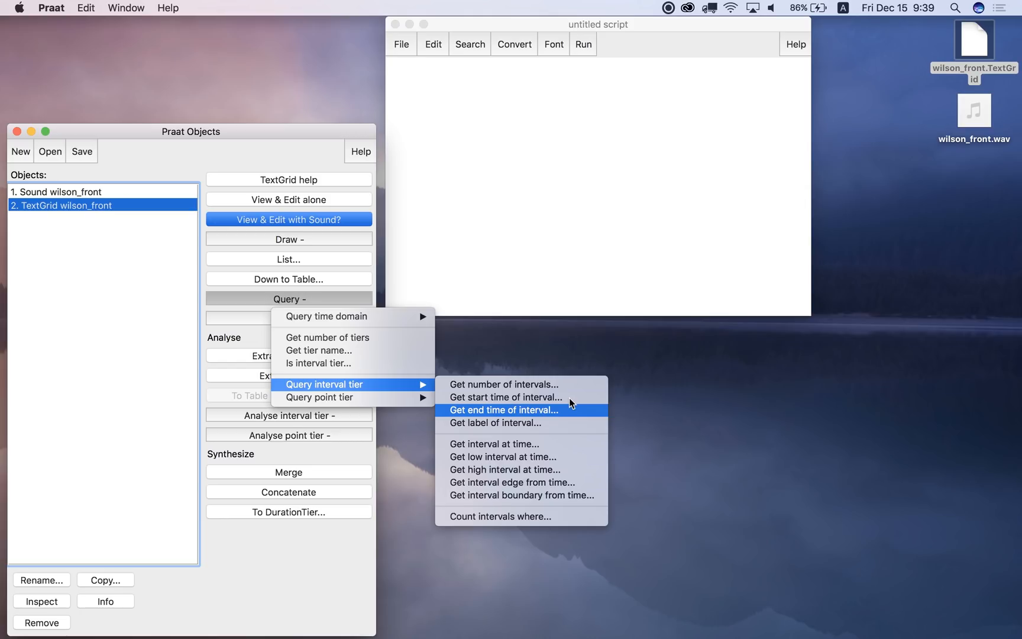
pyautogui.moveTo(569, 417)
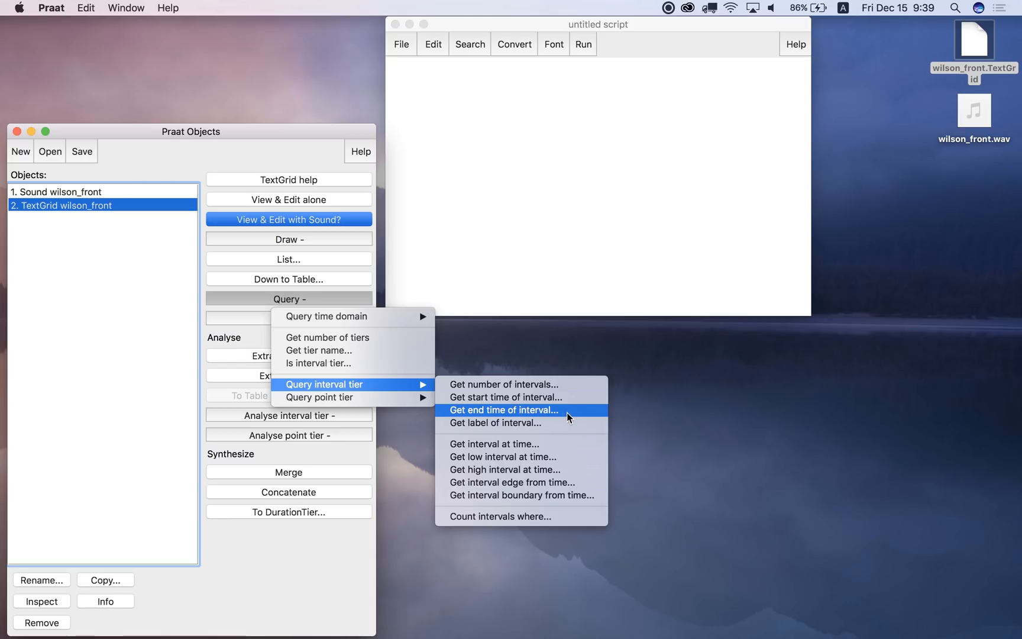
pyautogui.click(542, 433)
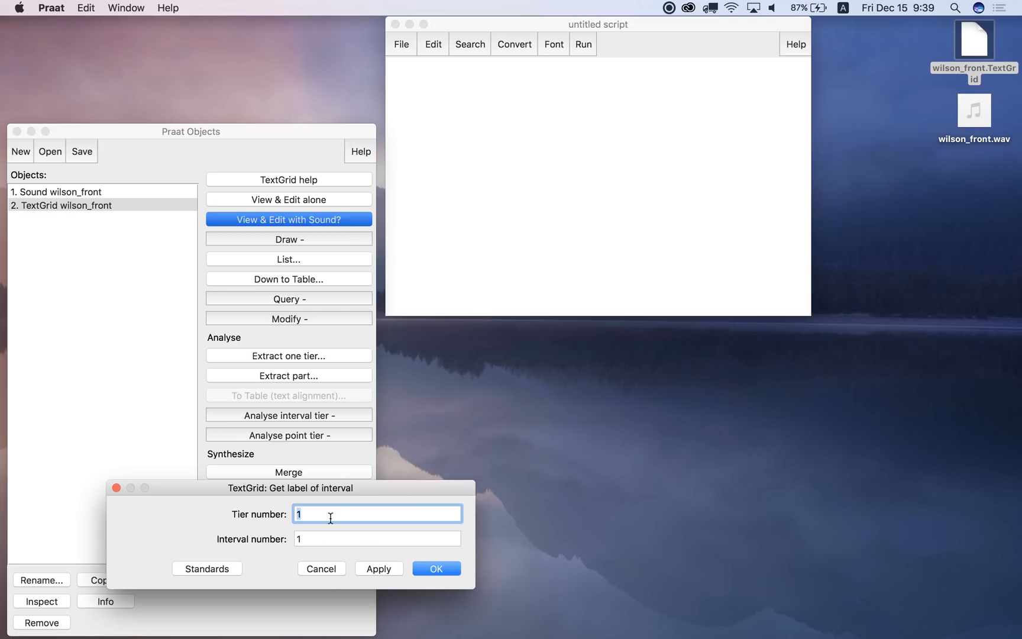
pyautogui.click(377, 539)
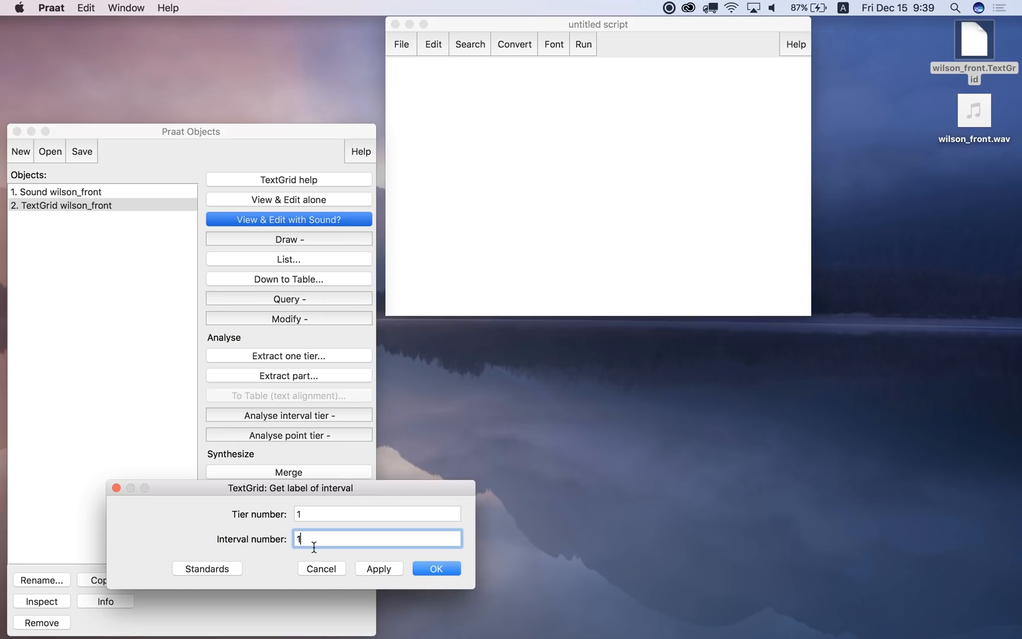
pyautogui.write('6')
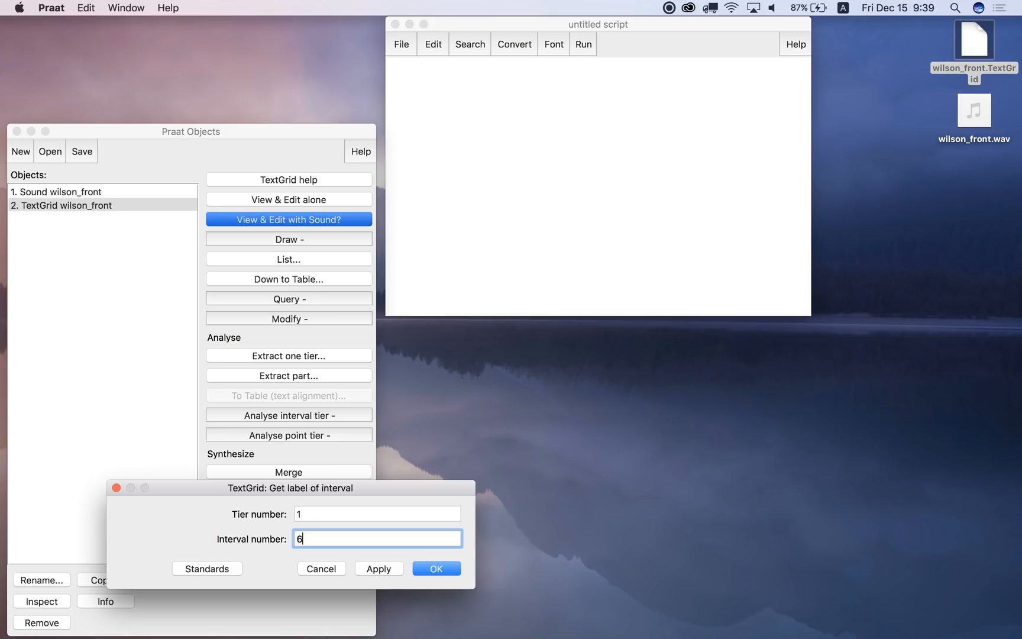
pyautogui.click(437, 568)
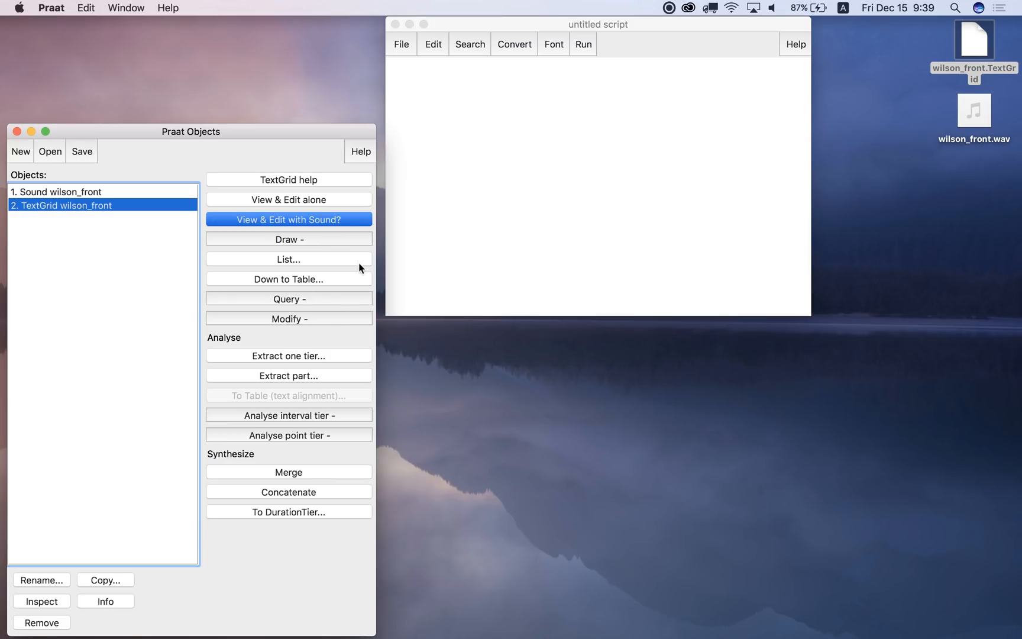
pyautogui.moveTo(245, 287)
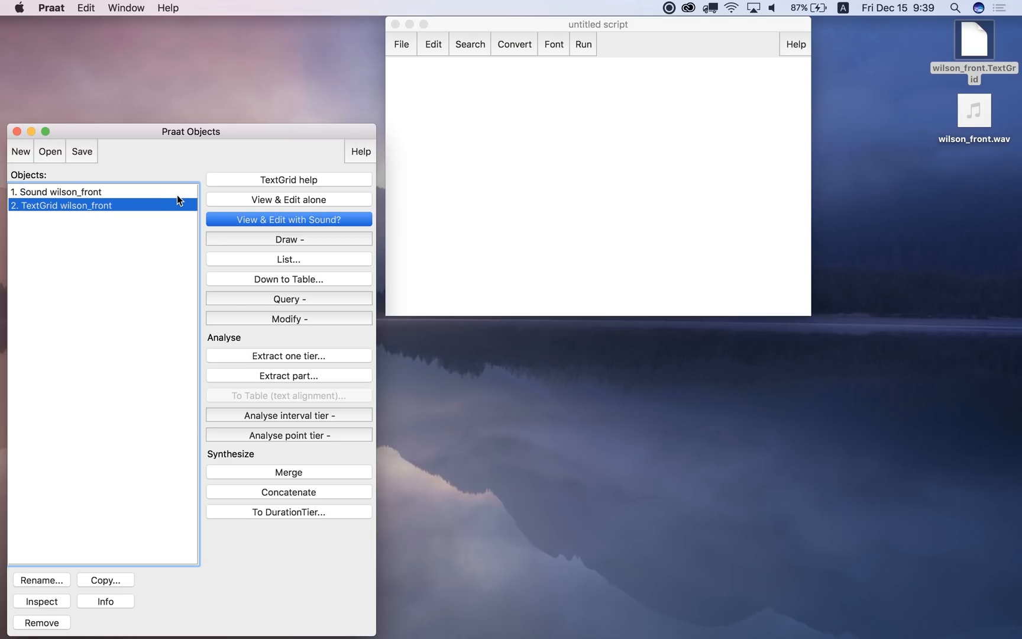
pyautogui.moveTo(61, 175)
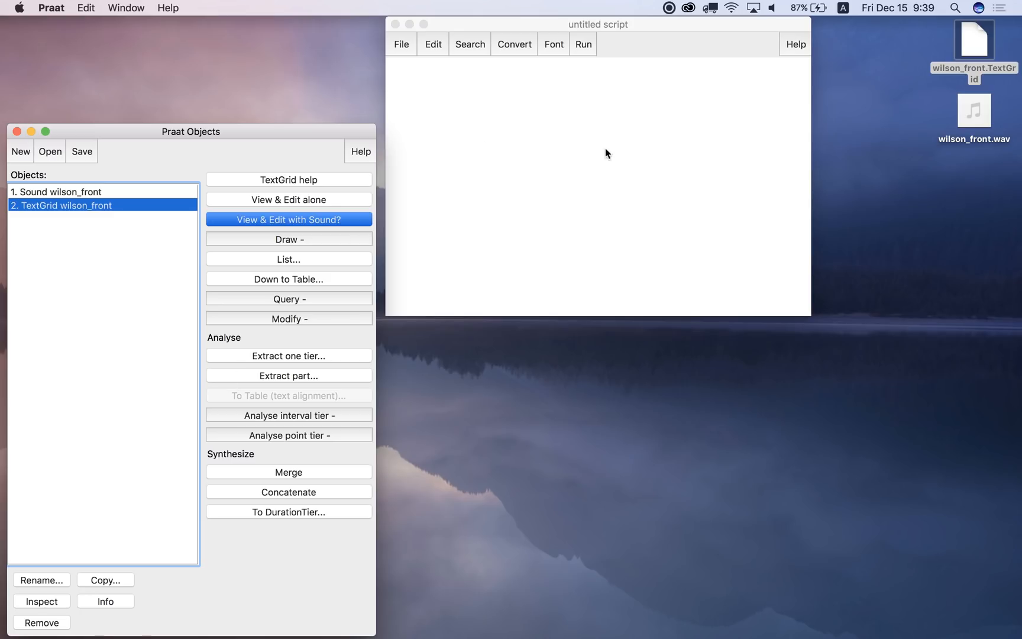
# Clear the command history, select the TextGrid and rerun the tier 1, interval 6 label query
pyautogui.click(433, 44)
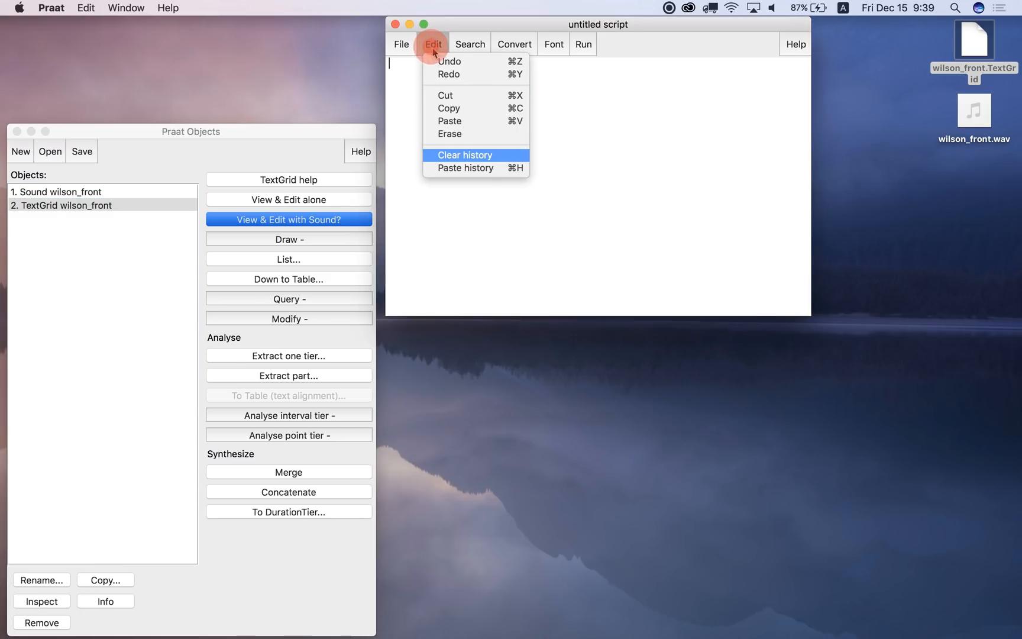
pyautogui.click(464, 155)
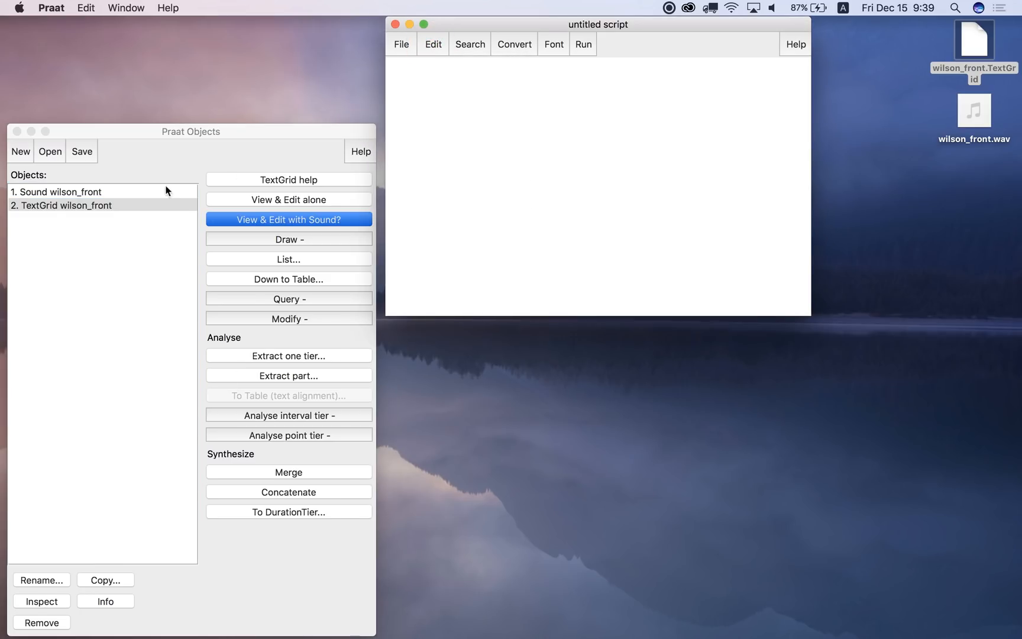
pyautogui.click(65, 206)
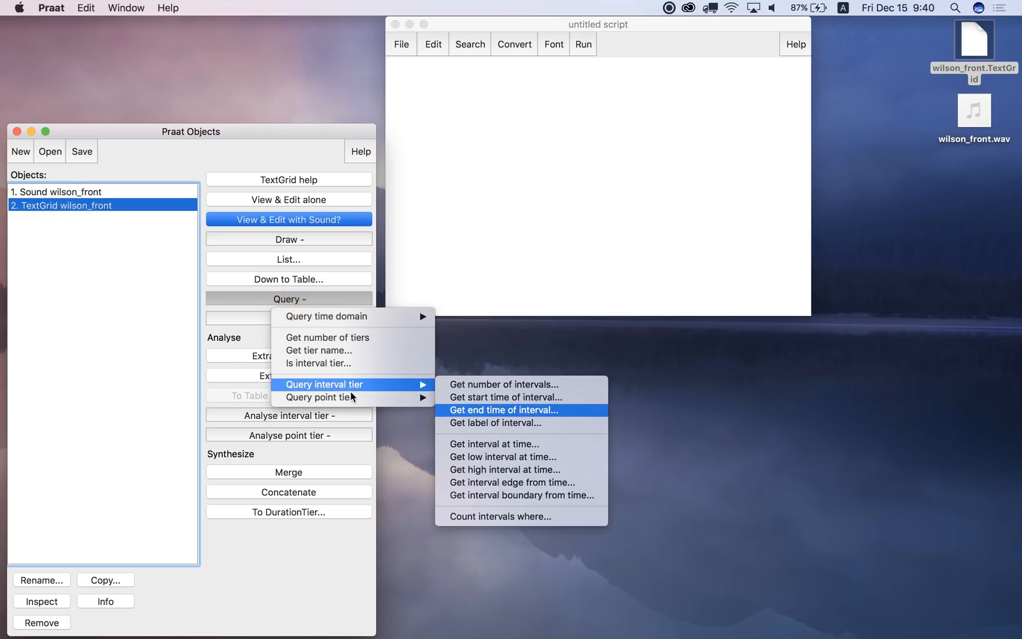
pyautogui.click(494, 423)
pyautogui.write('6')
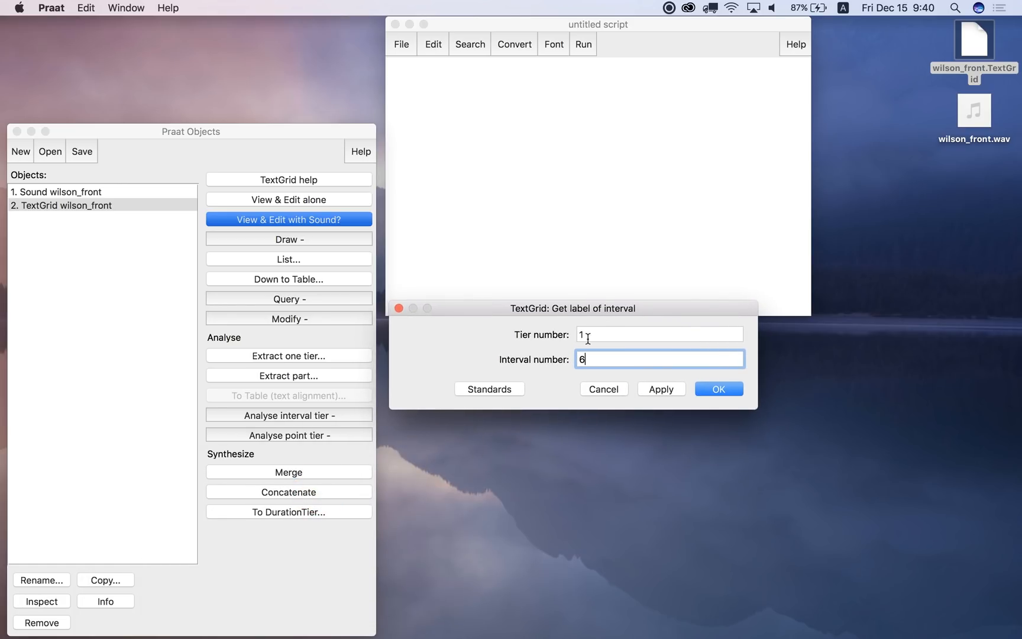
pyautogui.click(720, 389)
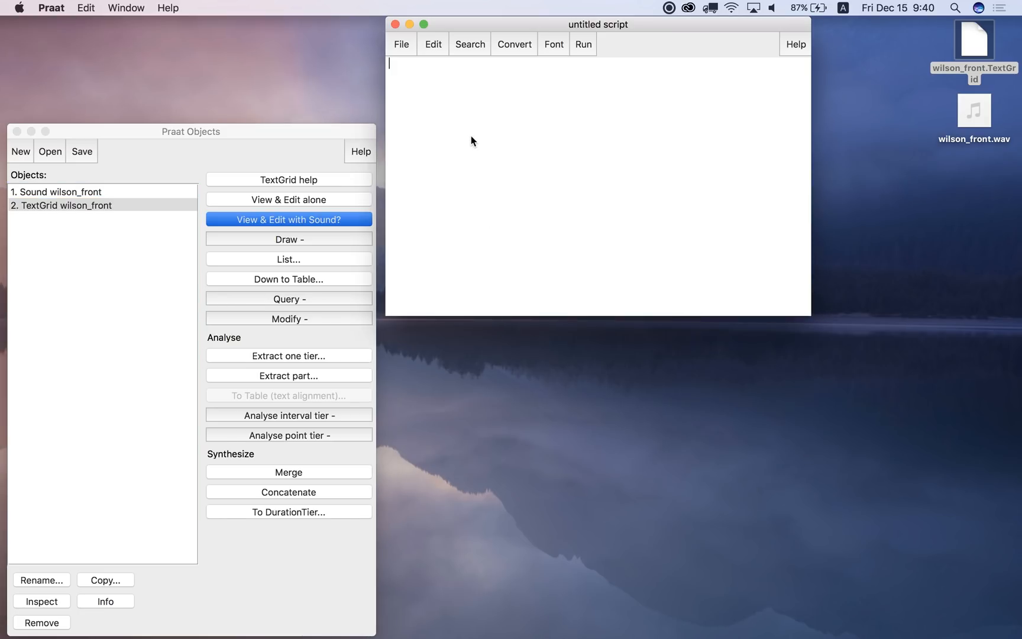
# Paste the recorded history so the script reads Get label of interval: 1, 6
pyautogui.click(433, 44)
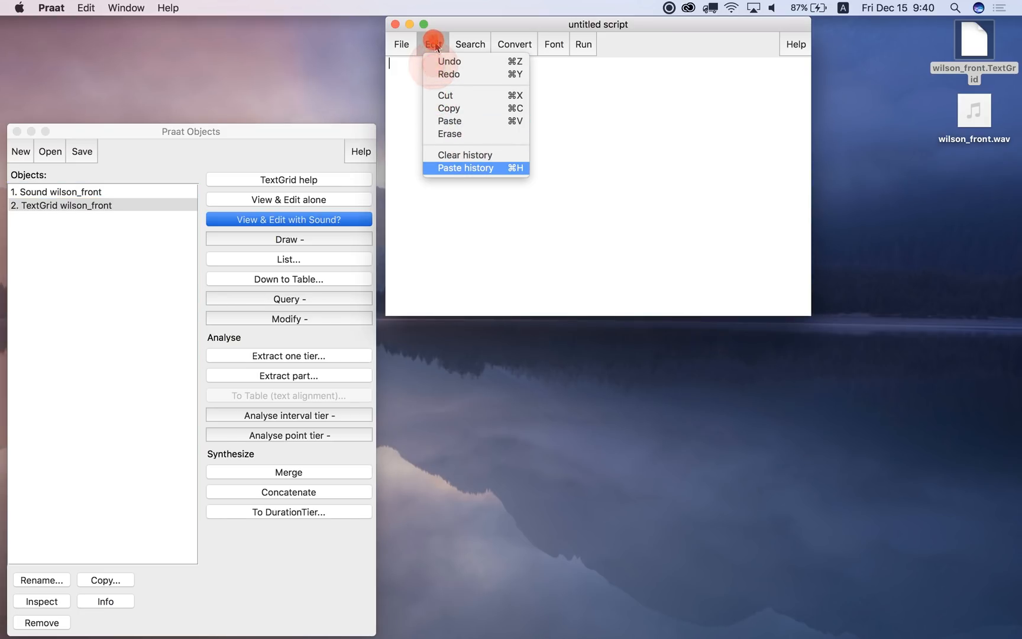
pyautogui.click(462, 168)
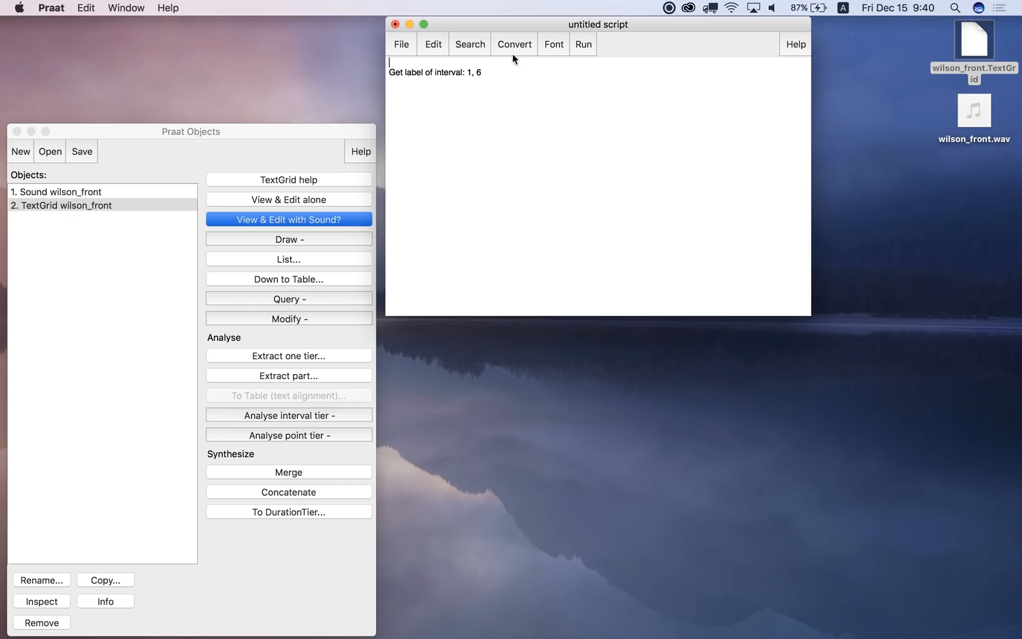
# Run the script with Sound wilson_front selected and dismiss the command-not-available error
pyautogui.click(57, 191)
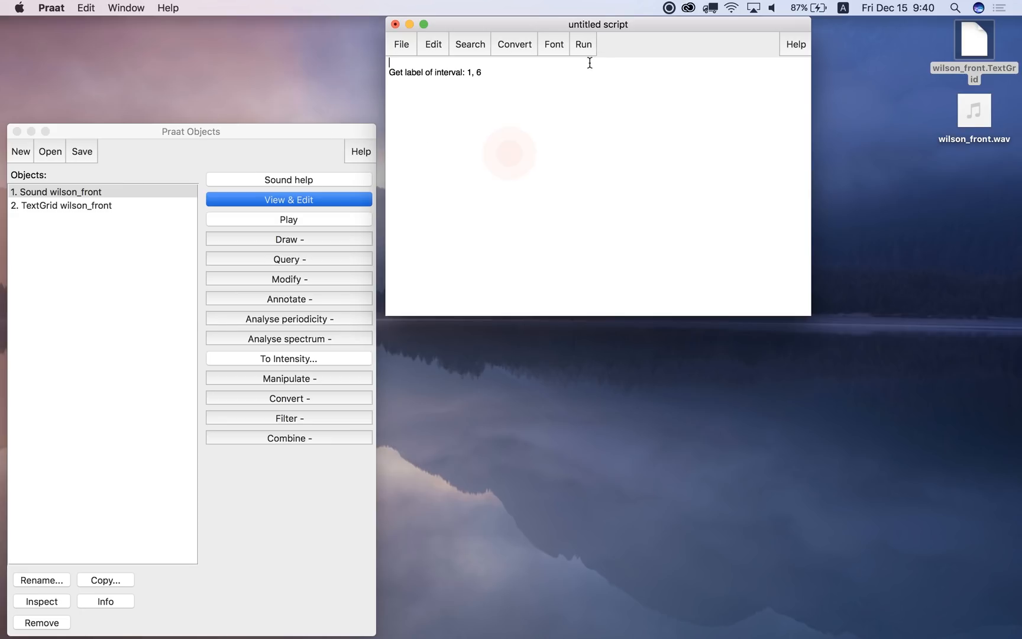
pyautogui.click(583, 44)
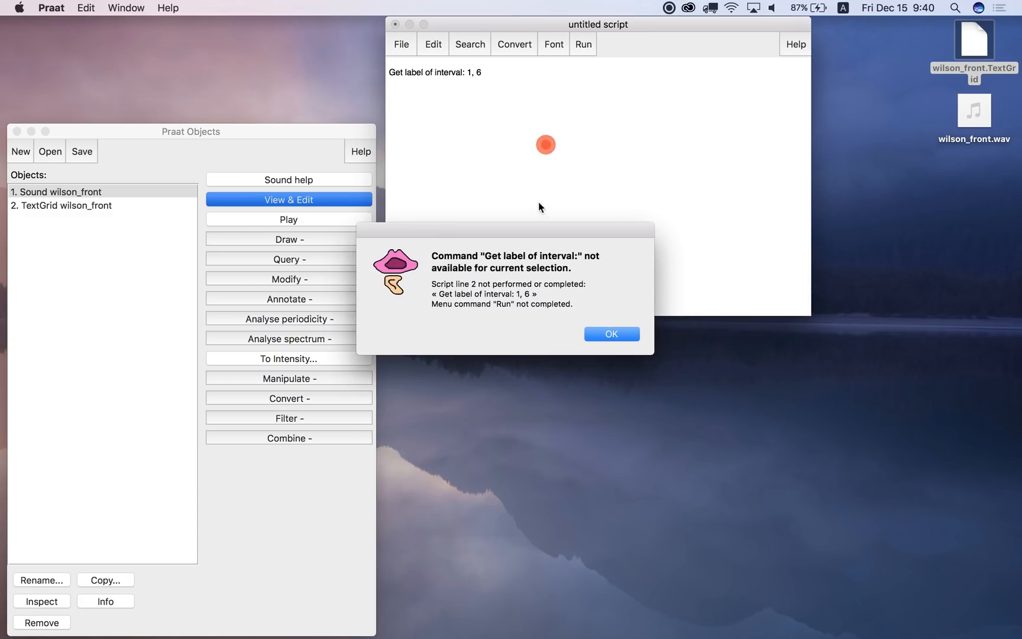
pyautogui.moveTo(437, 85)
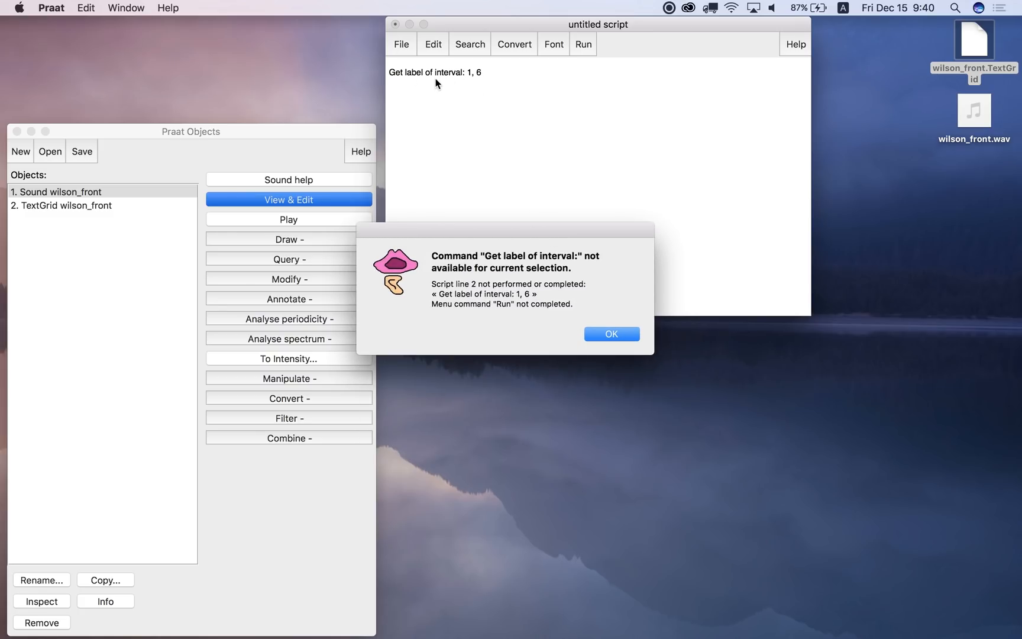
pyautogui.moveTo(103, 203)
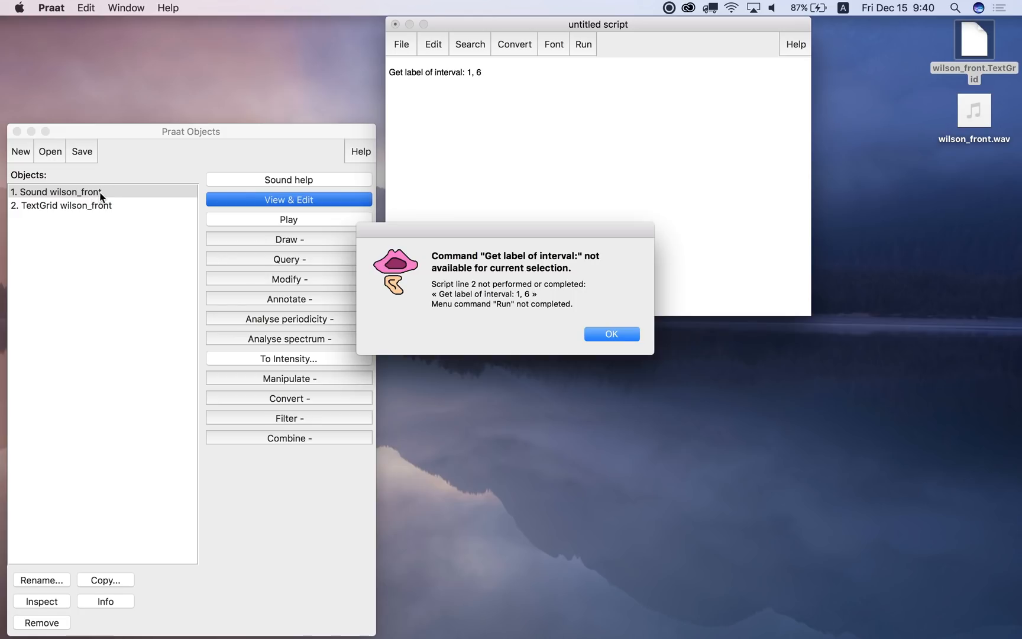
pyautogui.moveTo(84, 231)
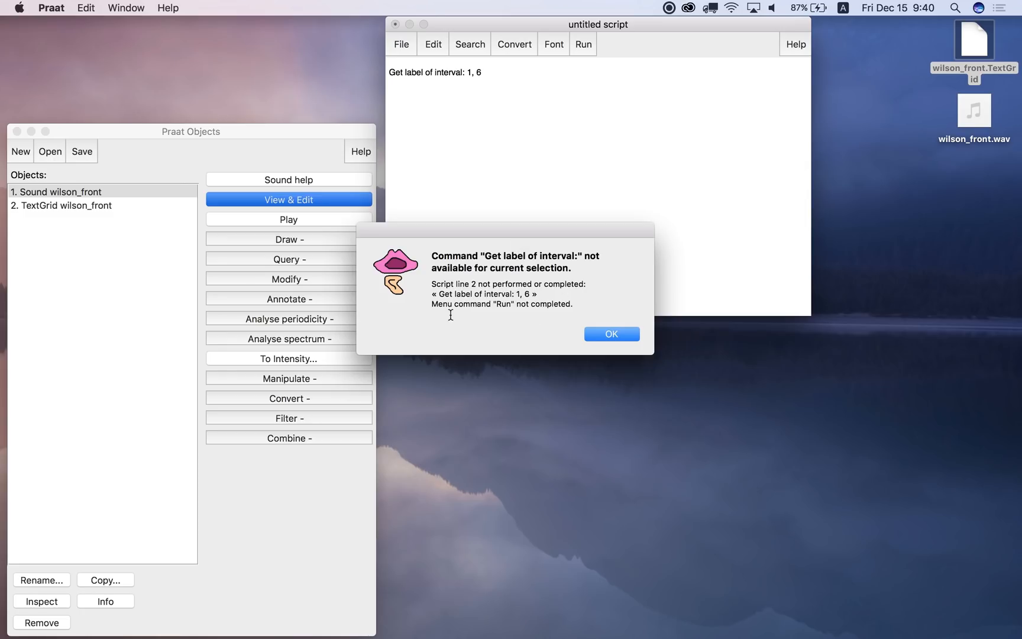
pyautogui.moveTo(548, 293)
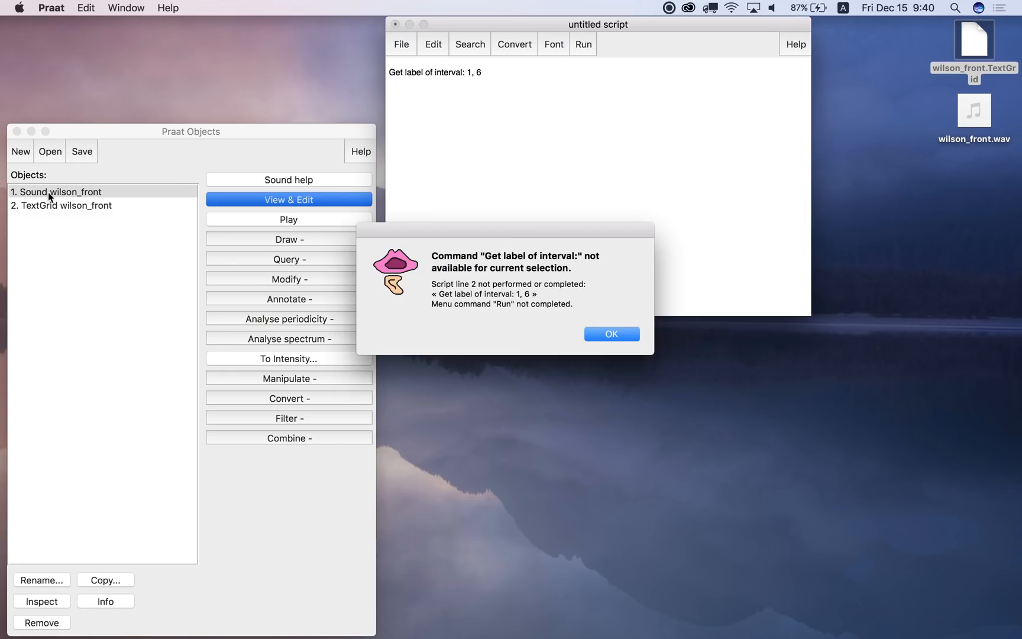
pyautogui.click(612, 334)
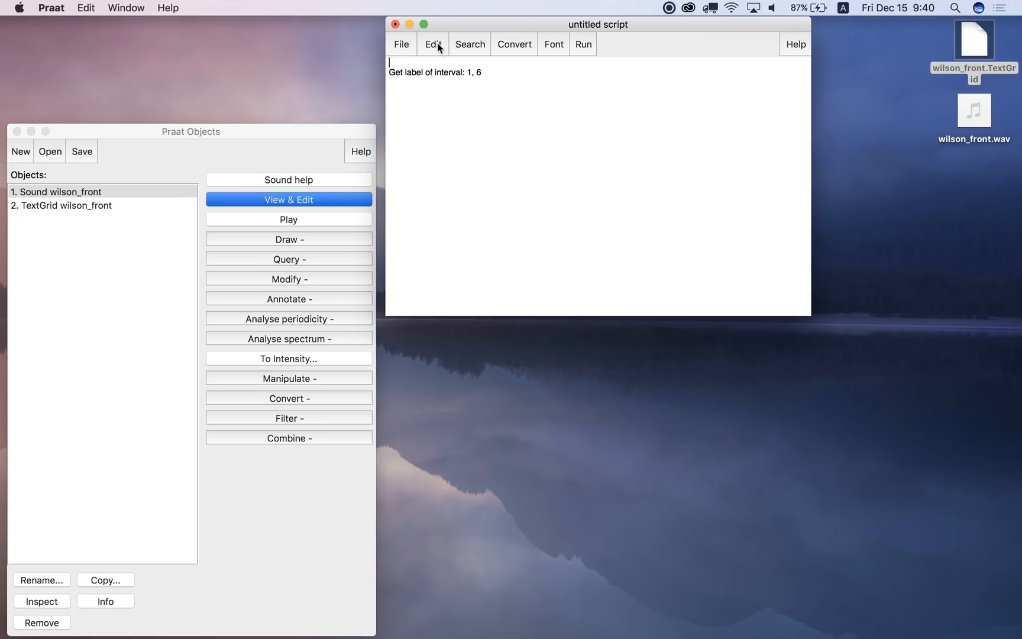
# Record selecting TextGrid wilson_front and paste selectObject above the label query, then reselect the sound
pyautogui.click(433, 44)
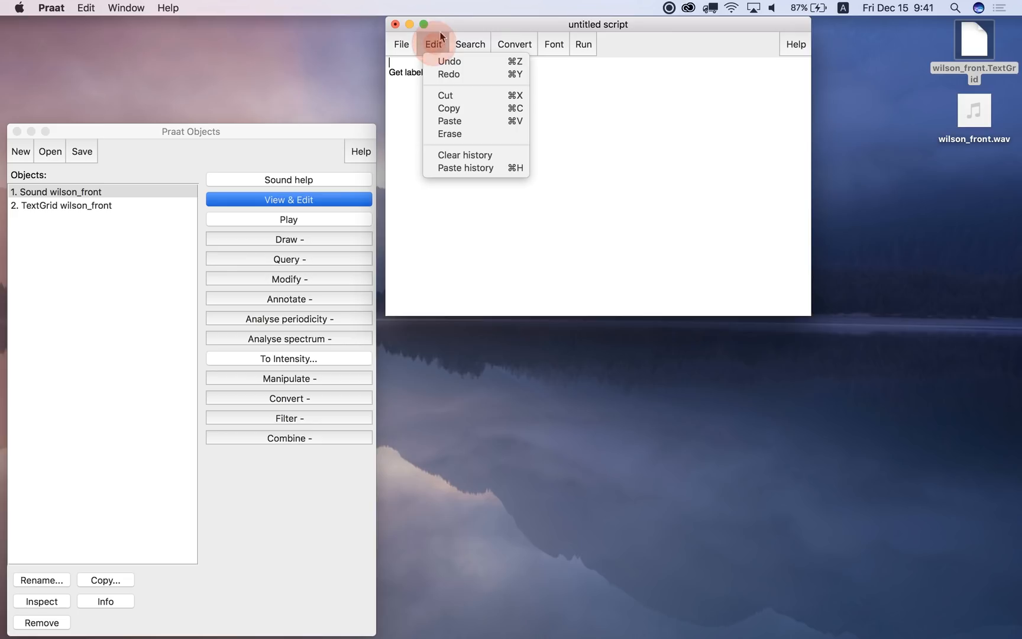
pyautogui.moveTo(438, 149)
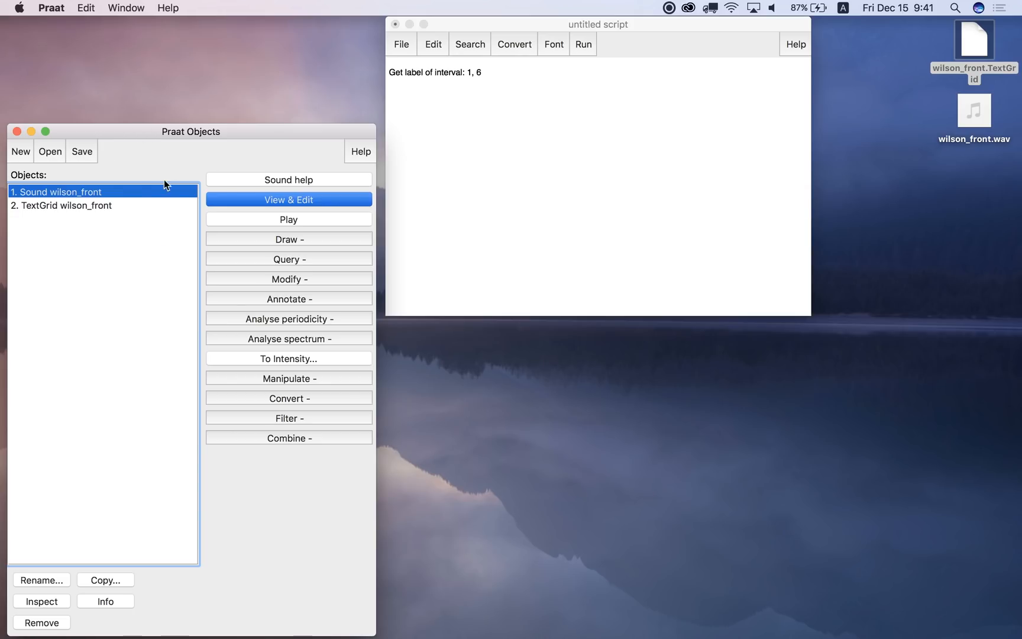
pyautogui.click(57, 206)
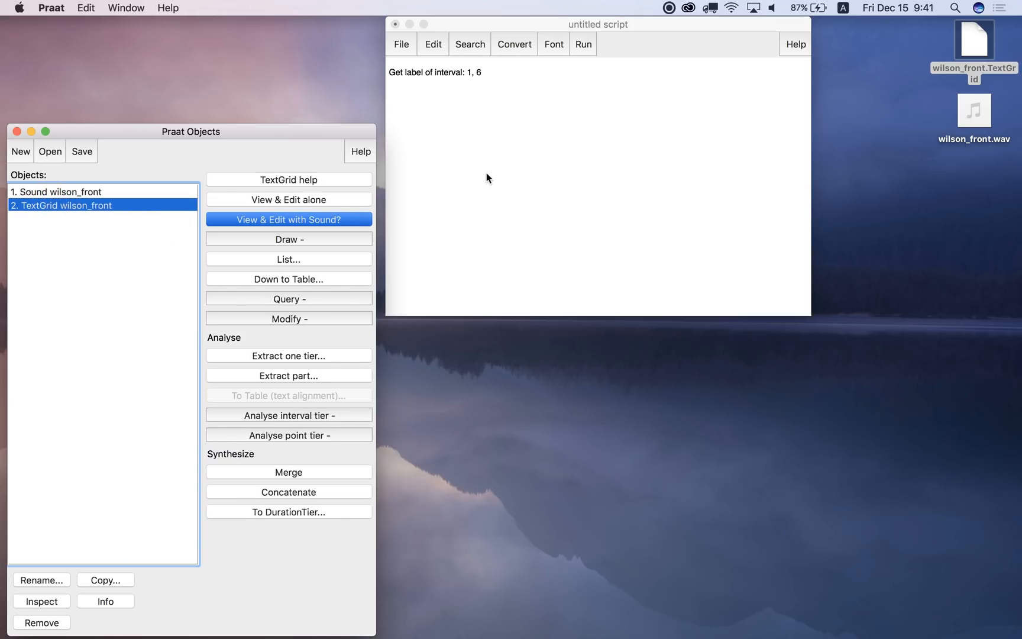
pyautogui.click(433, 44)
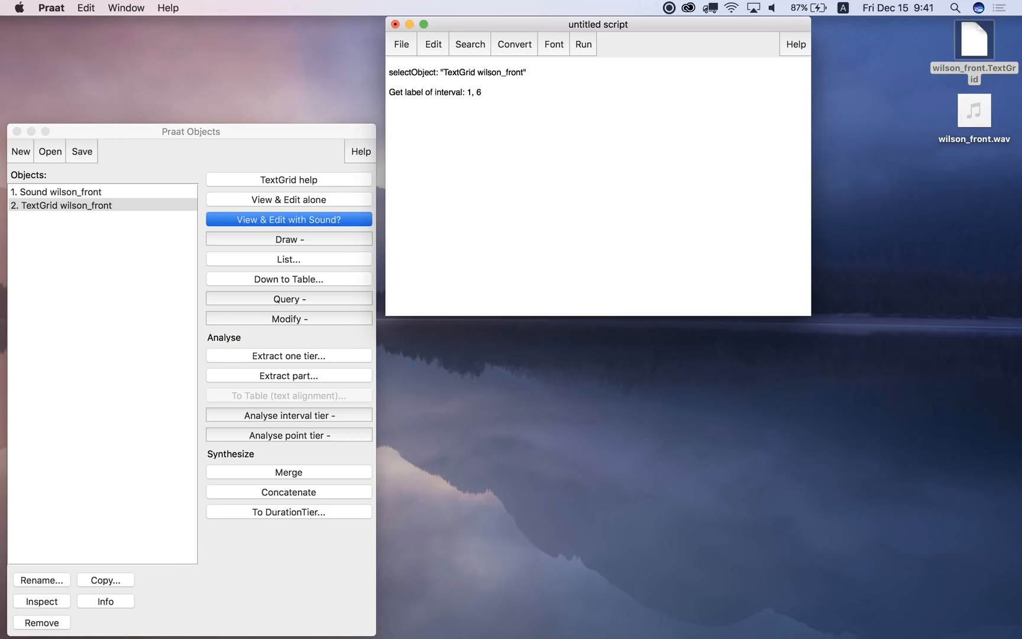
pyautogui.moveTo(255, 180)
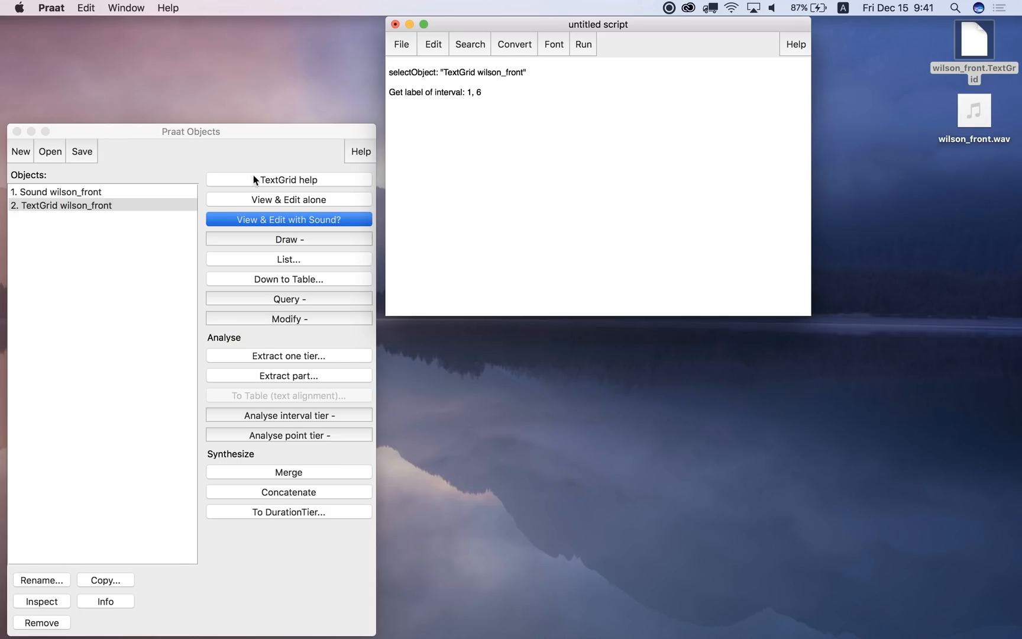
pyautogui.click(57, 191)
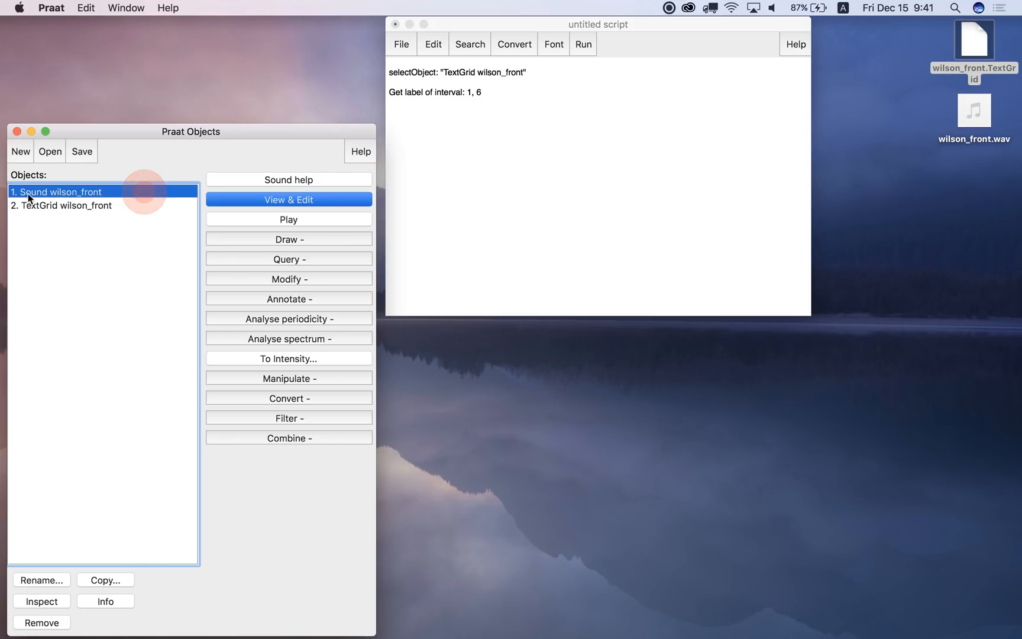
# Run the two-line script so Praat Info prints baitV, then close the Info window
pyautogui.click(583, 44)
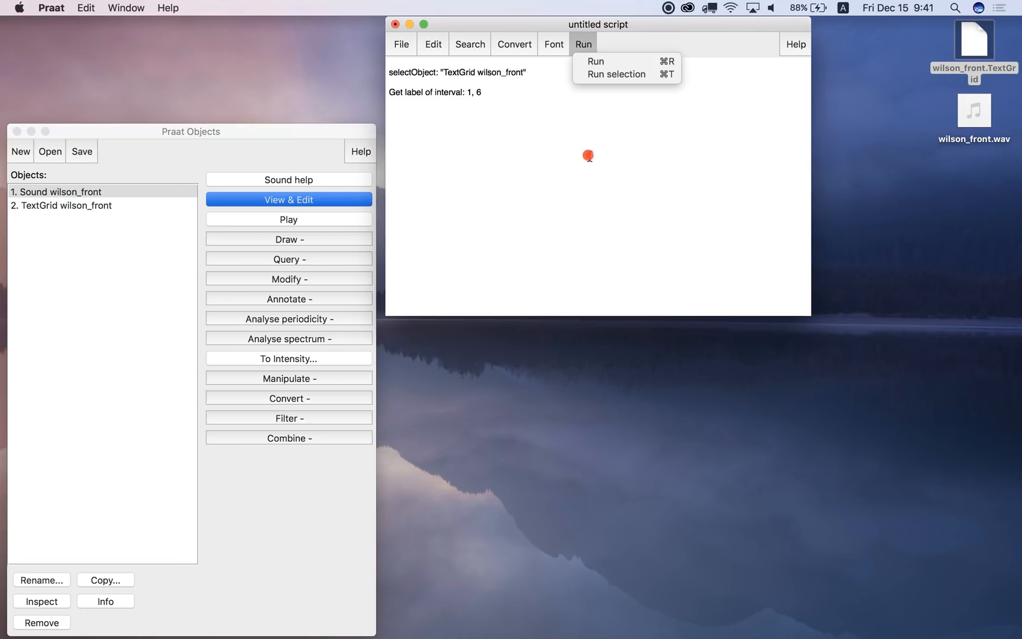
pyautogui.click(595, 61)
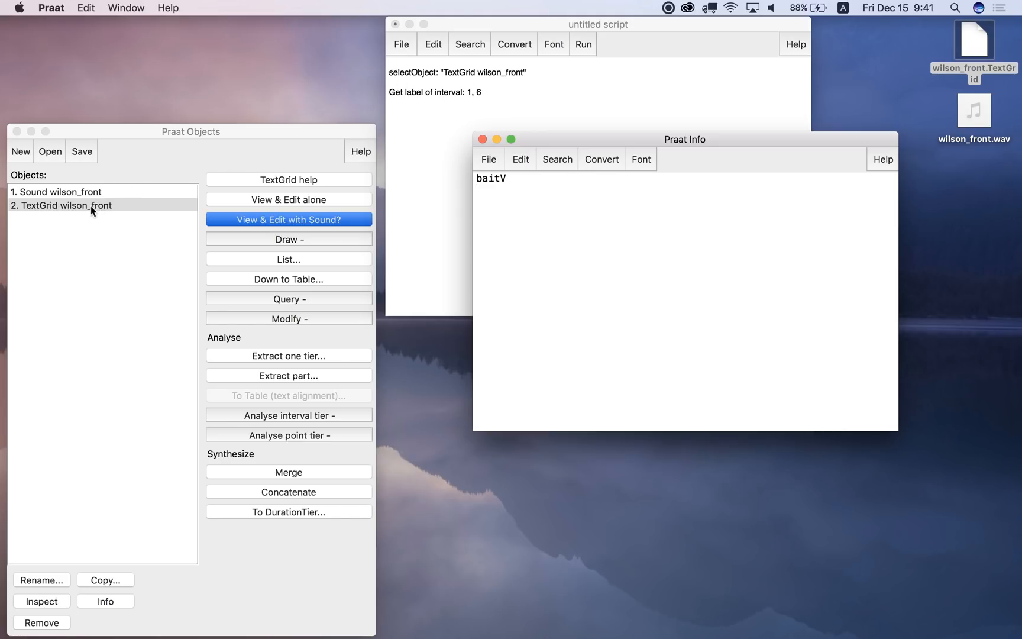
pyautogui.click(484, 147)
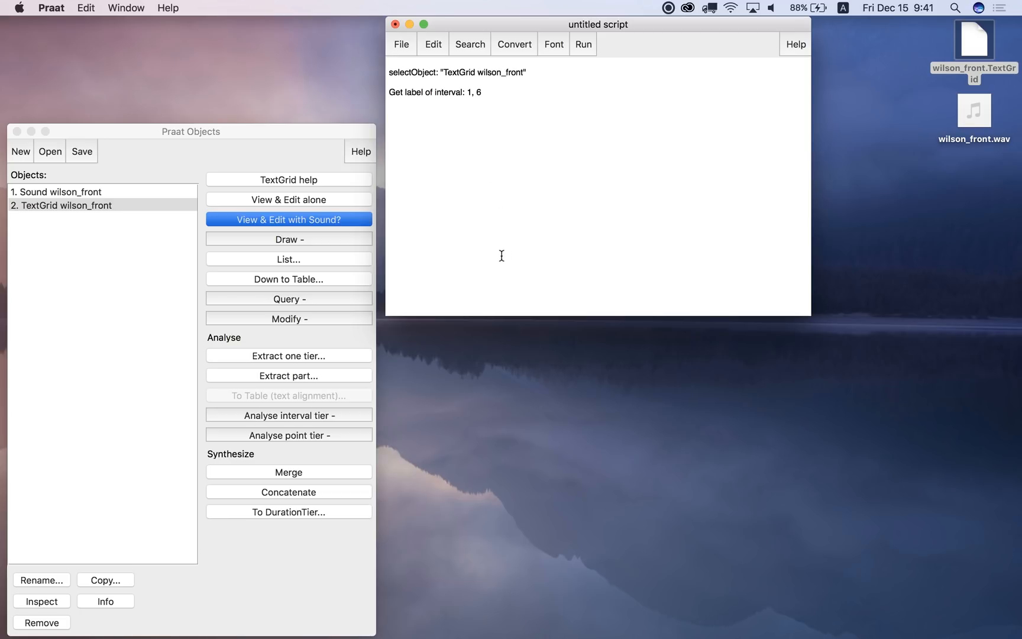
pyautogui.click(433, 43)
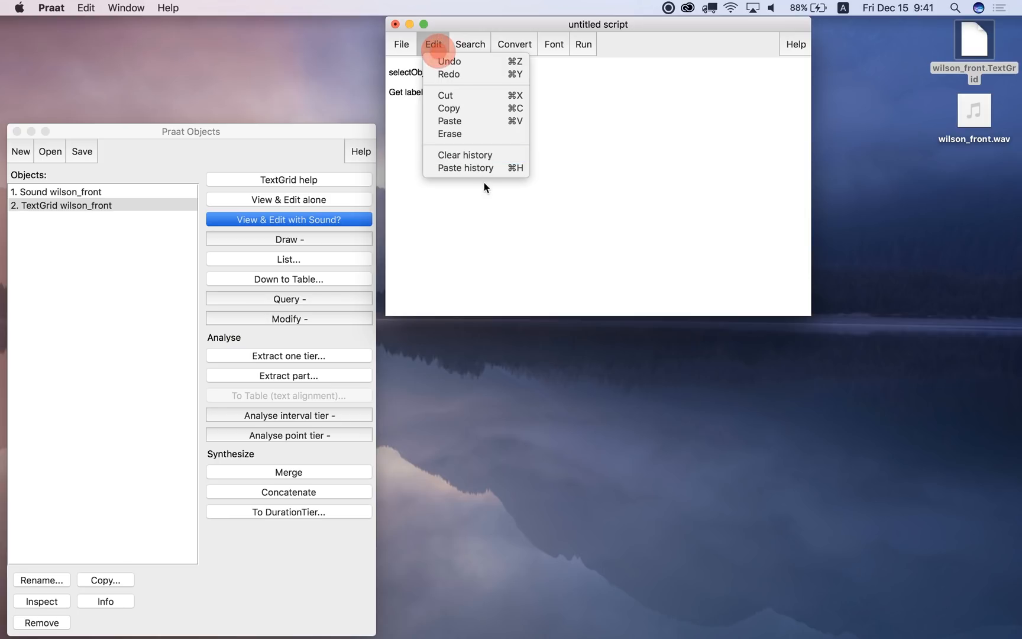